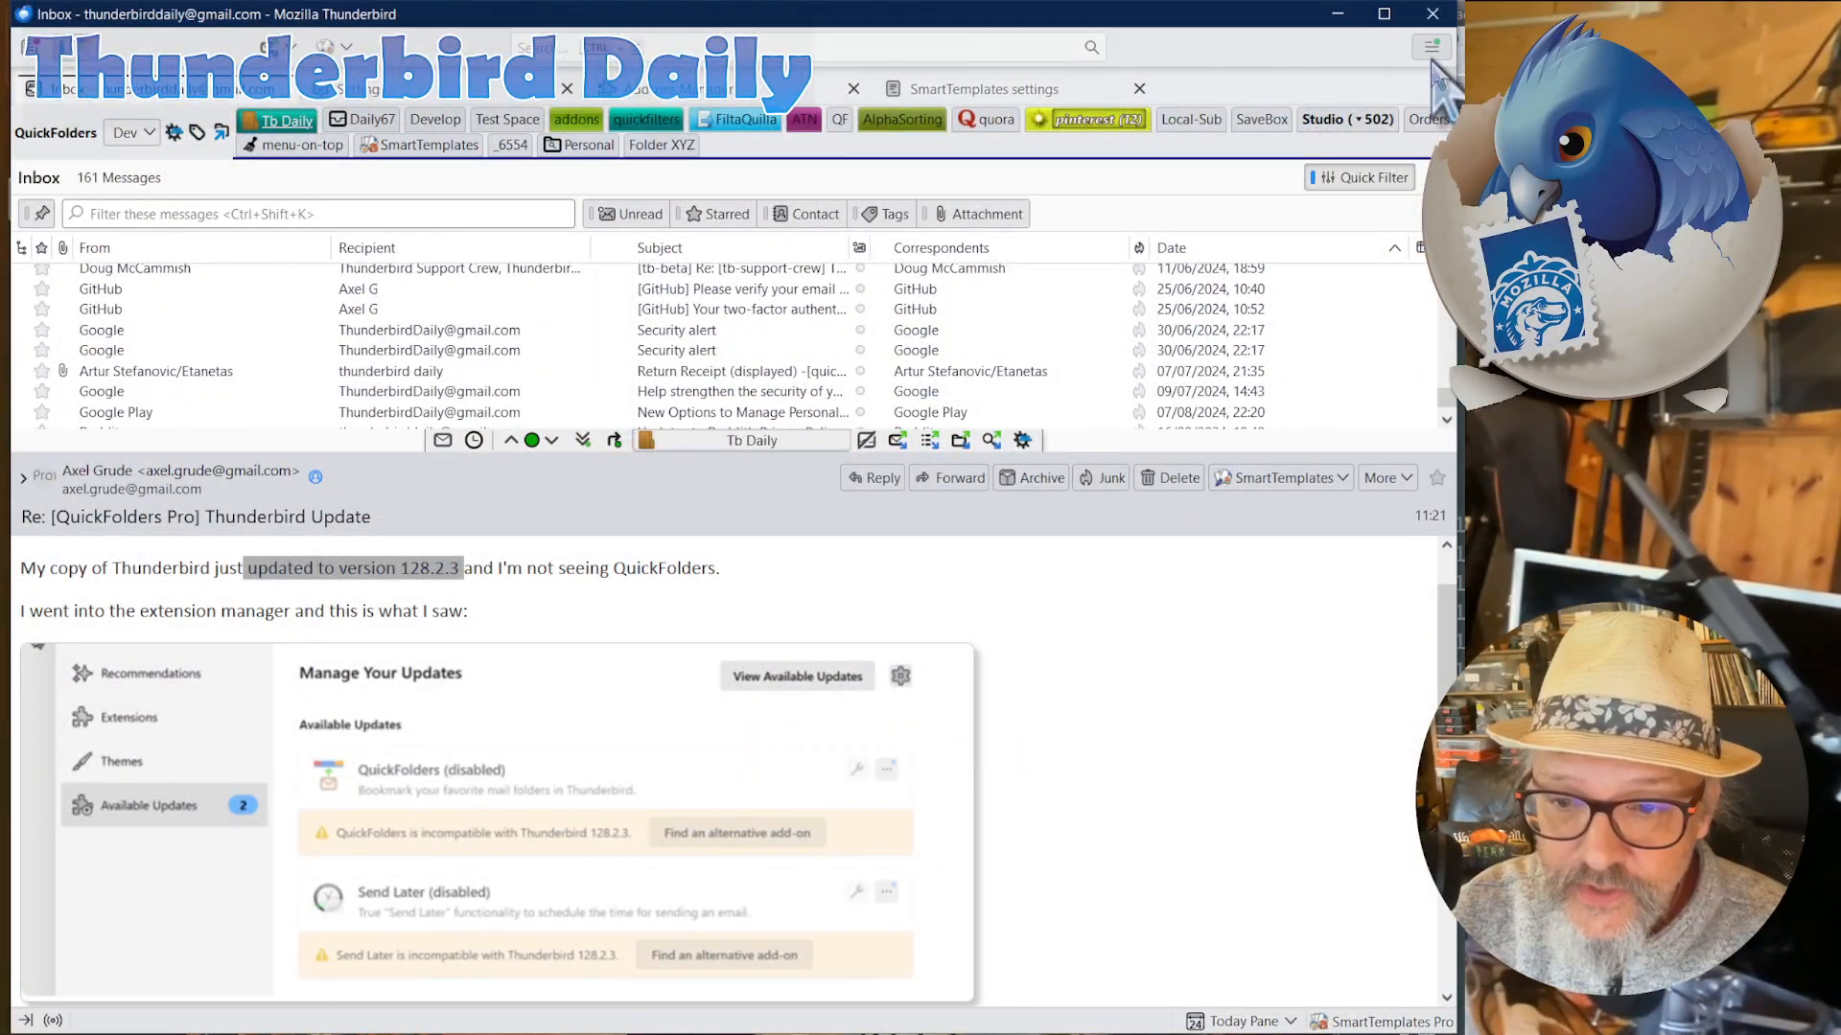
- Search addons.thunderbird.net from Add-ons and Themes for 'addon compatibility'
click(1432, 46)
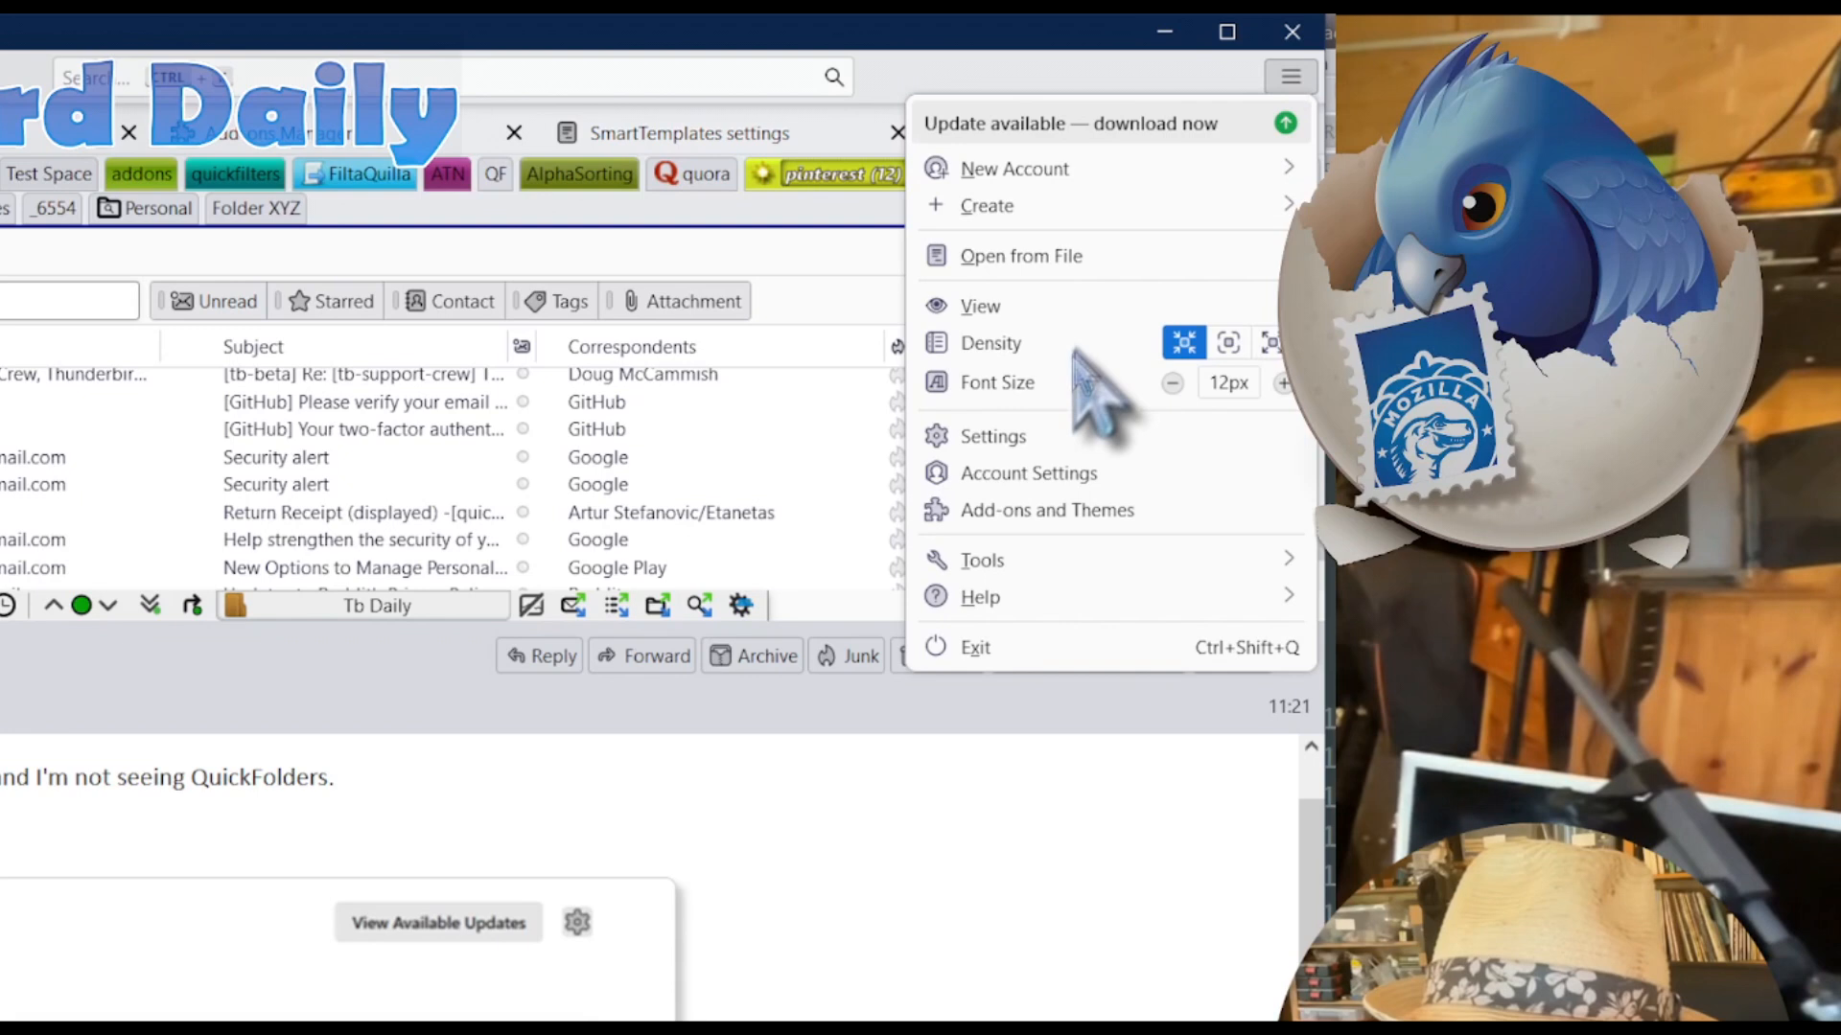
click(1045, 509)
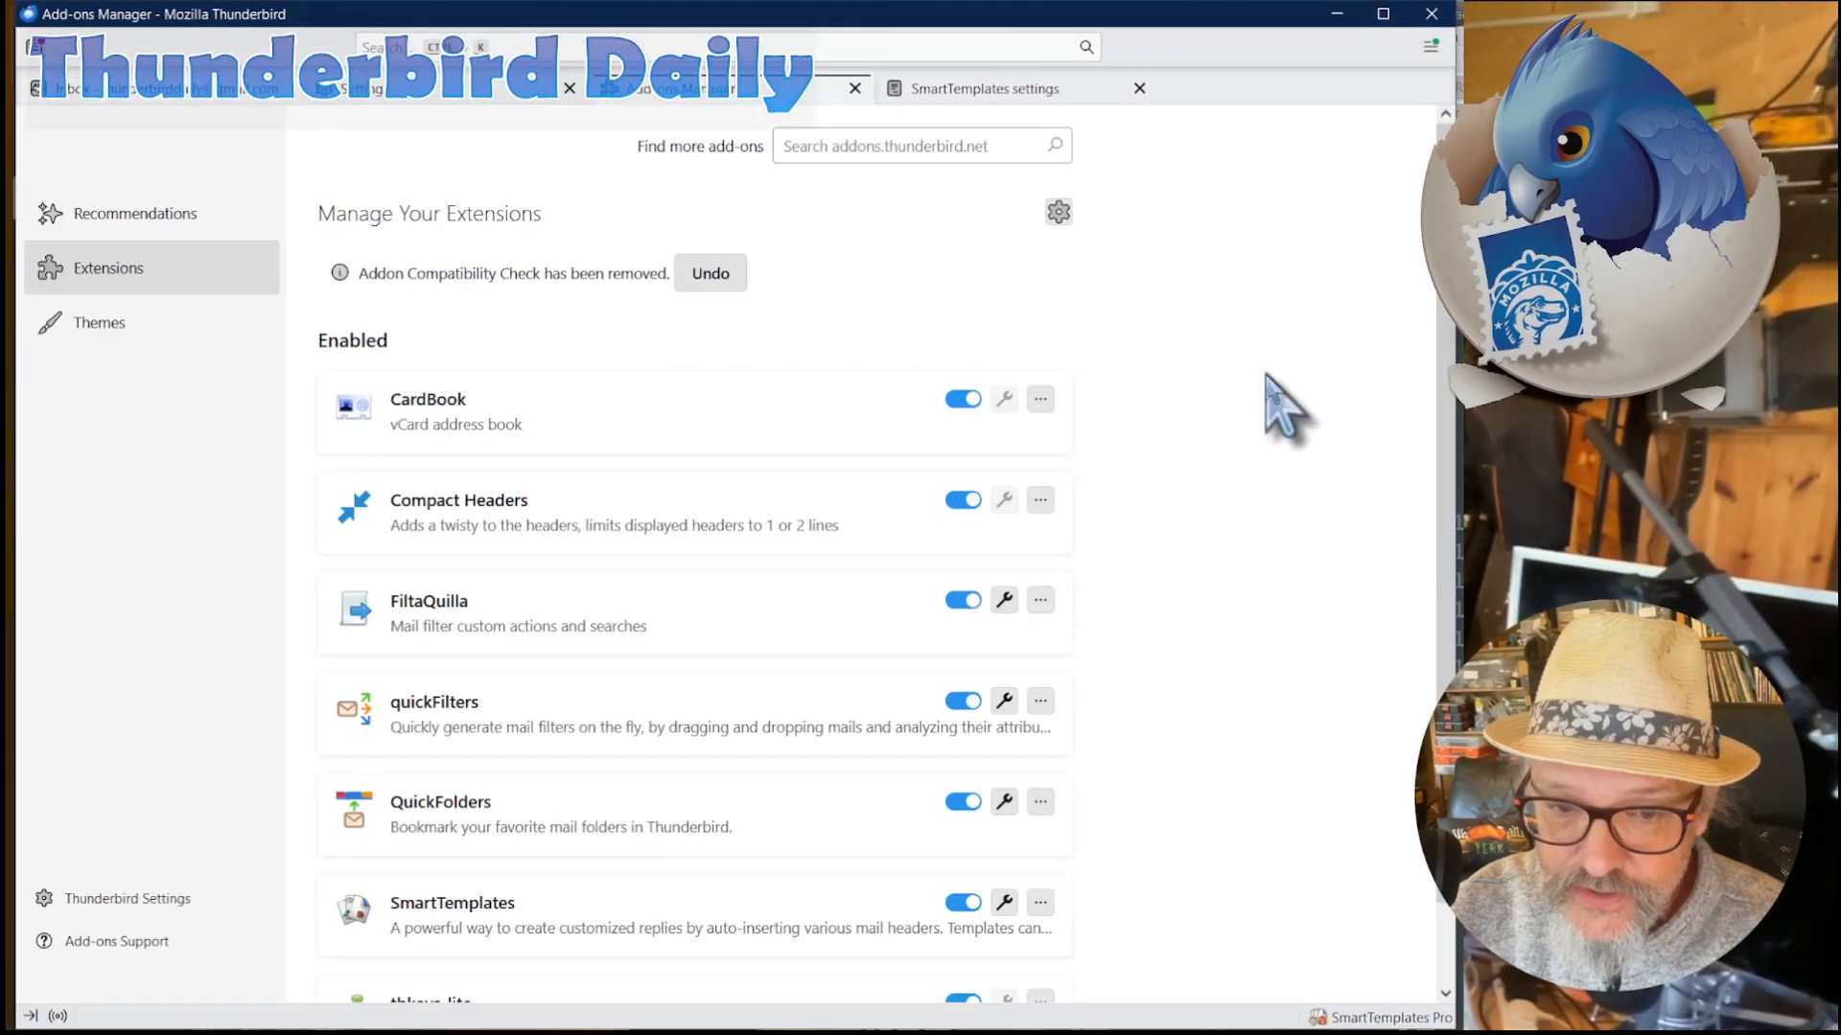
click(921, 146)
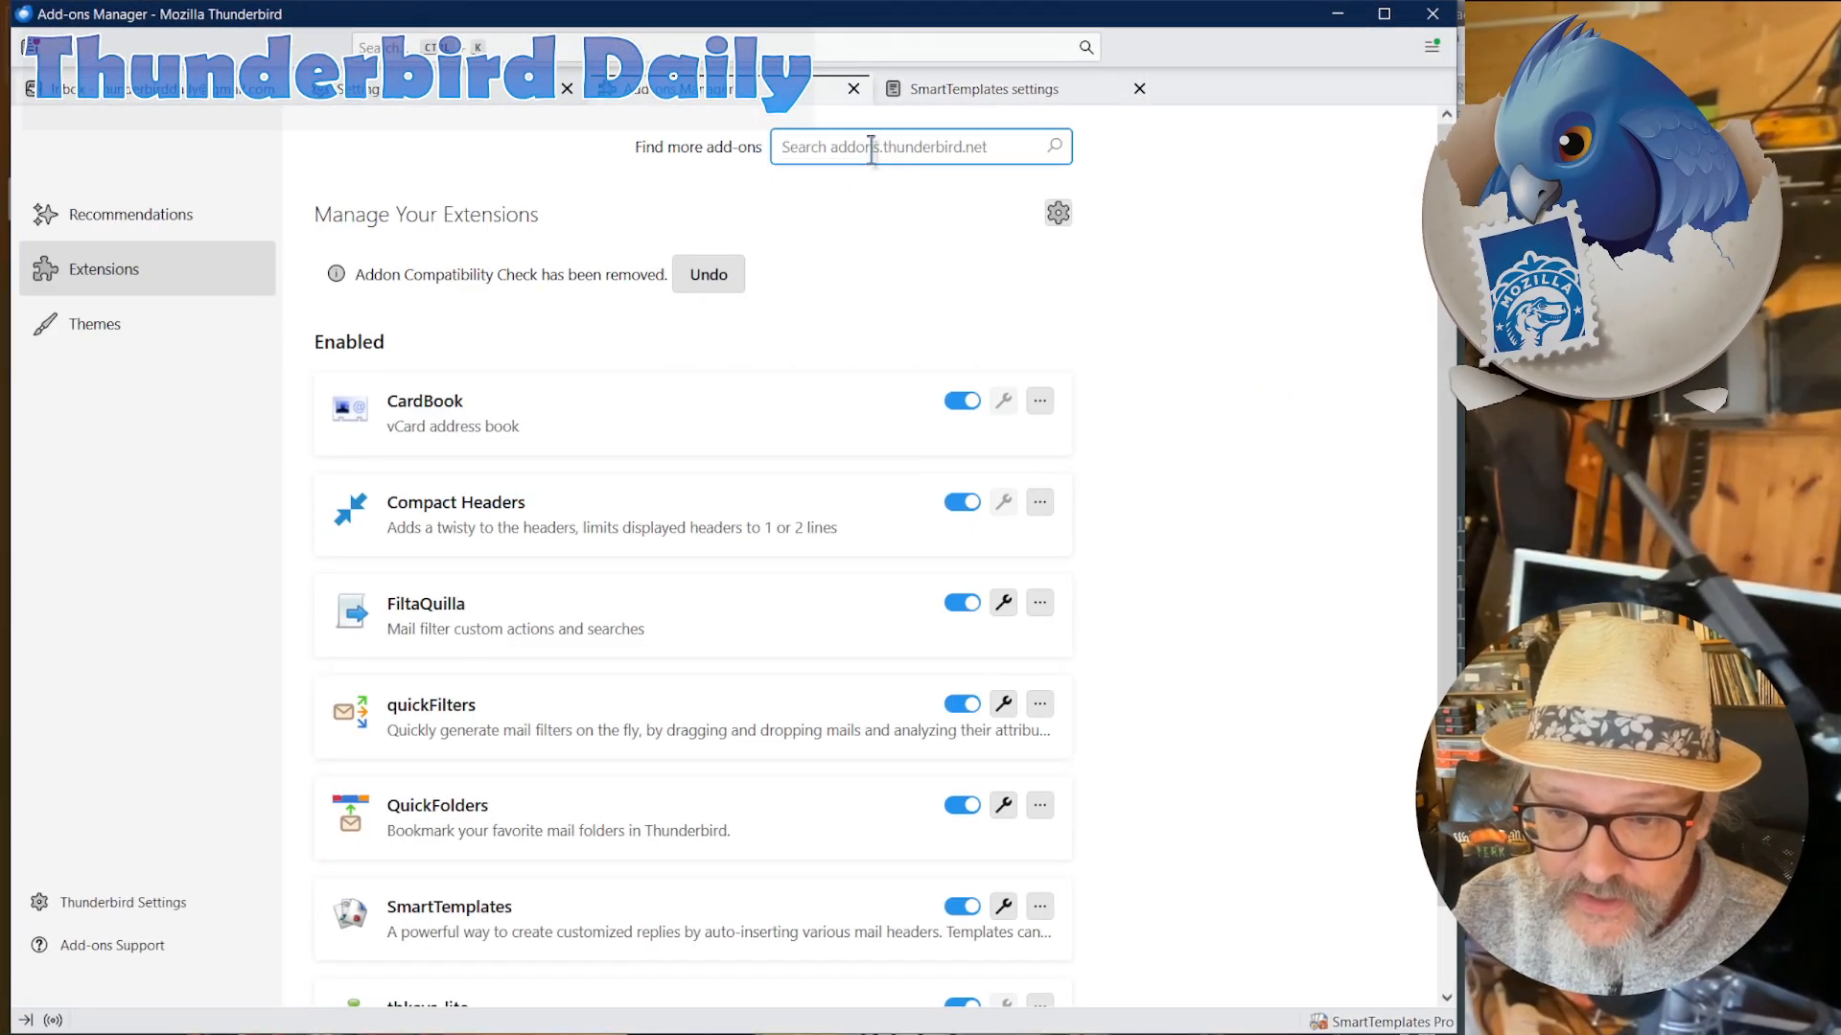
text(addon compatibility)
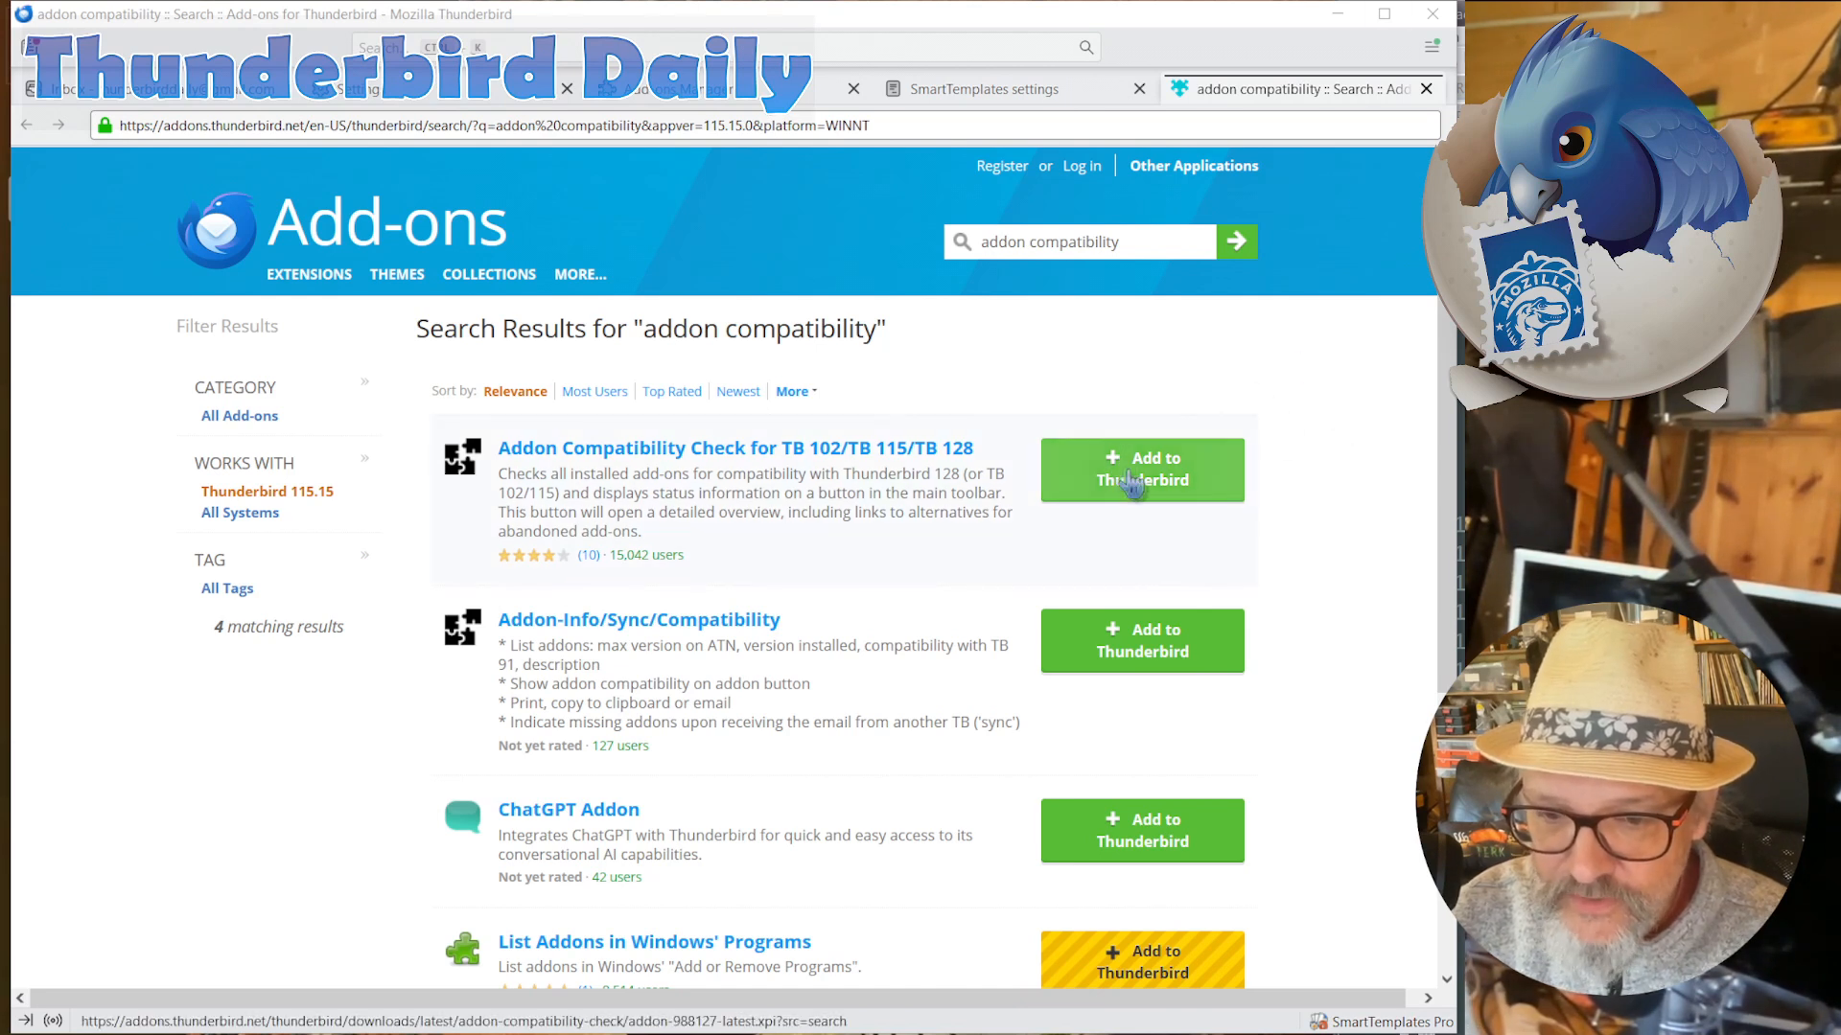
- Add the Addon Compatibility Check extension, granting its permissions and dismissing the confirmation
click(1140, 469)
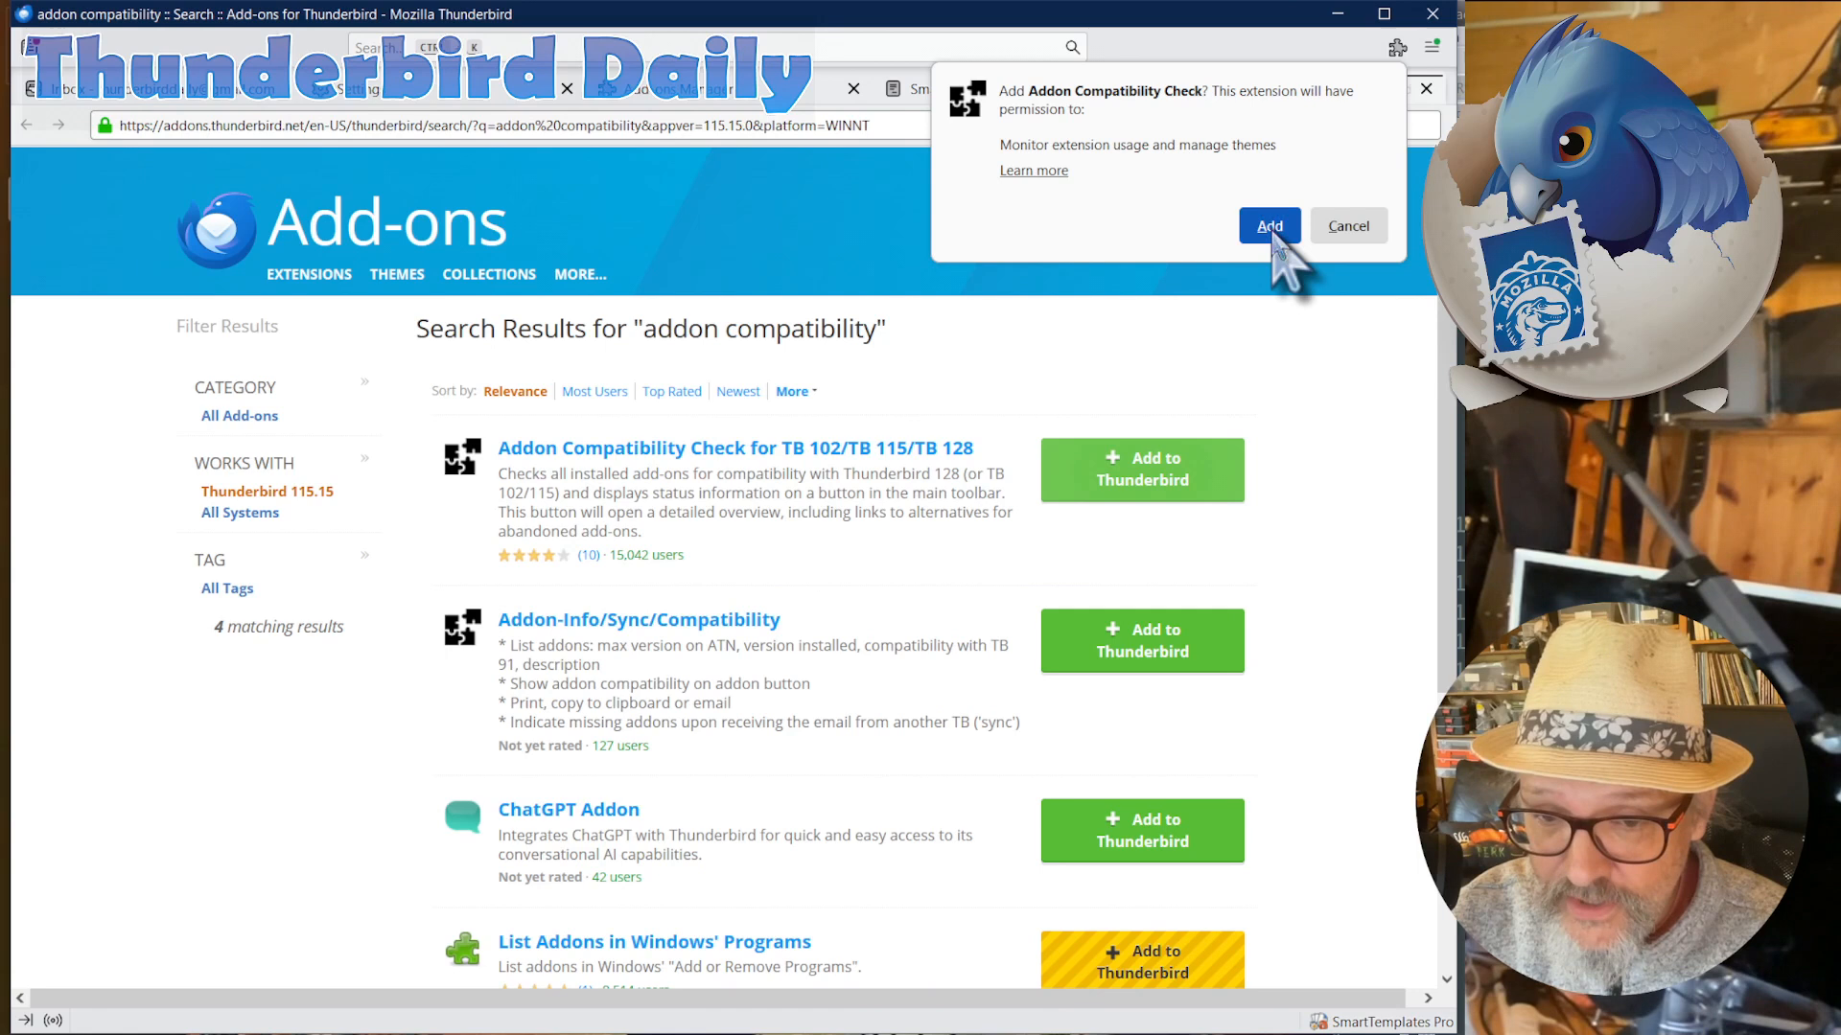
click(1267, 226)
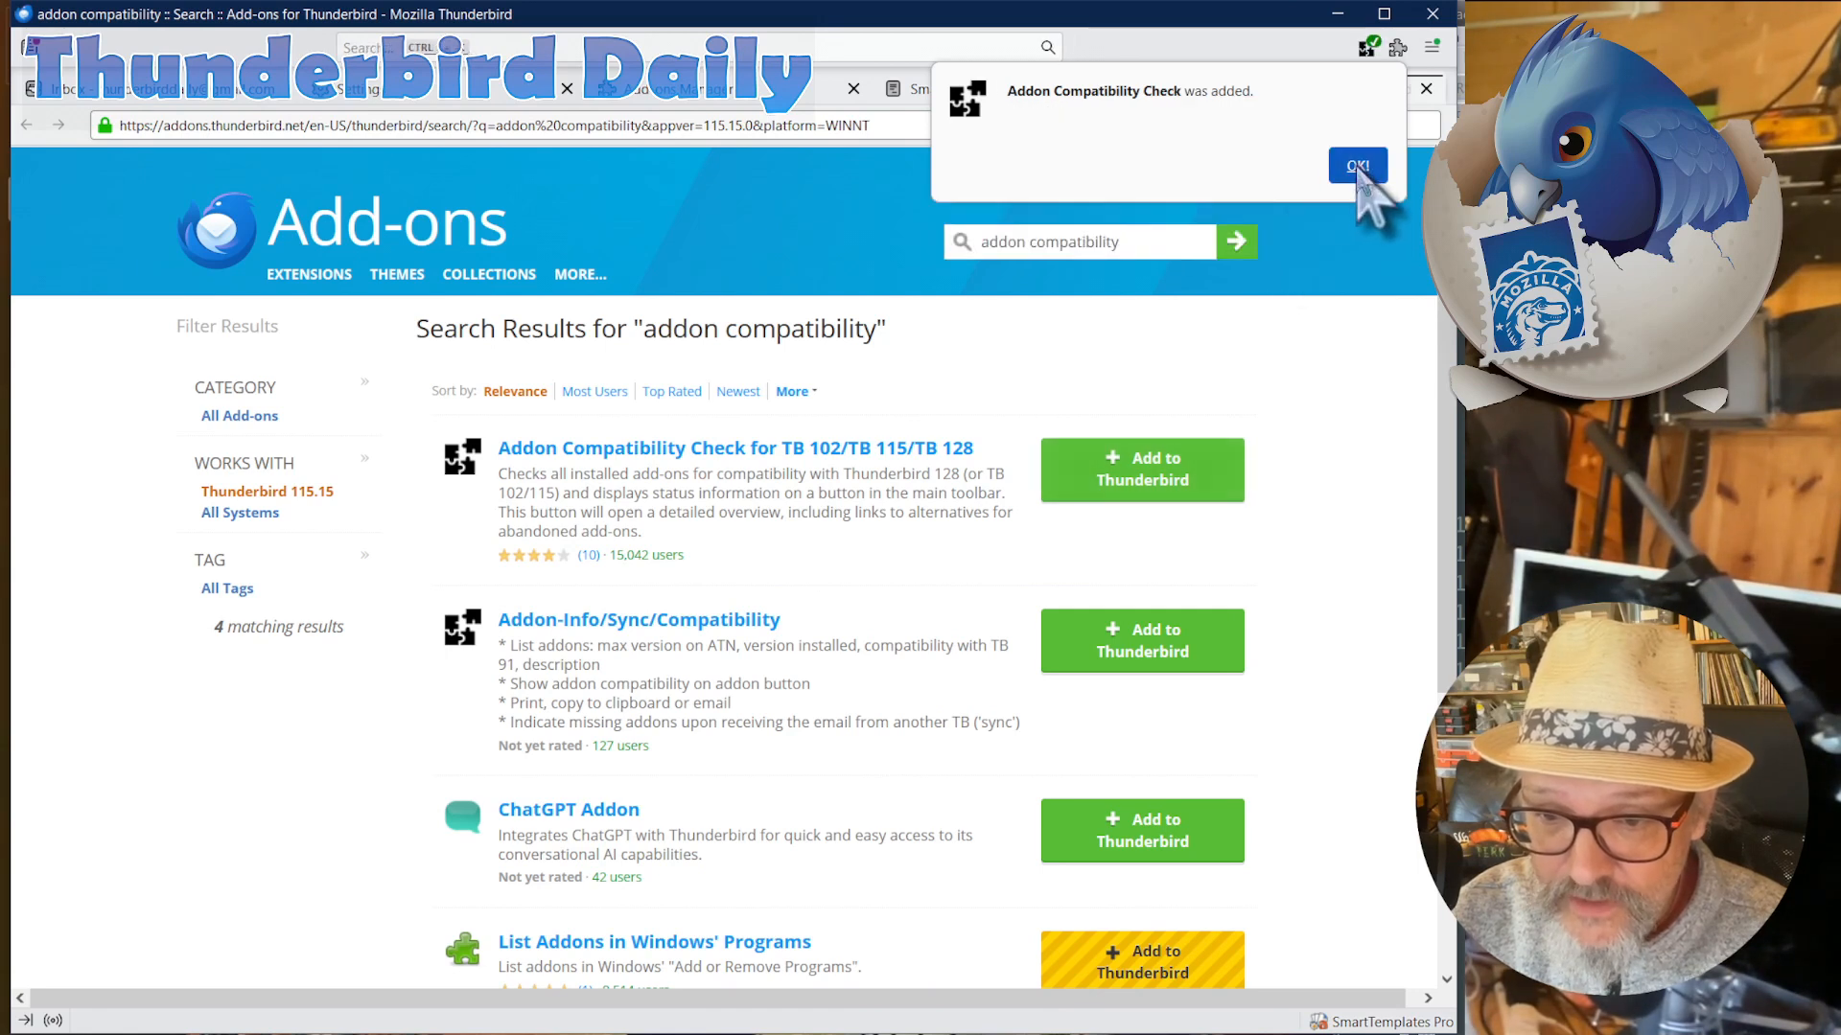
click(1358, 163)
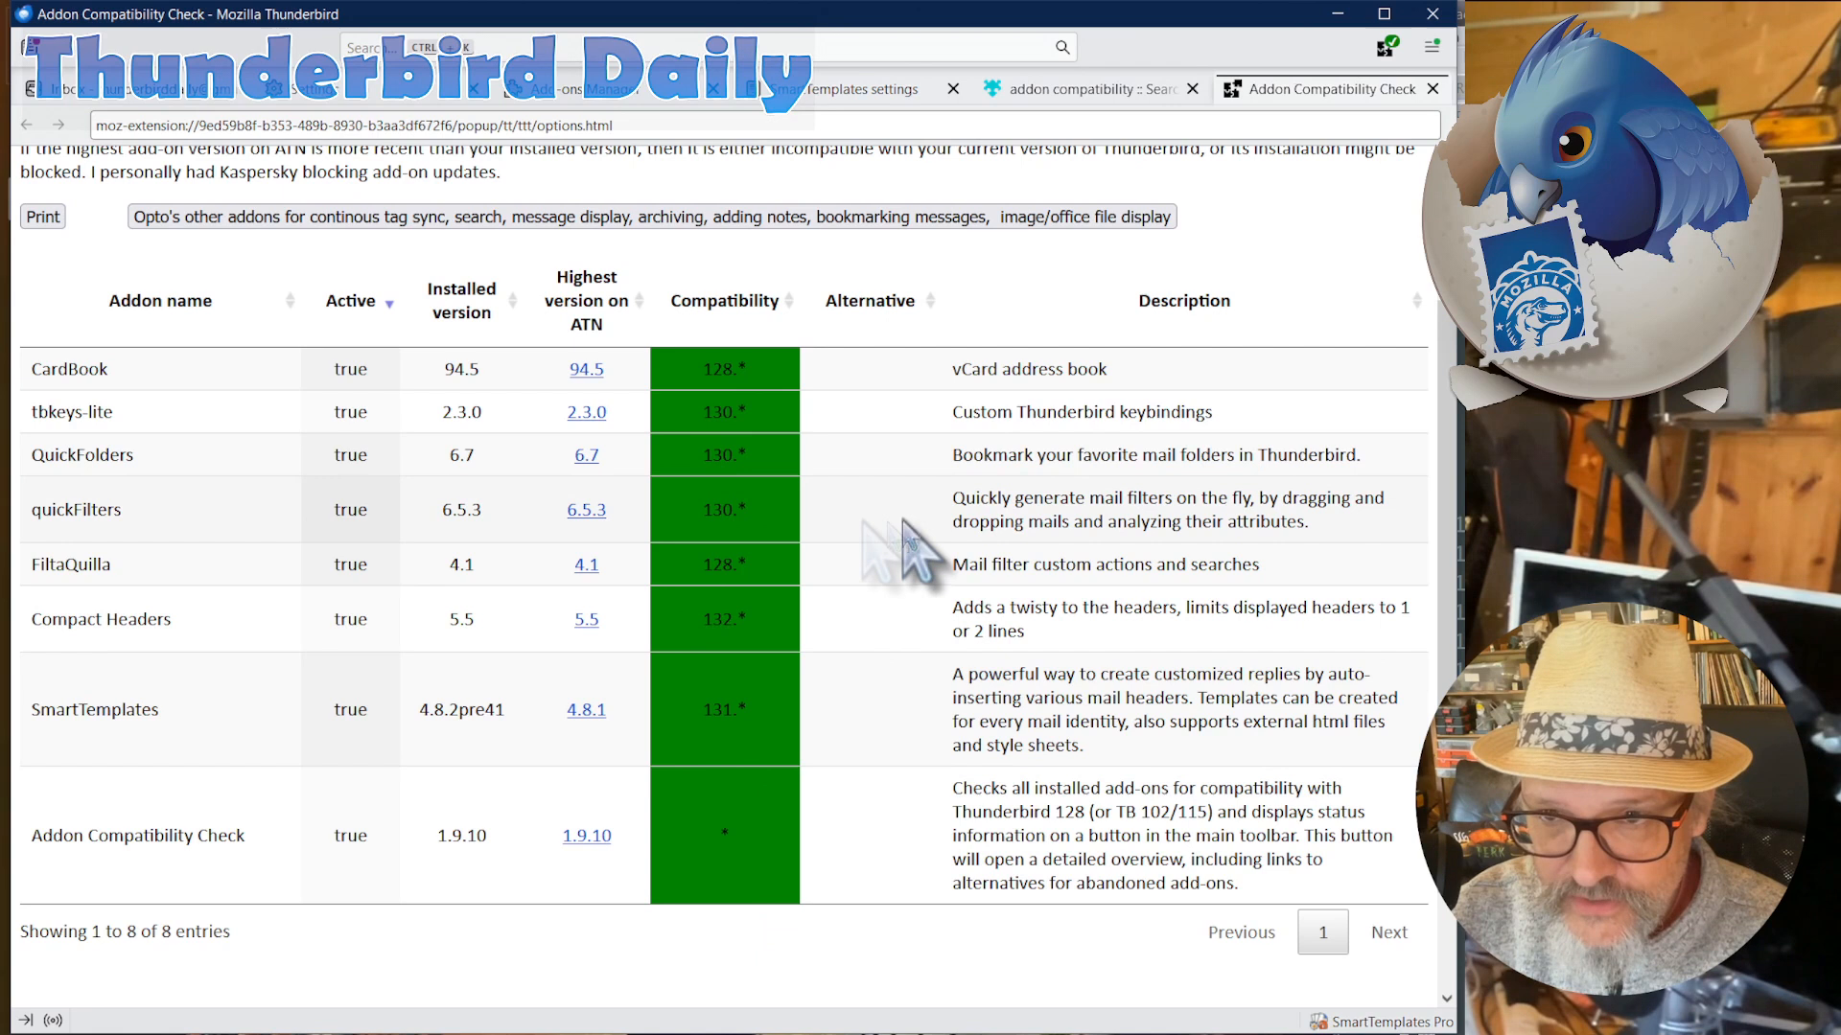
mouse_move(141, 505)
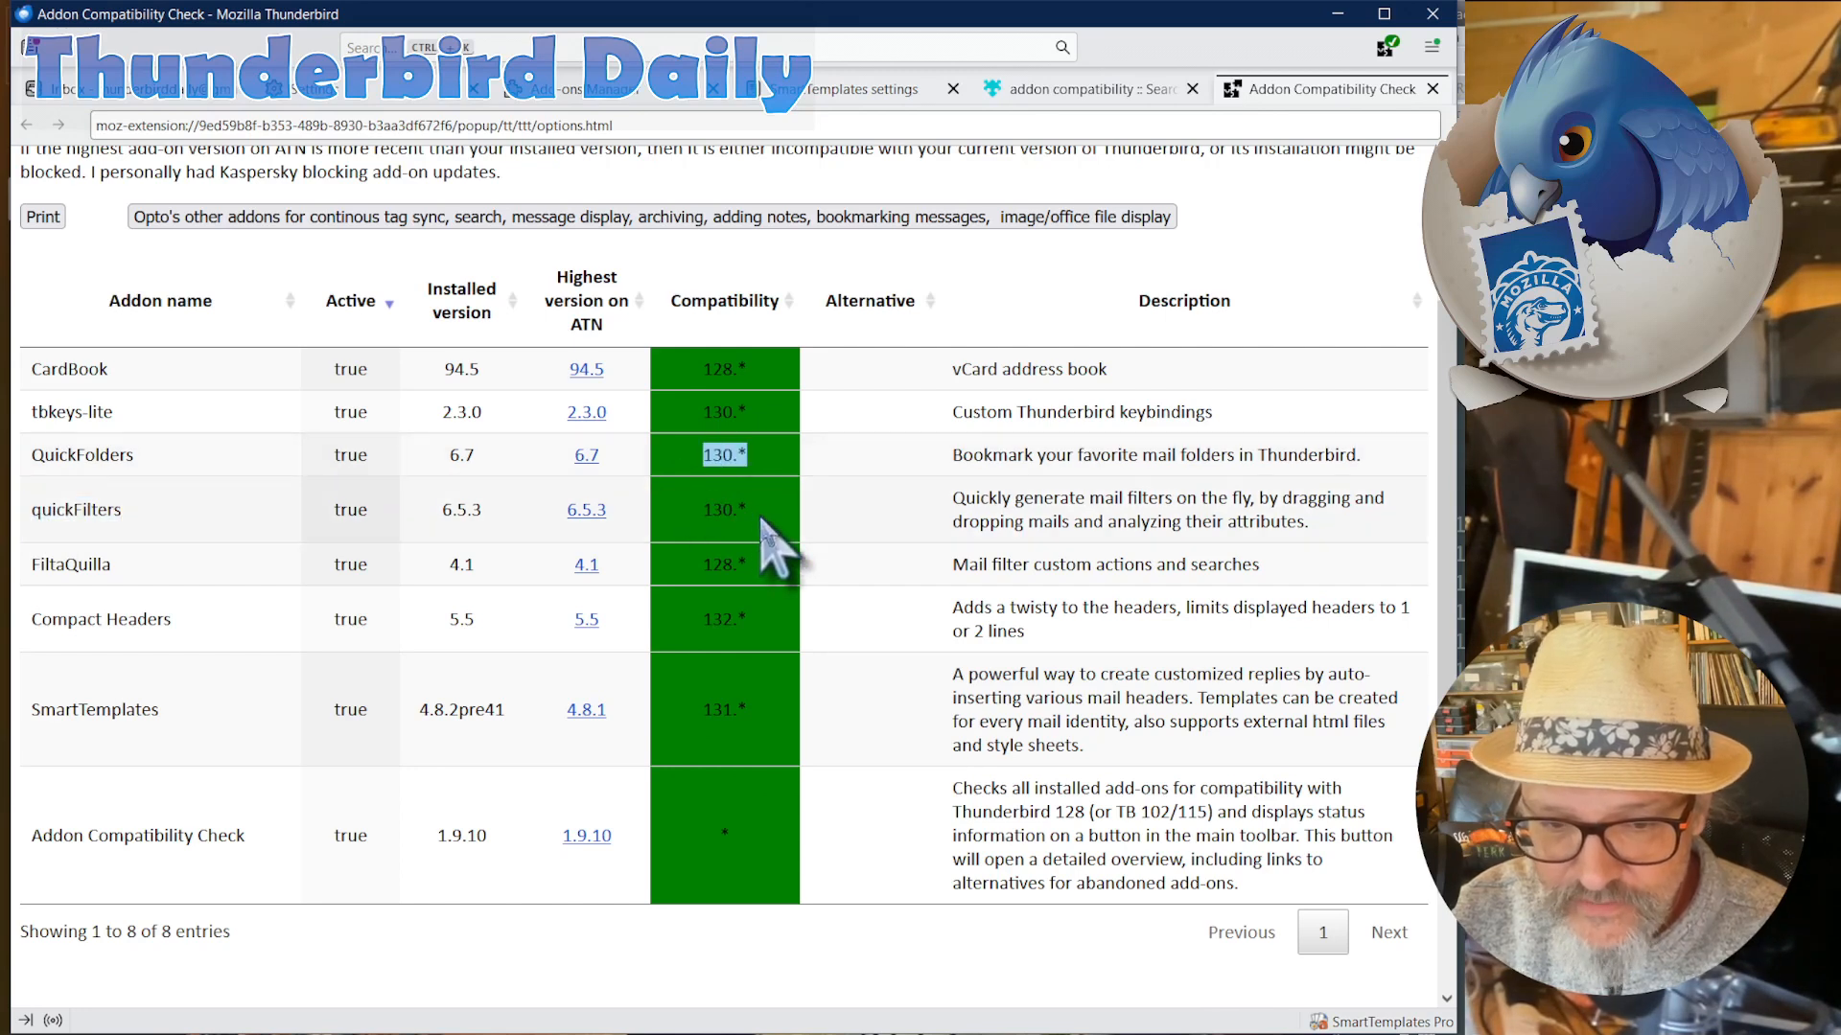
mouse_move(728, 505)
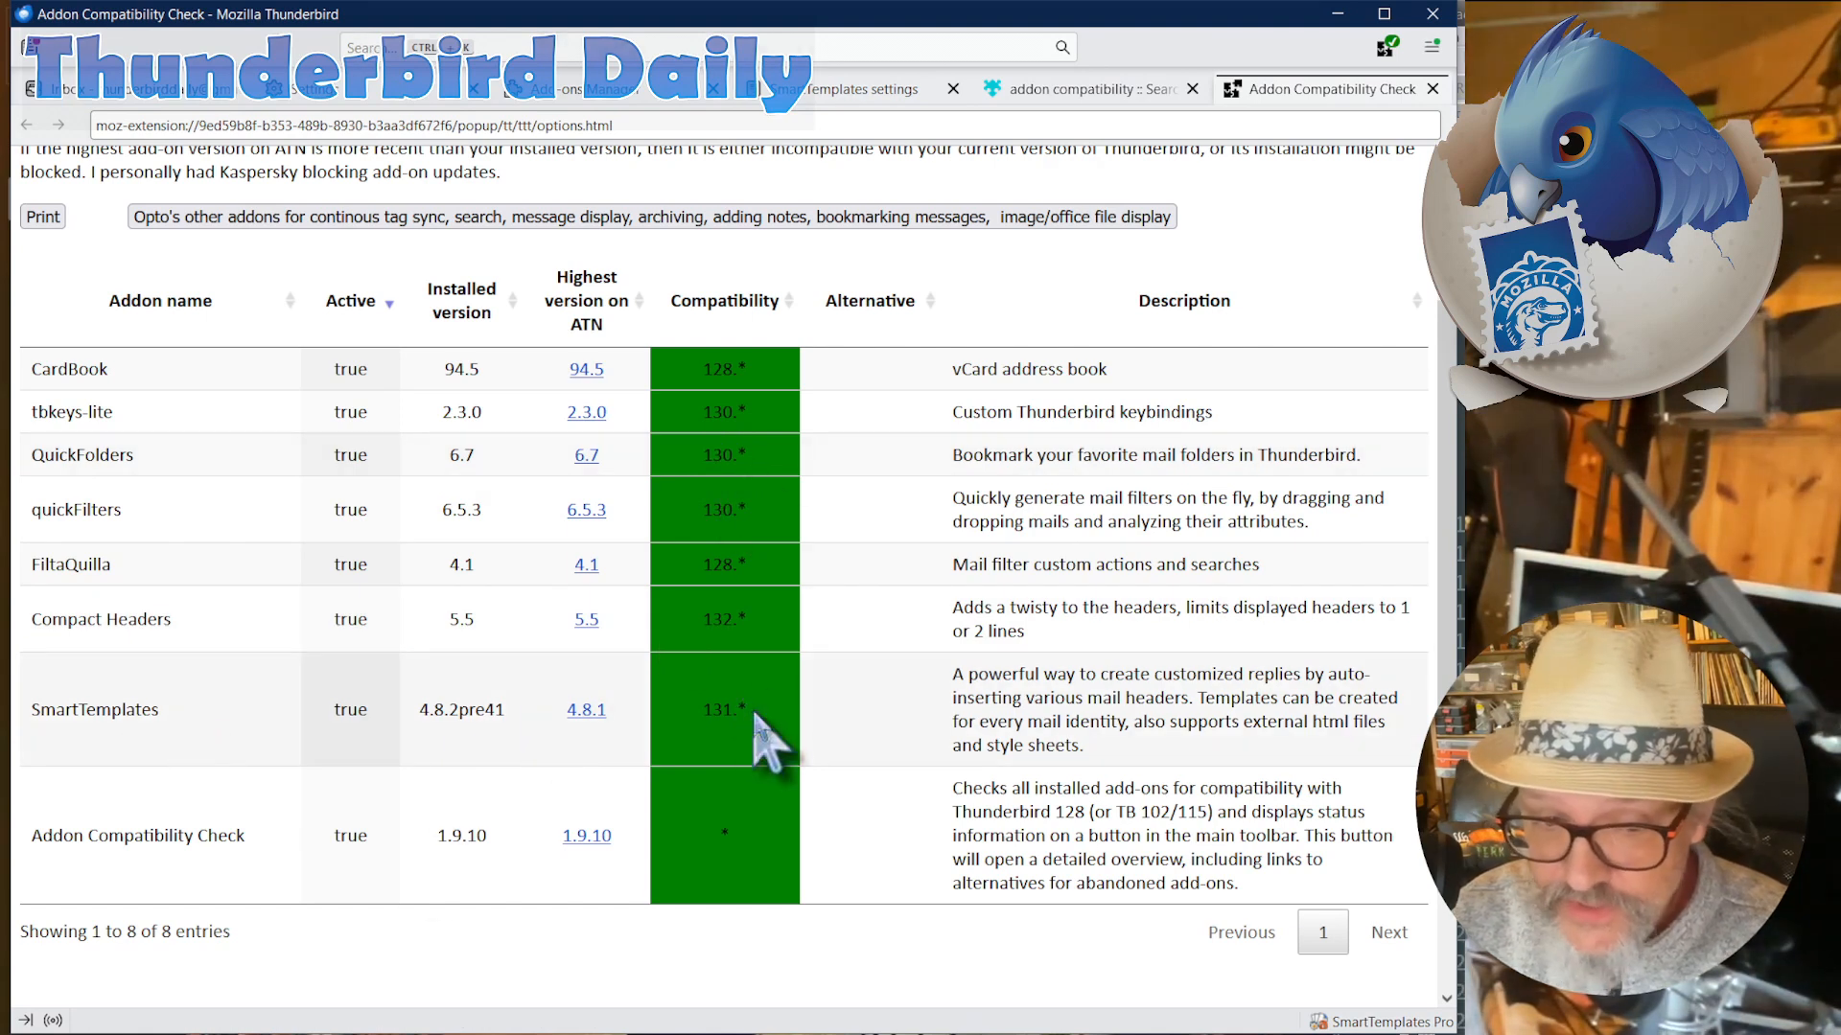
- Highlight FiltaQuilla's 128.* compatibility value in the report
double_click(722, 709)
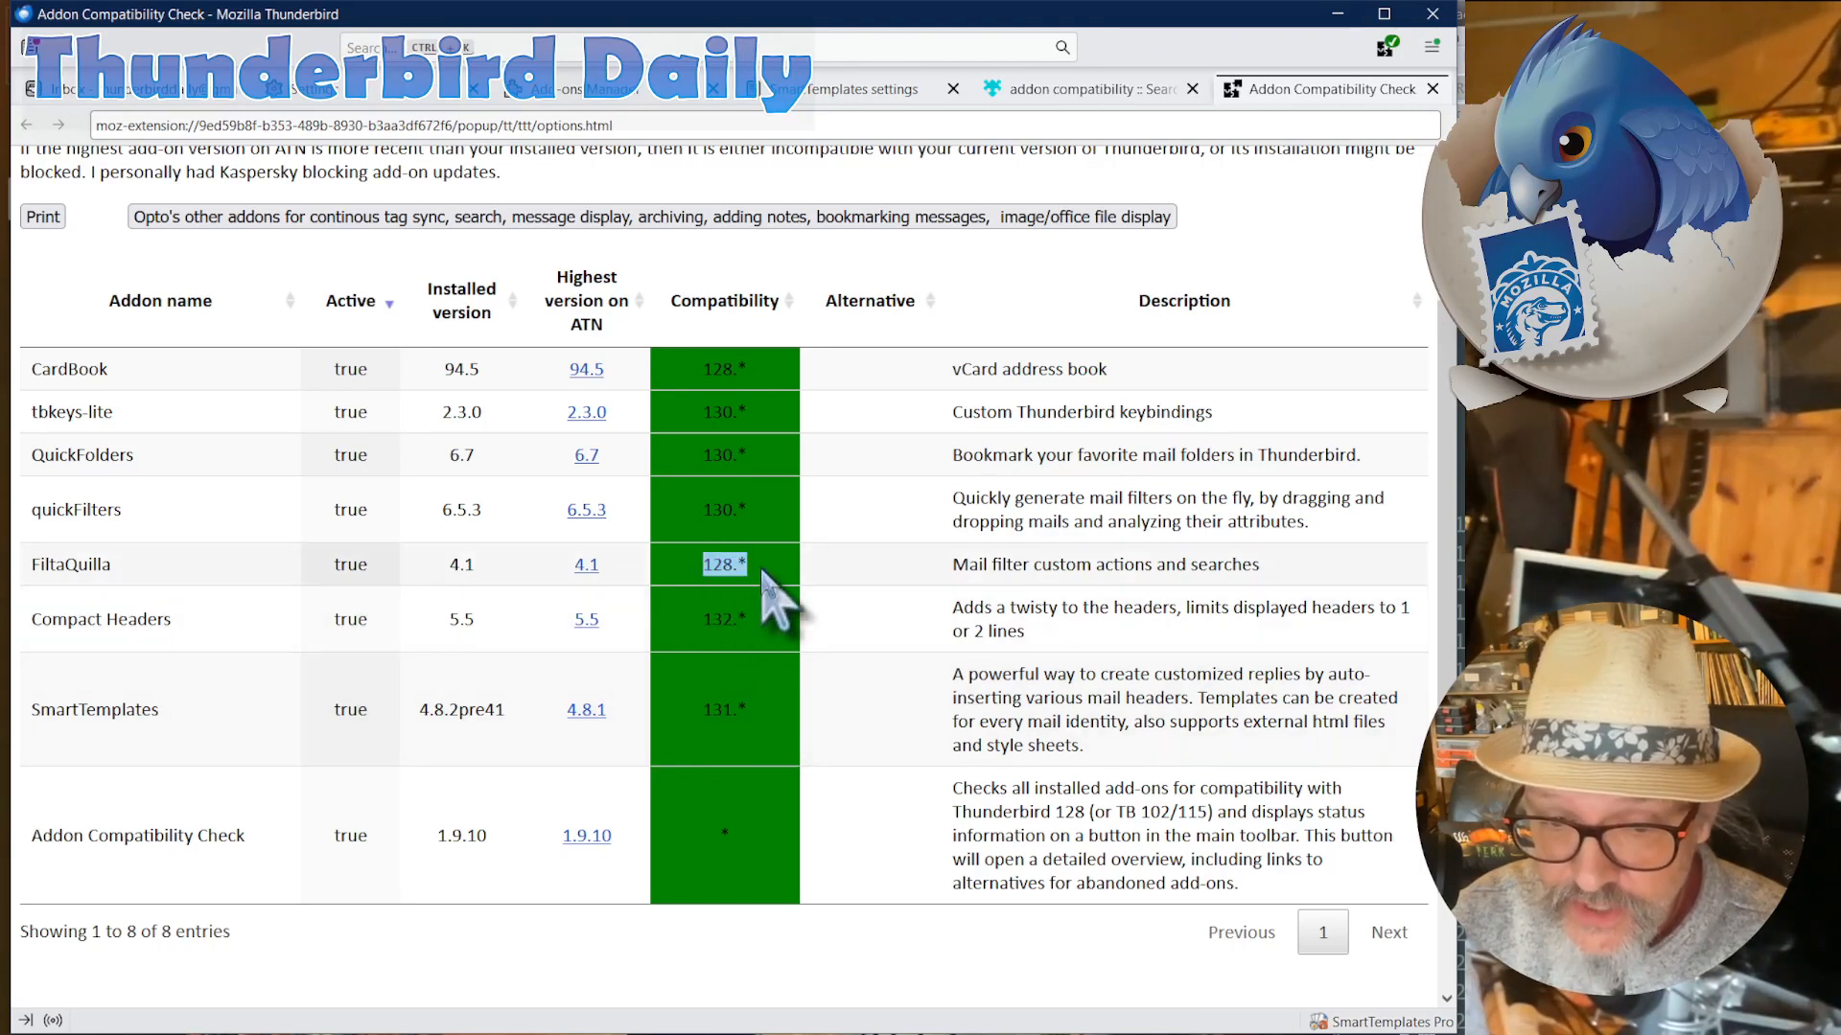
mouse_move(780, 804)
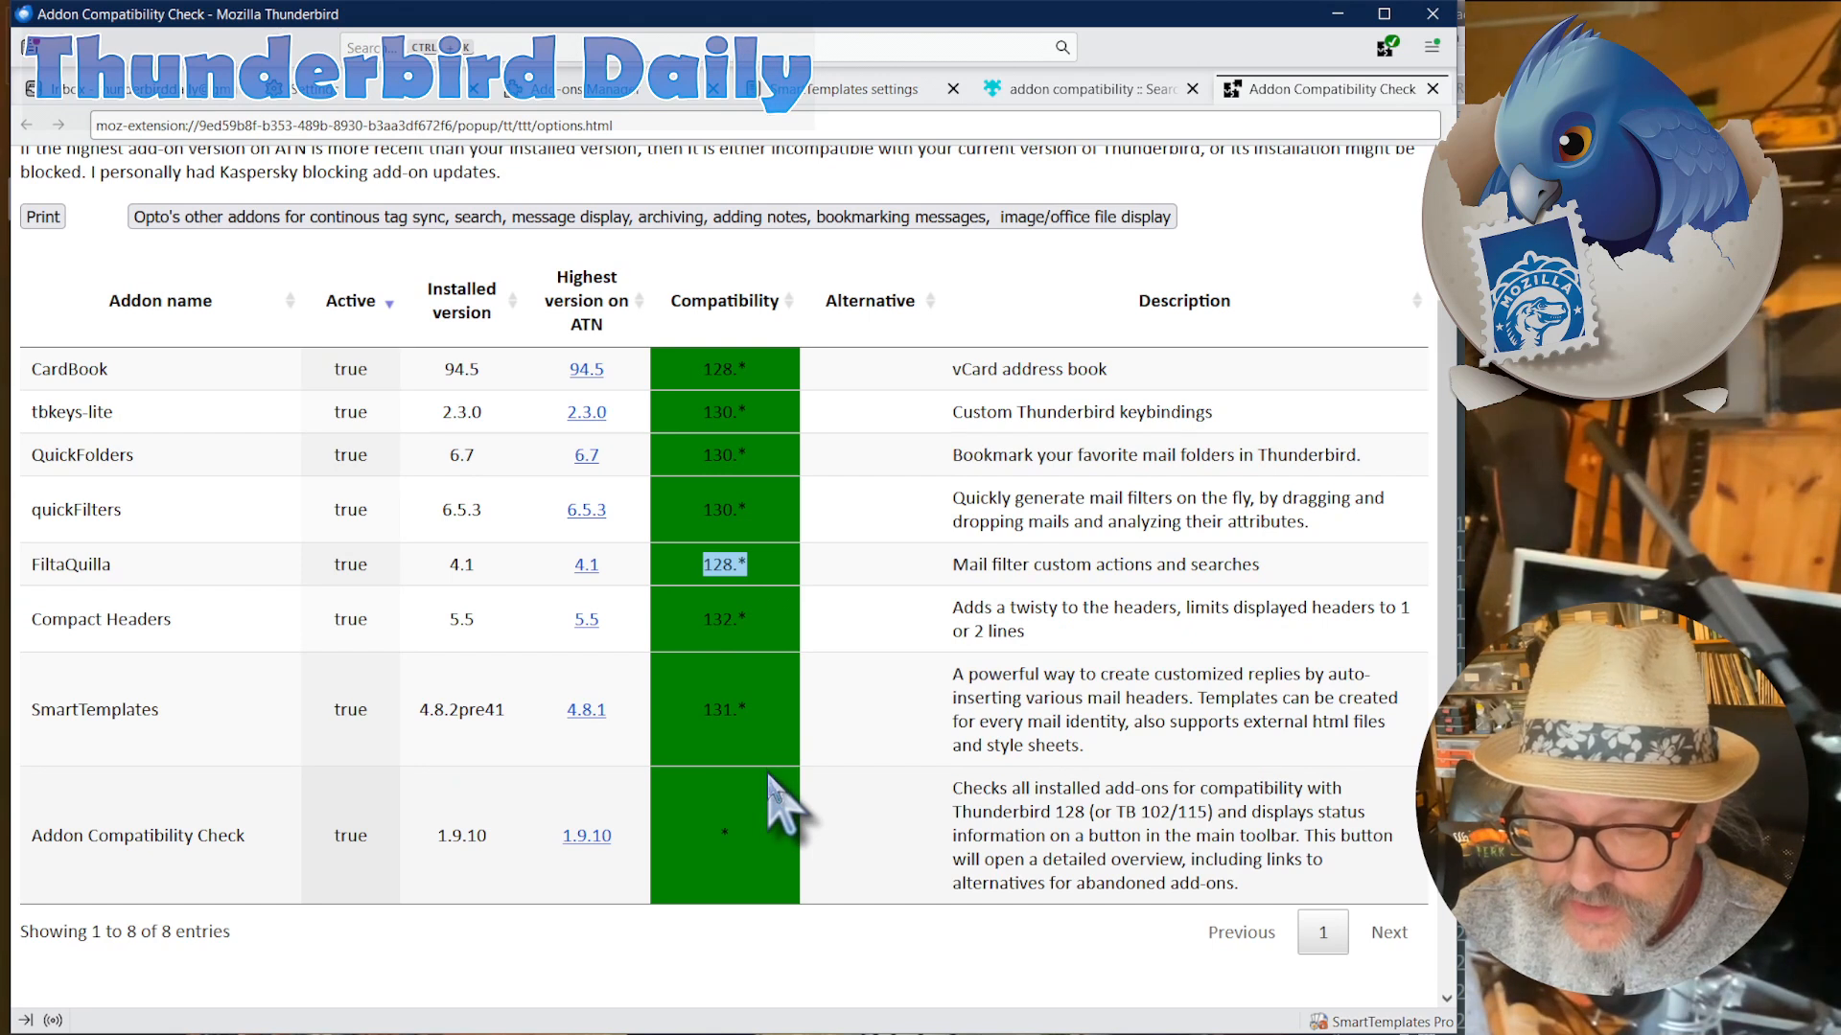
mouse_move(780, 798)
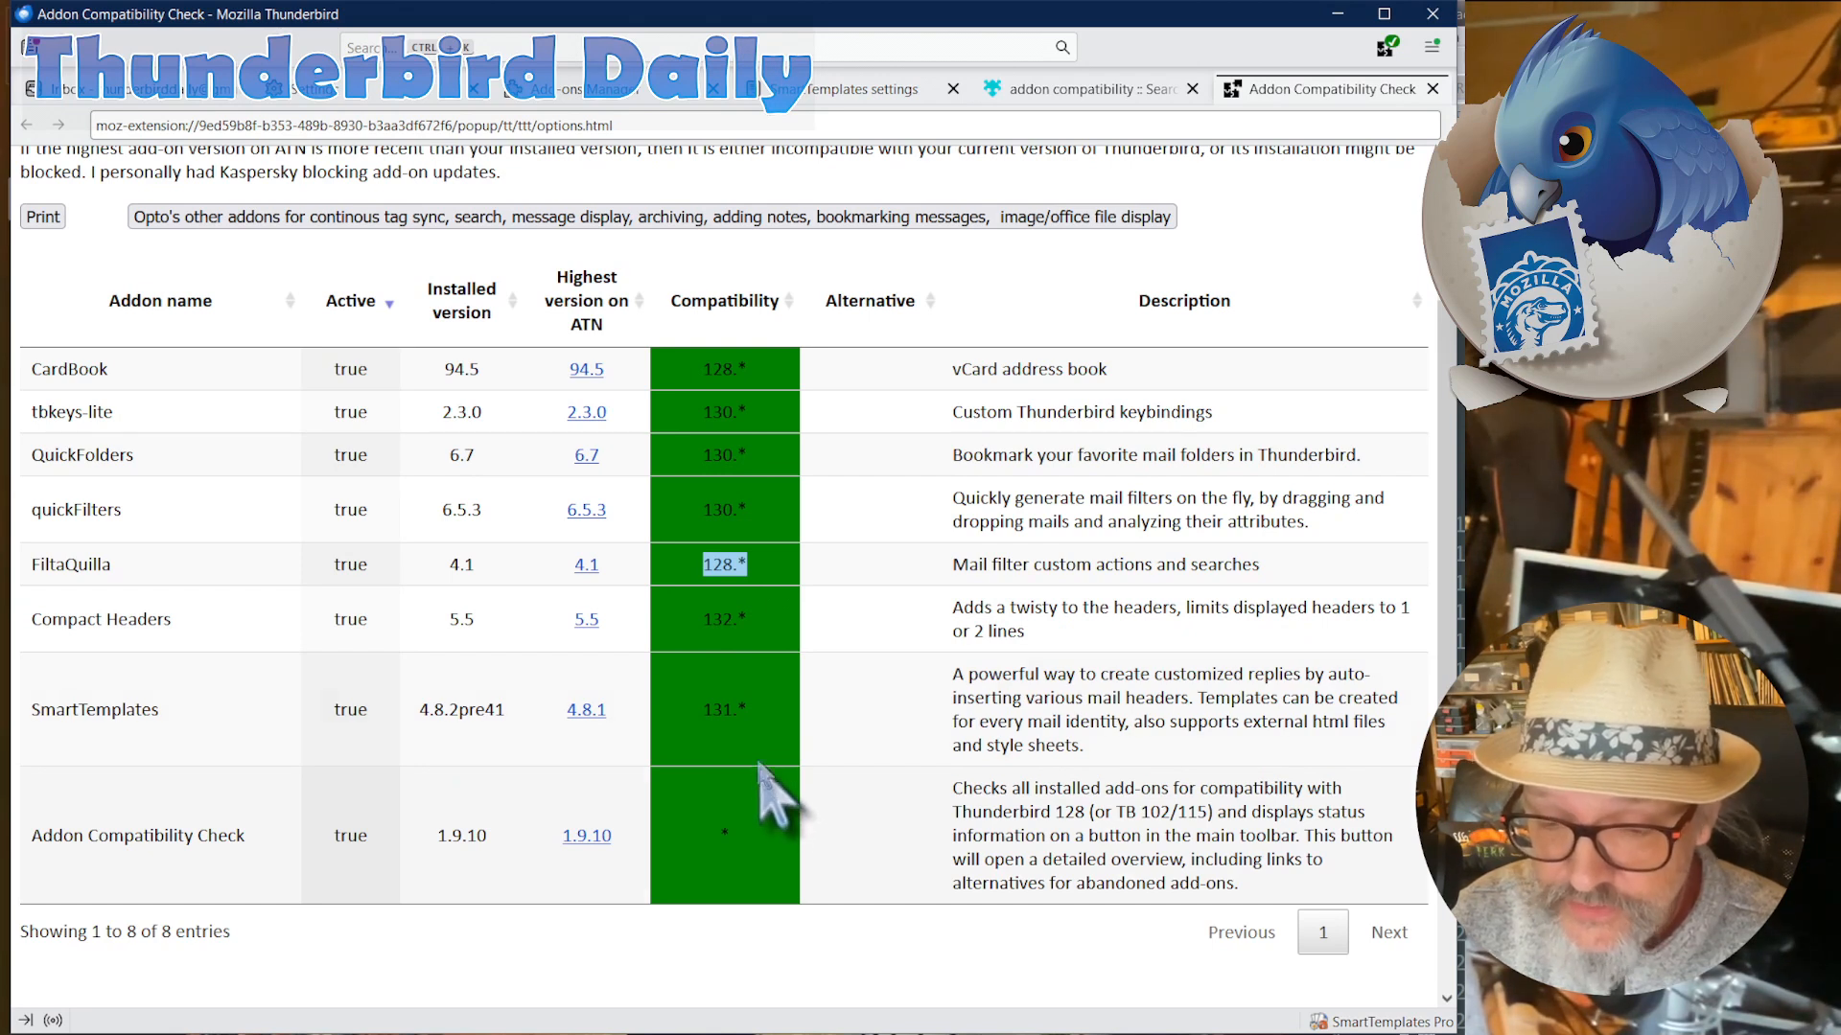
mouse_move(805, 657)
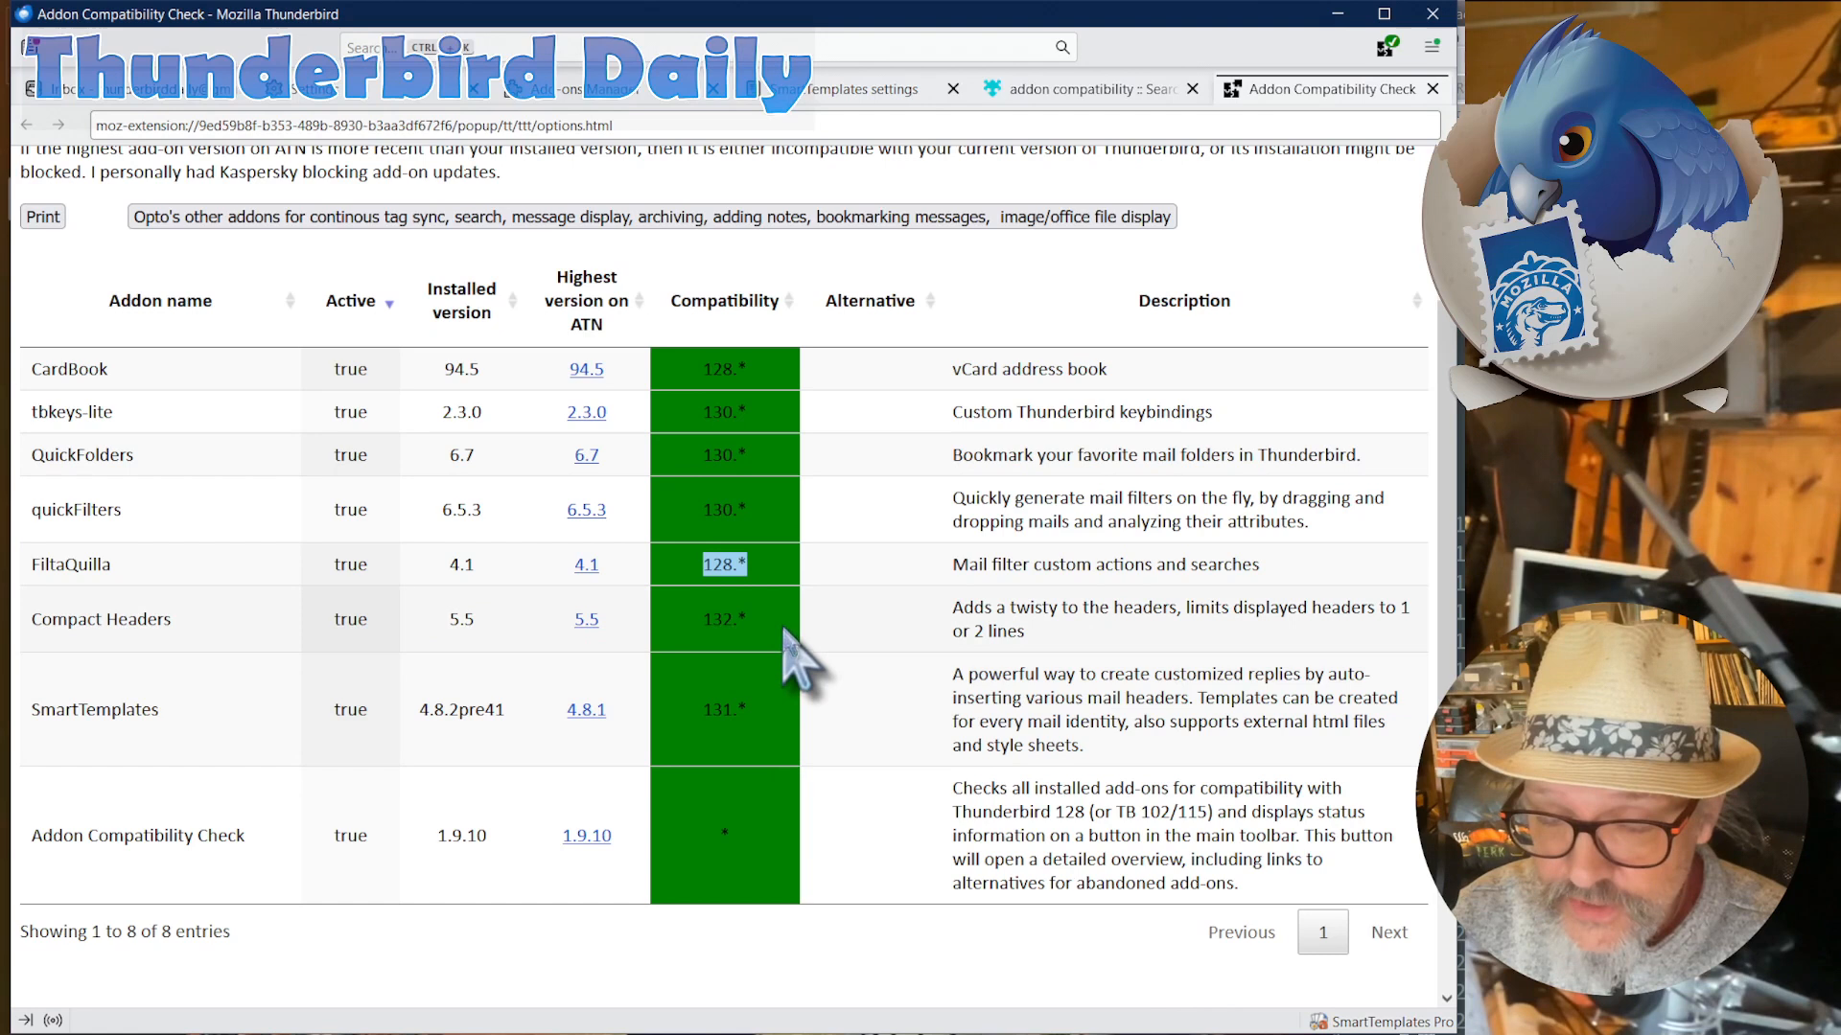
mouse_move(796, 633)
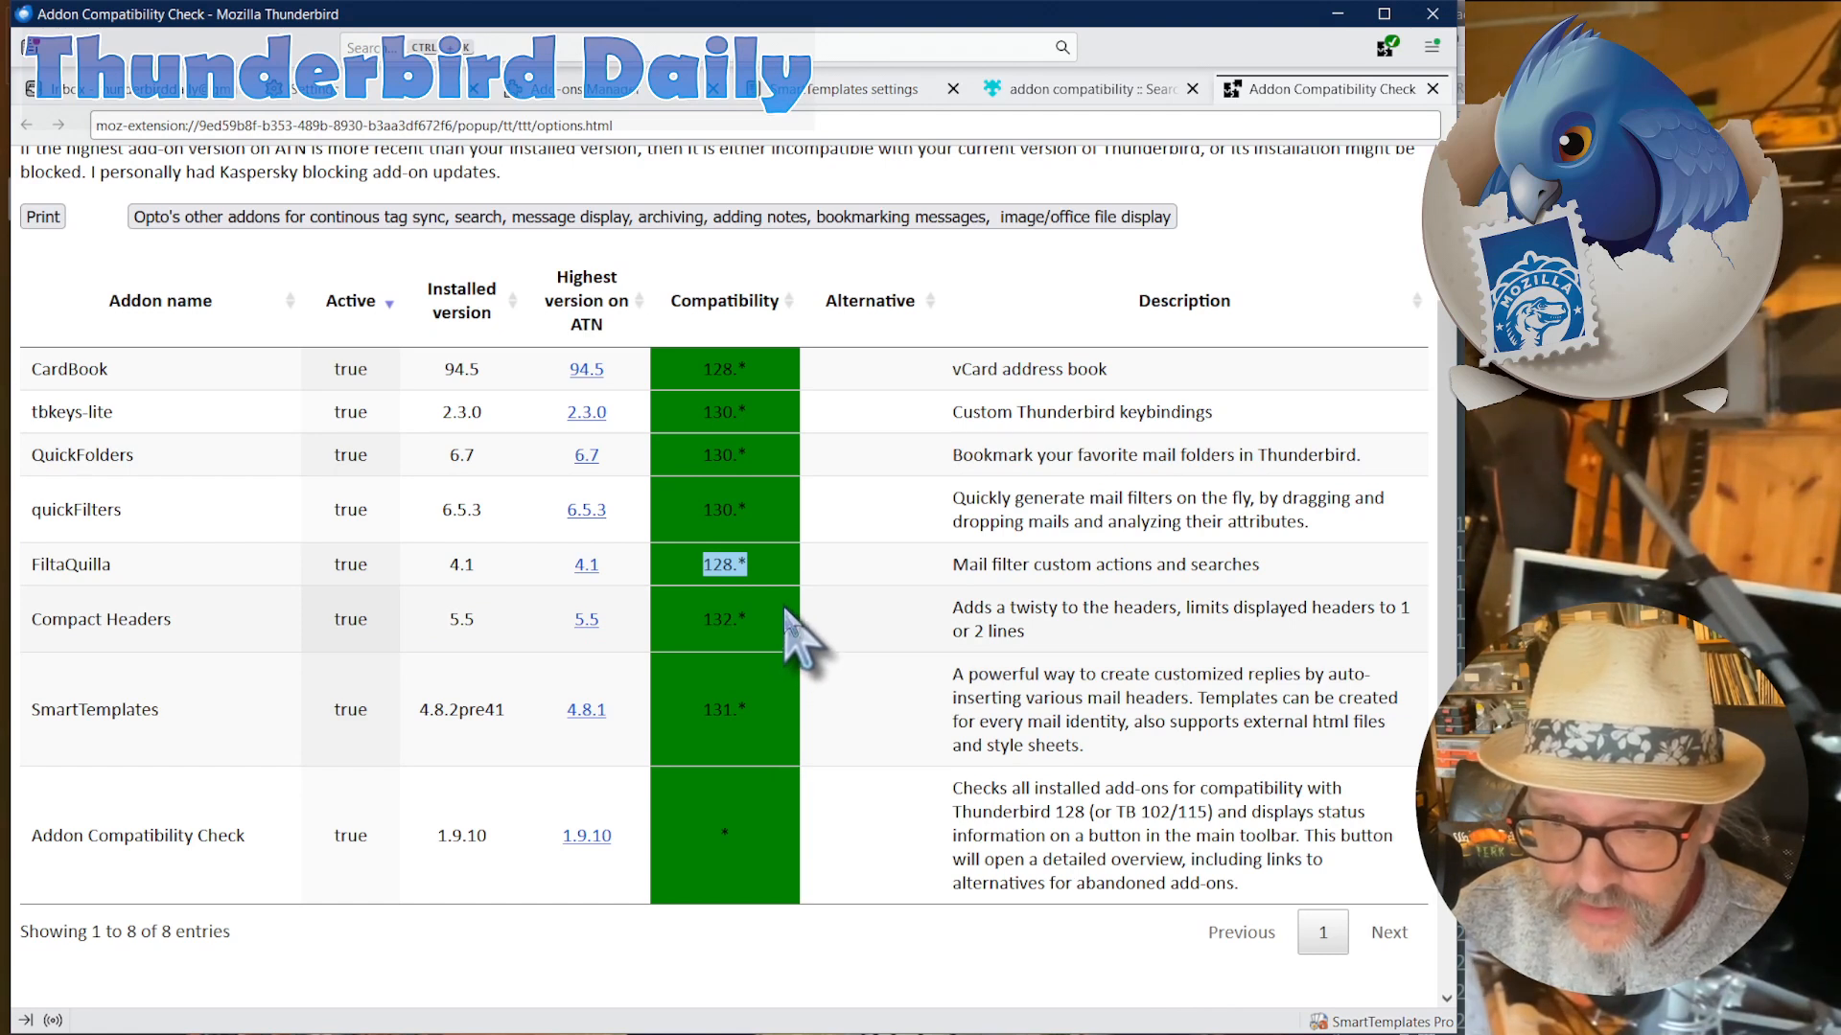
click(1432, 46)
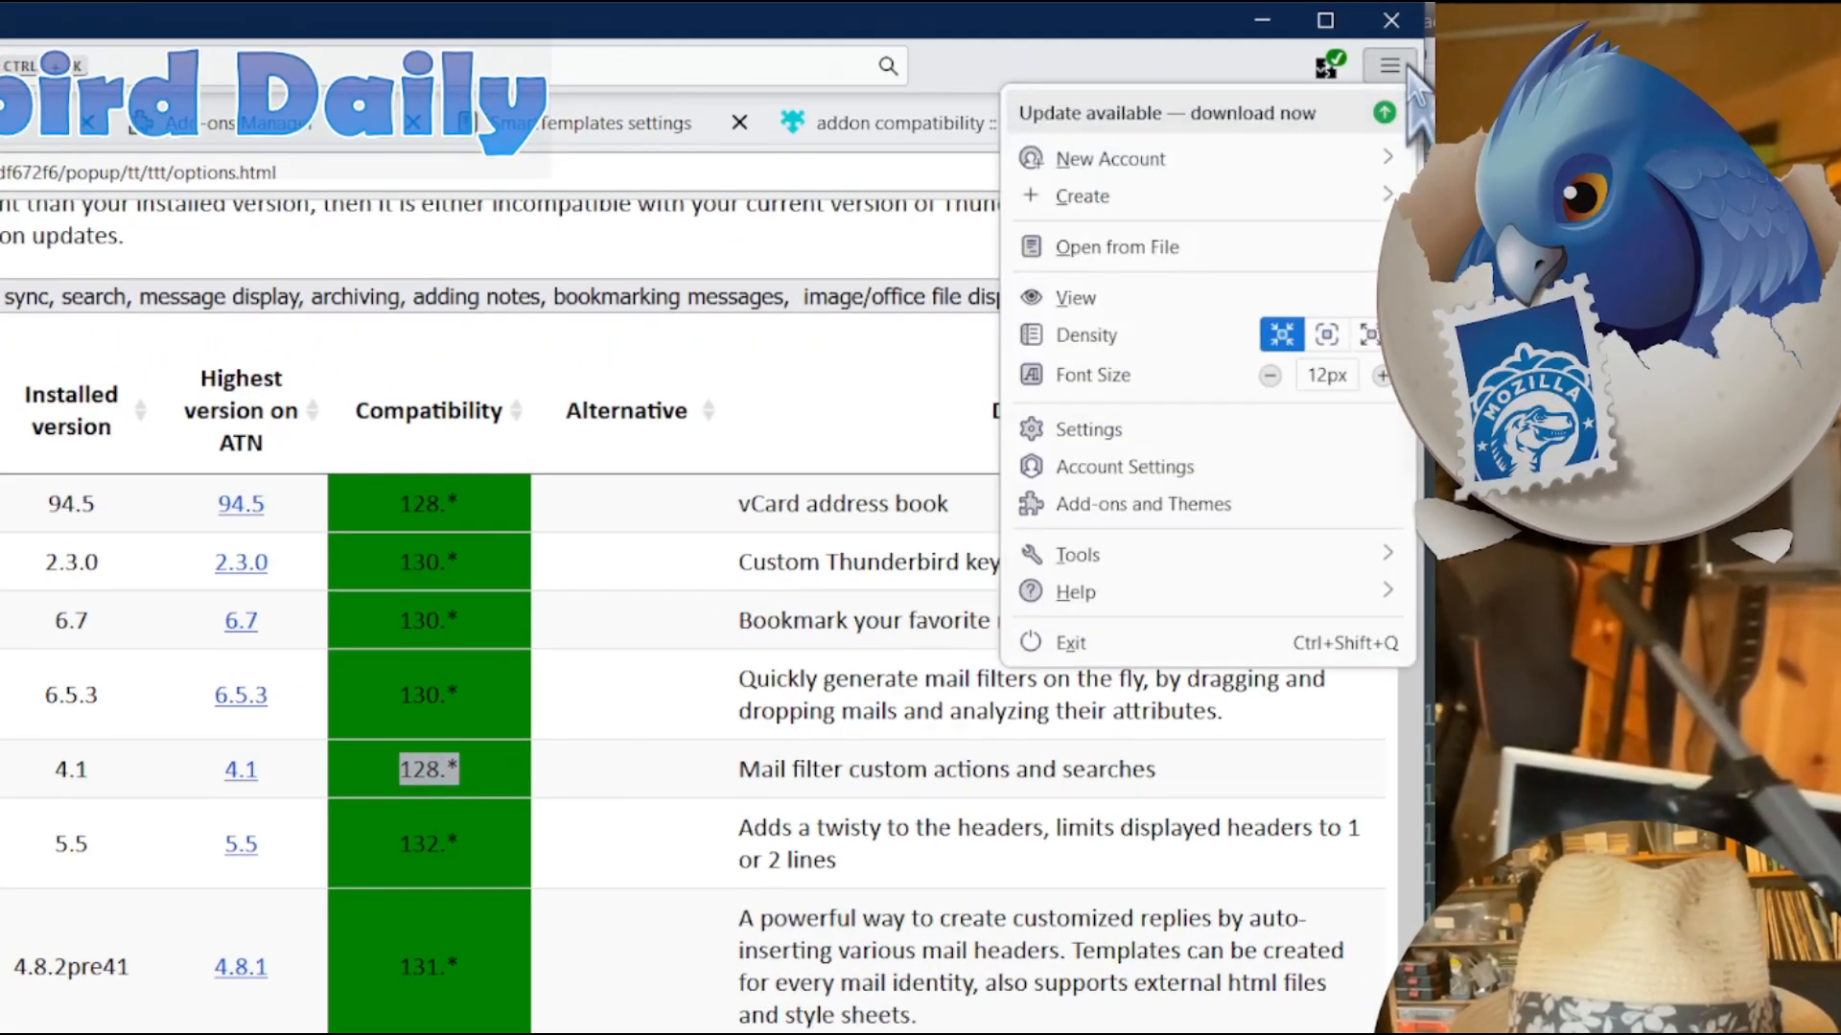
click(1076, 591)
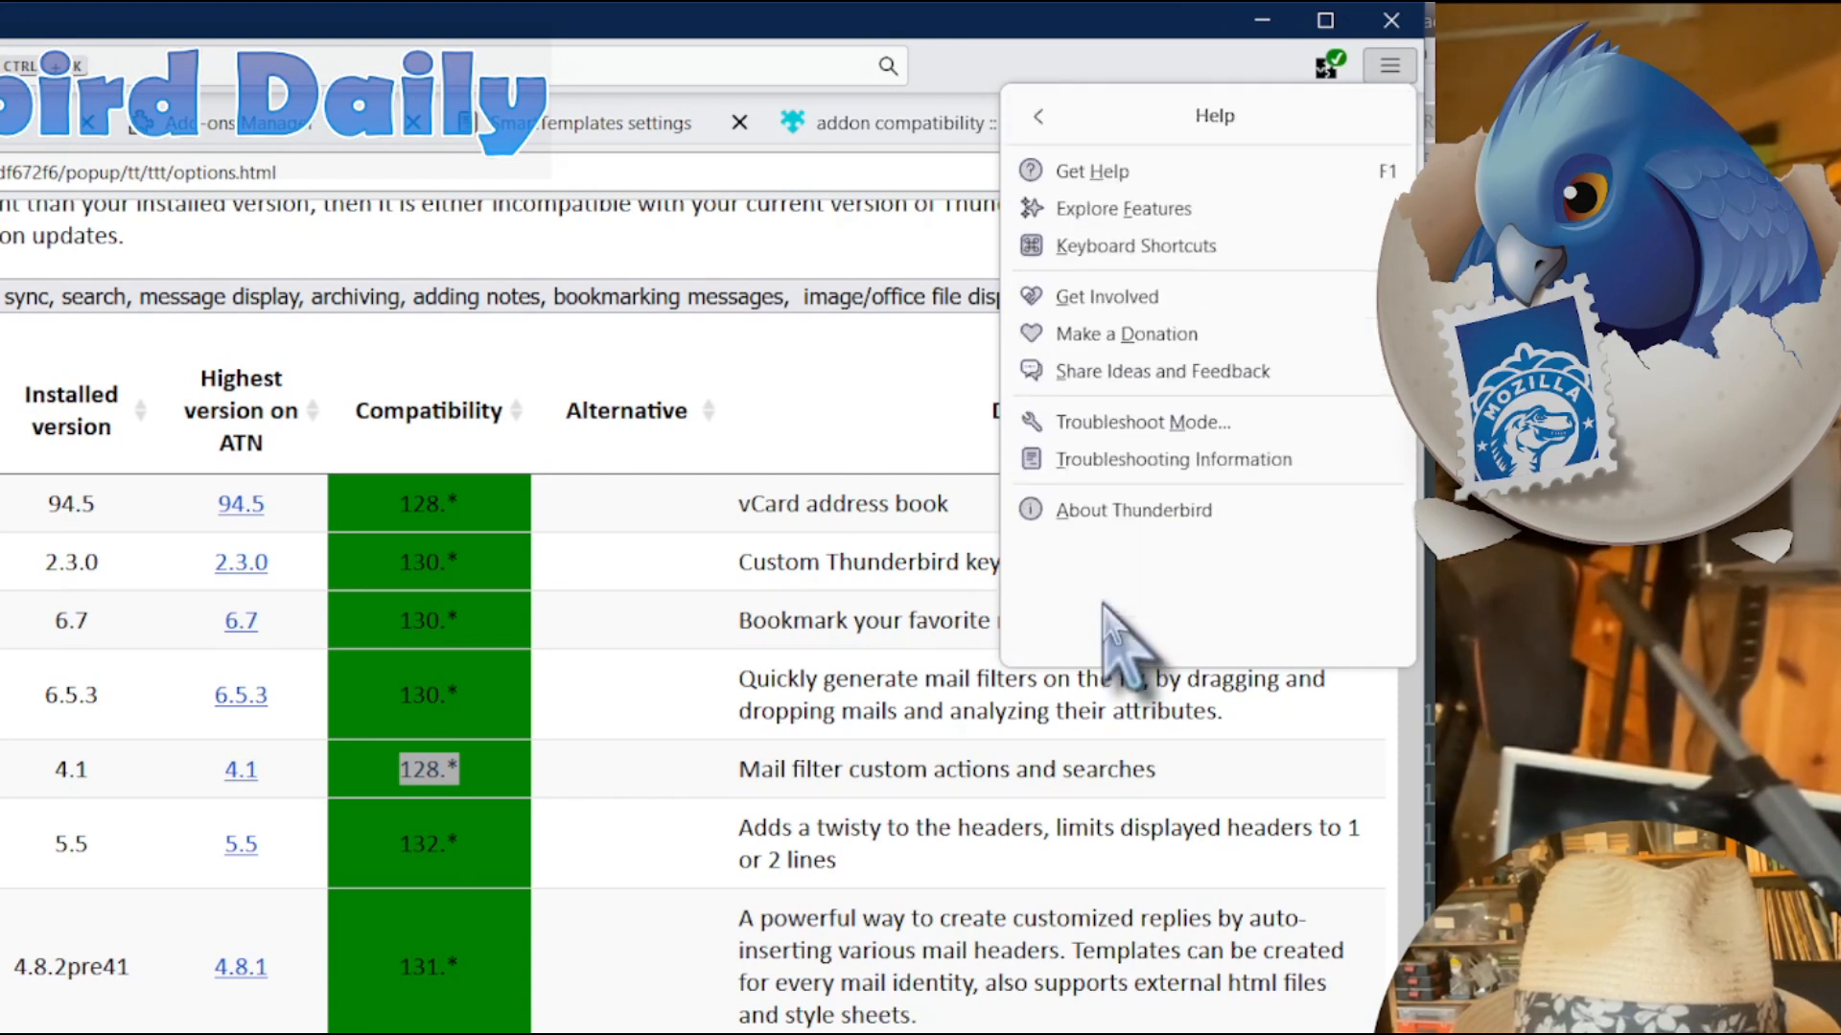
click(1133, 509)
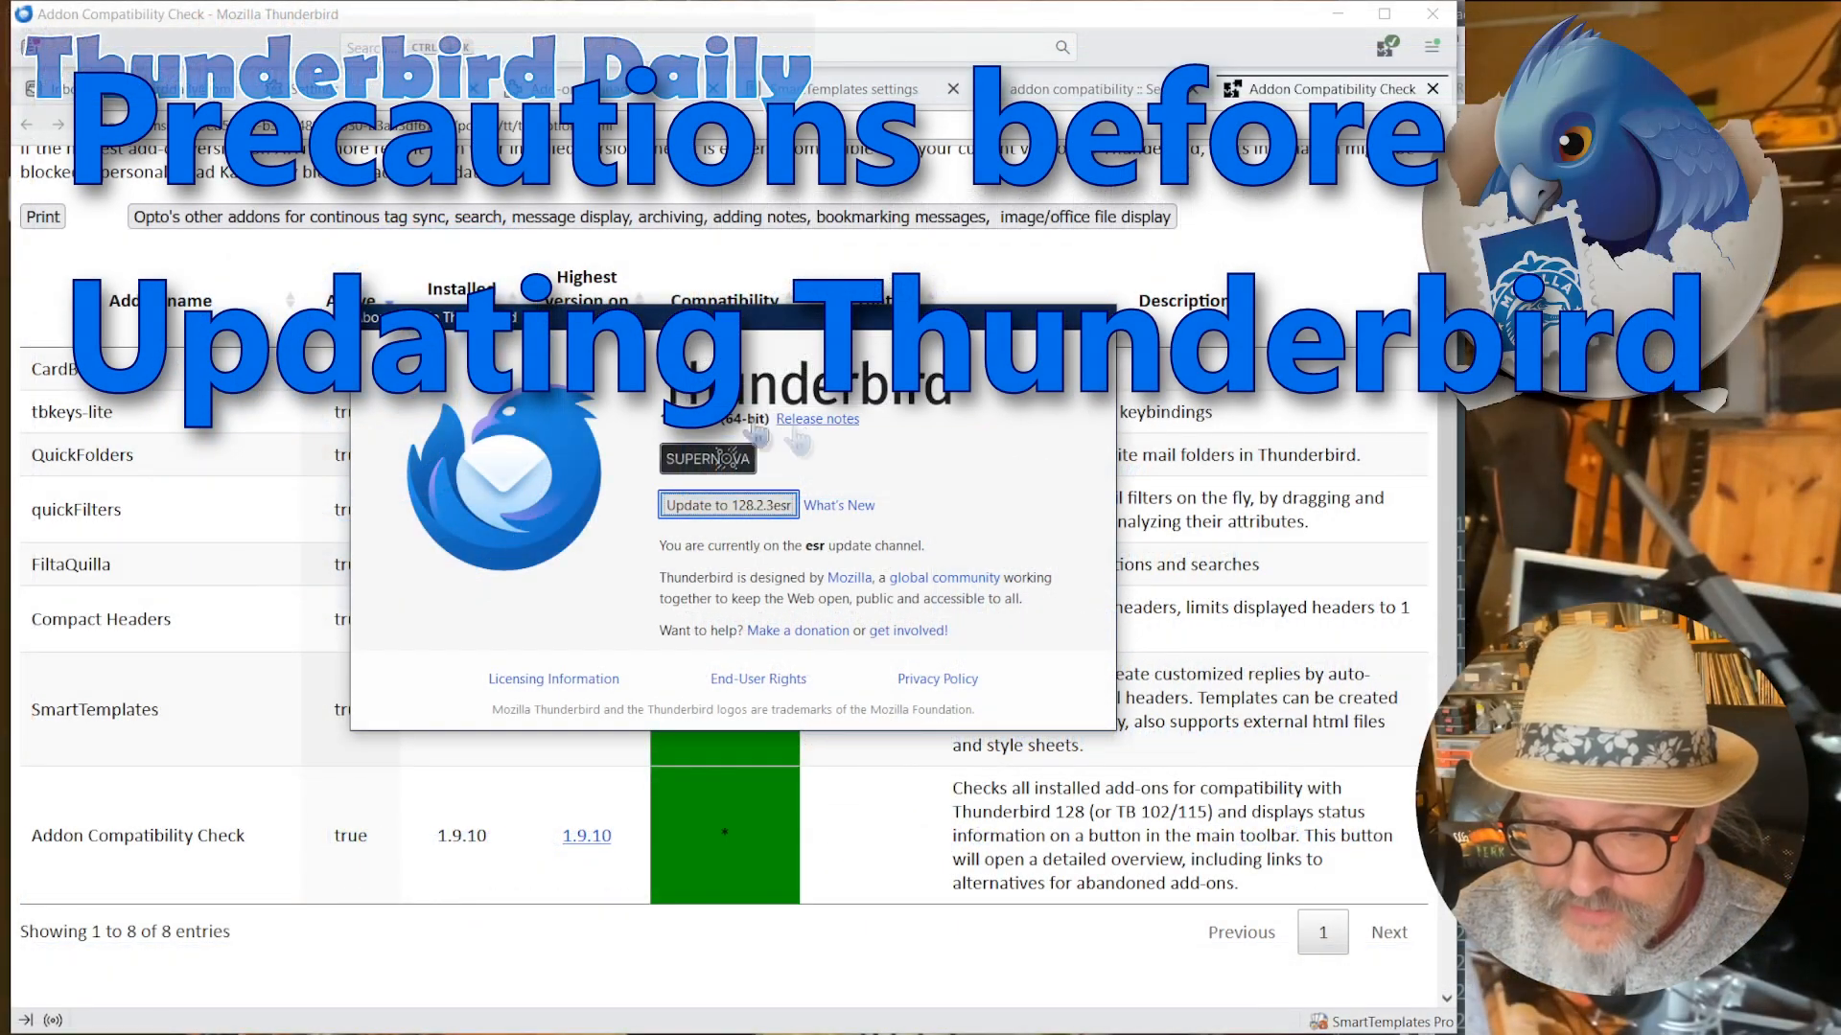
mouse_move(998, 487)
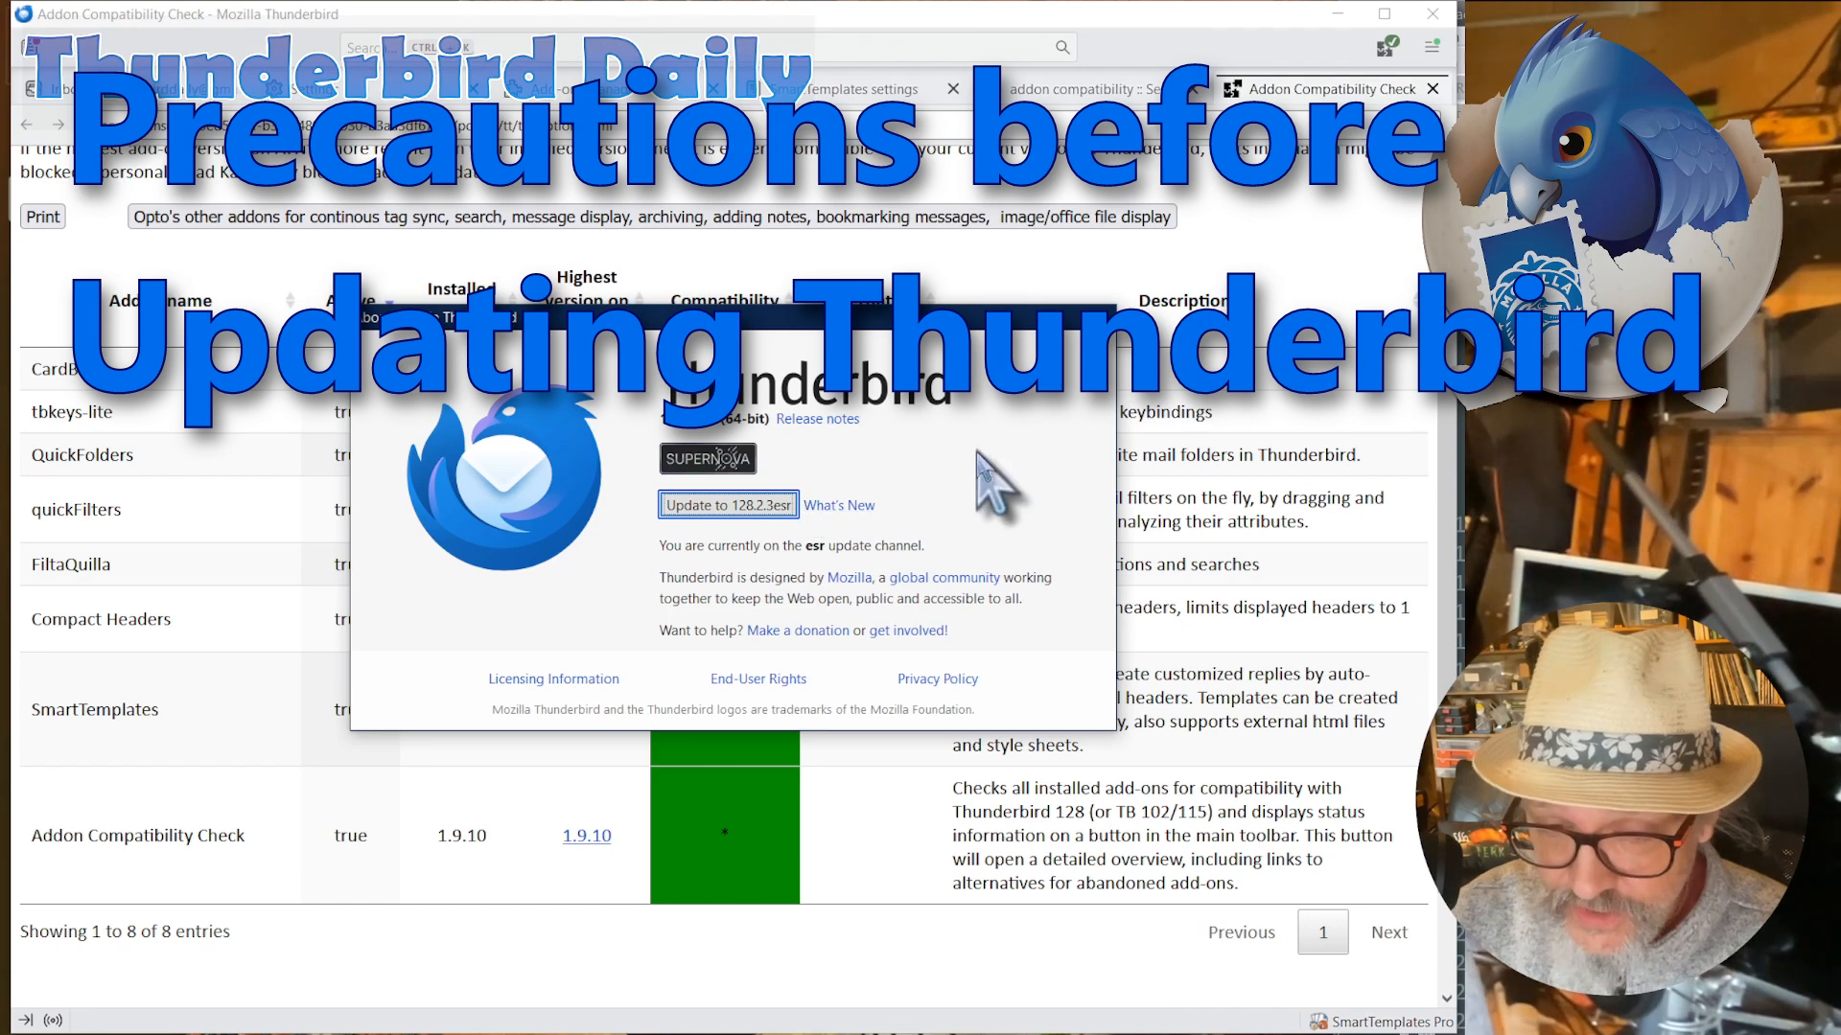
mouse_move(1027, 470)
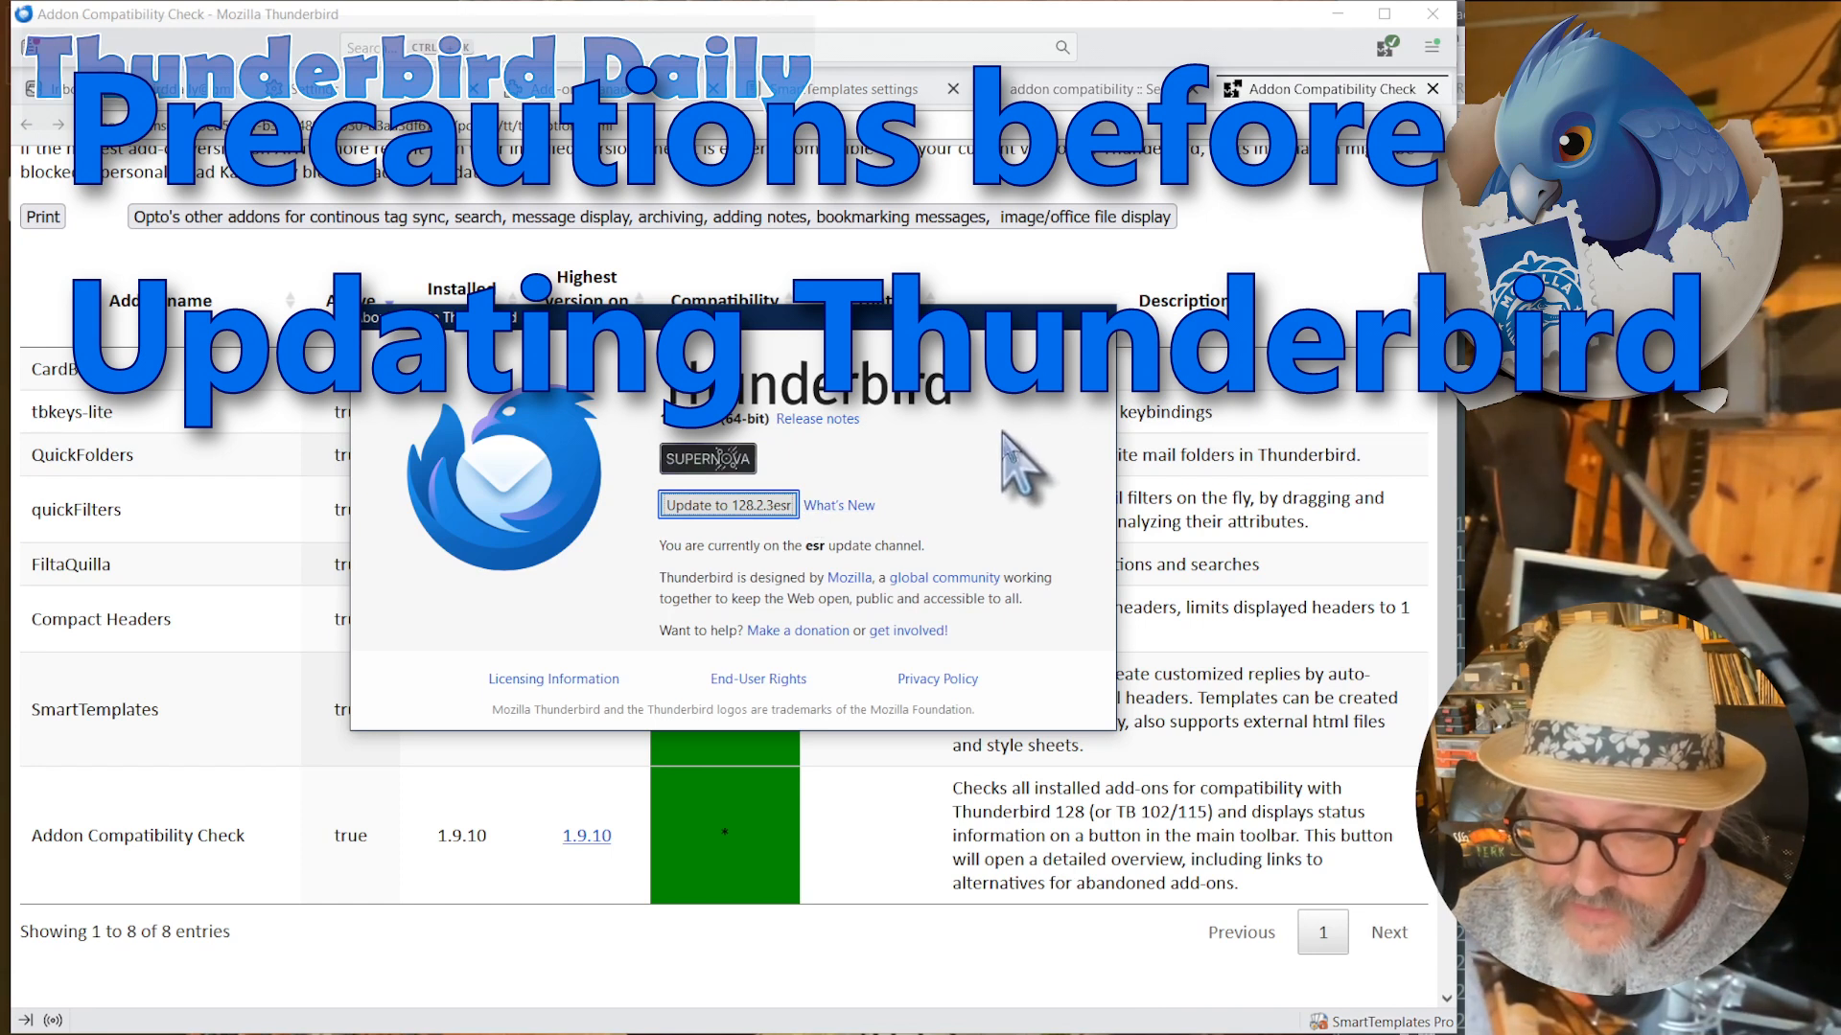
mouse_move(1113, 373)
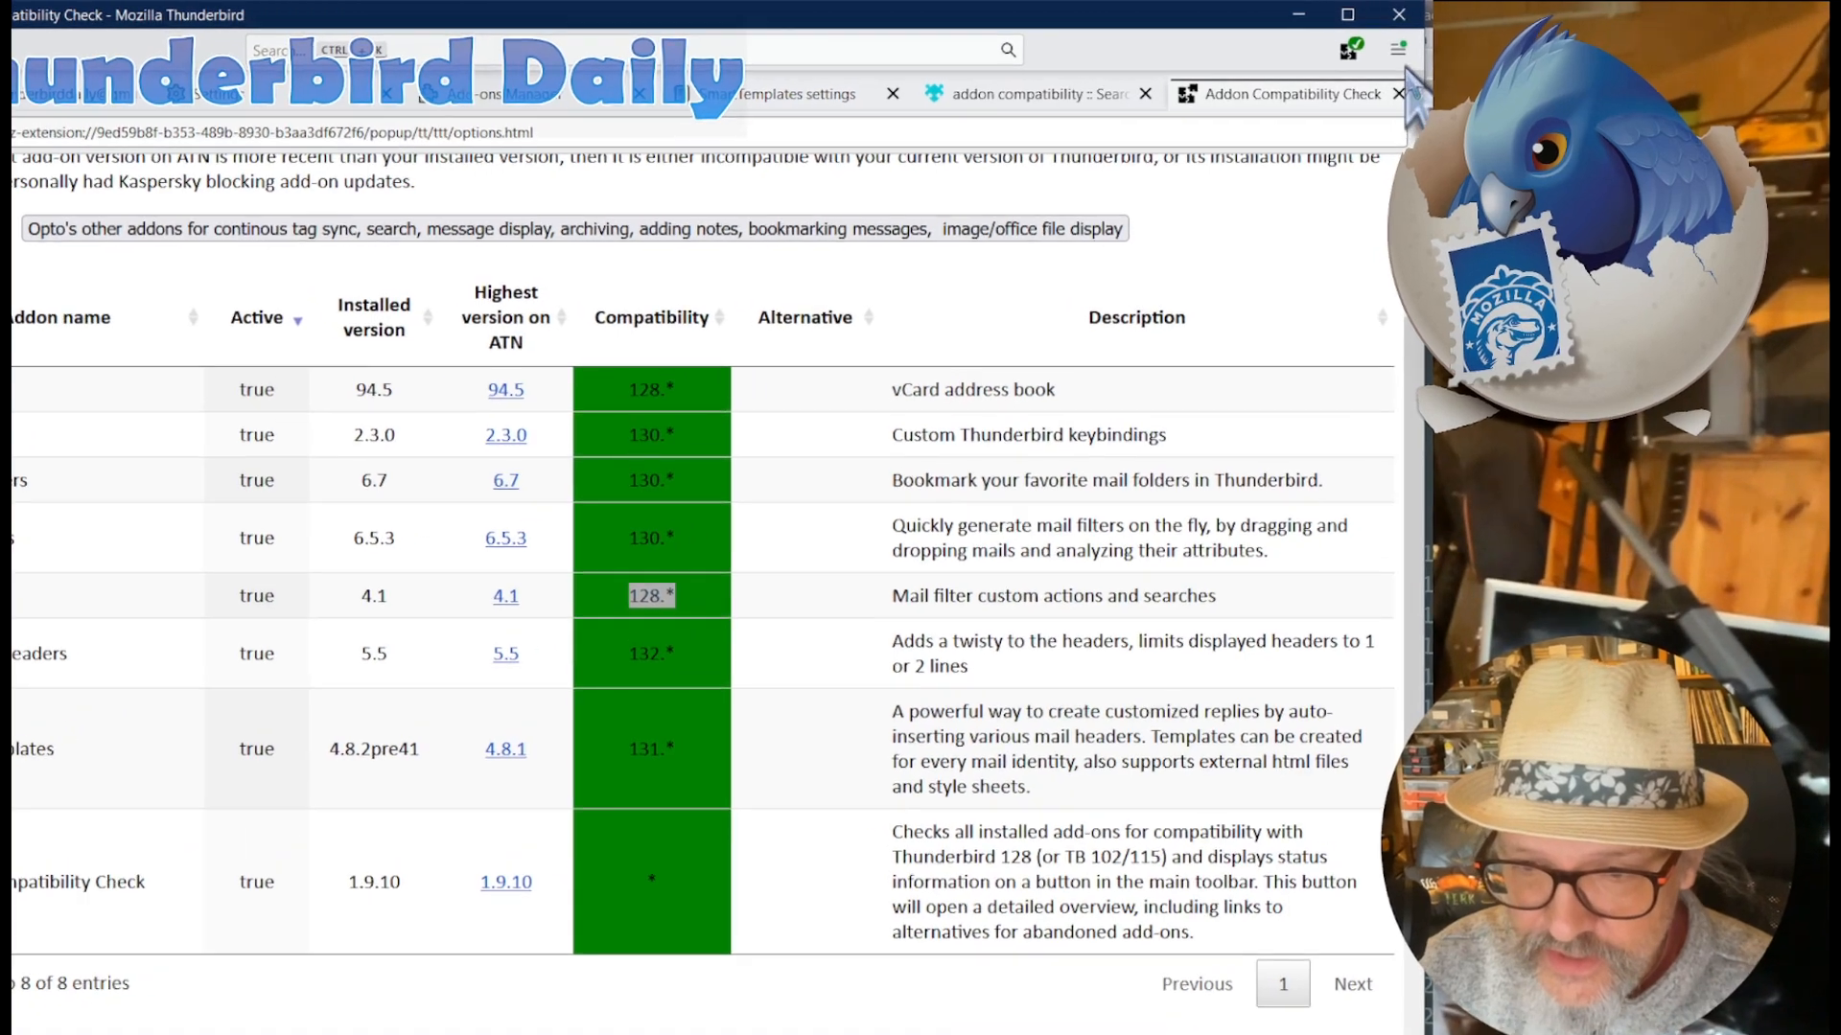
- Open Troubleshooting Information from the Help menu, then open the Profile Folder in File Explorer
click(1396, 48)
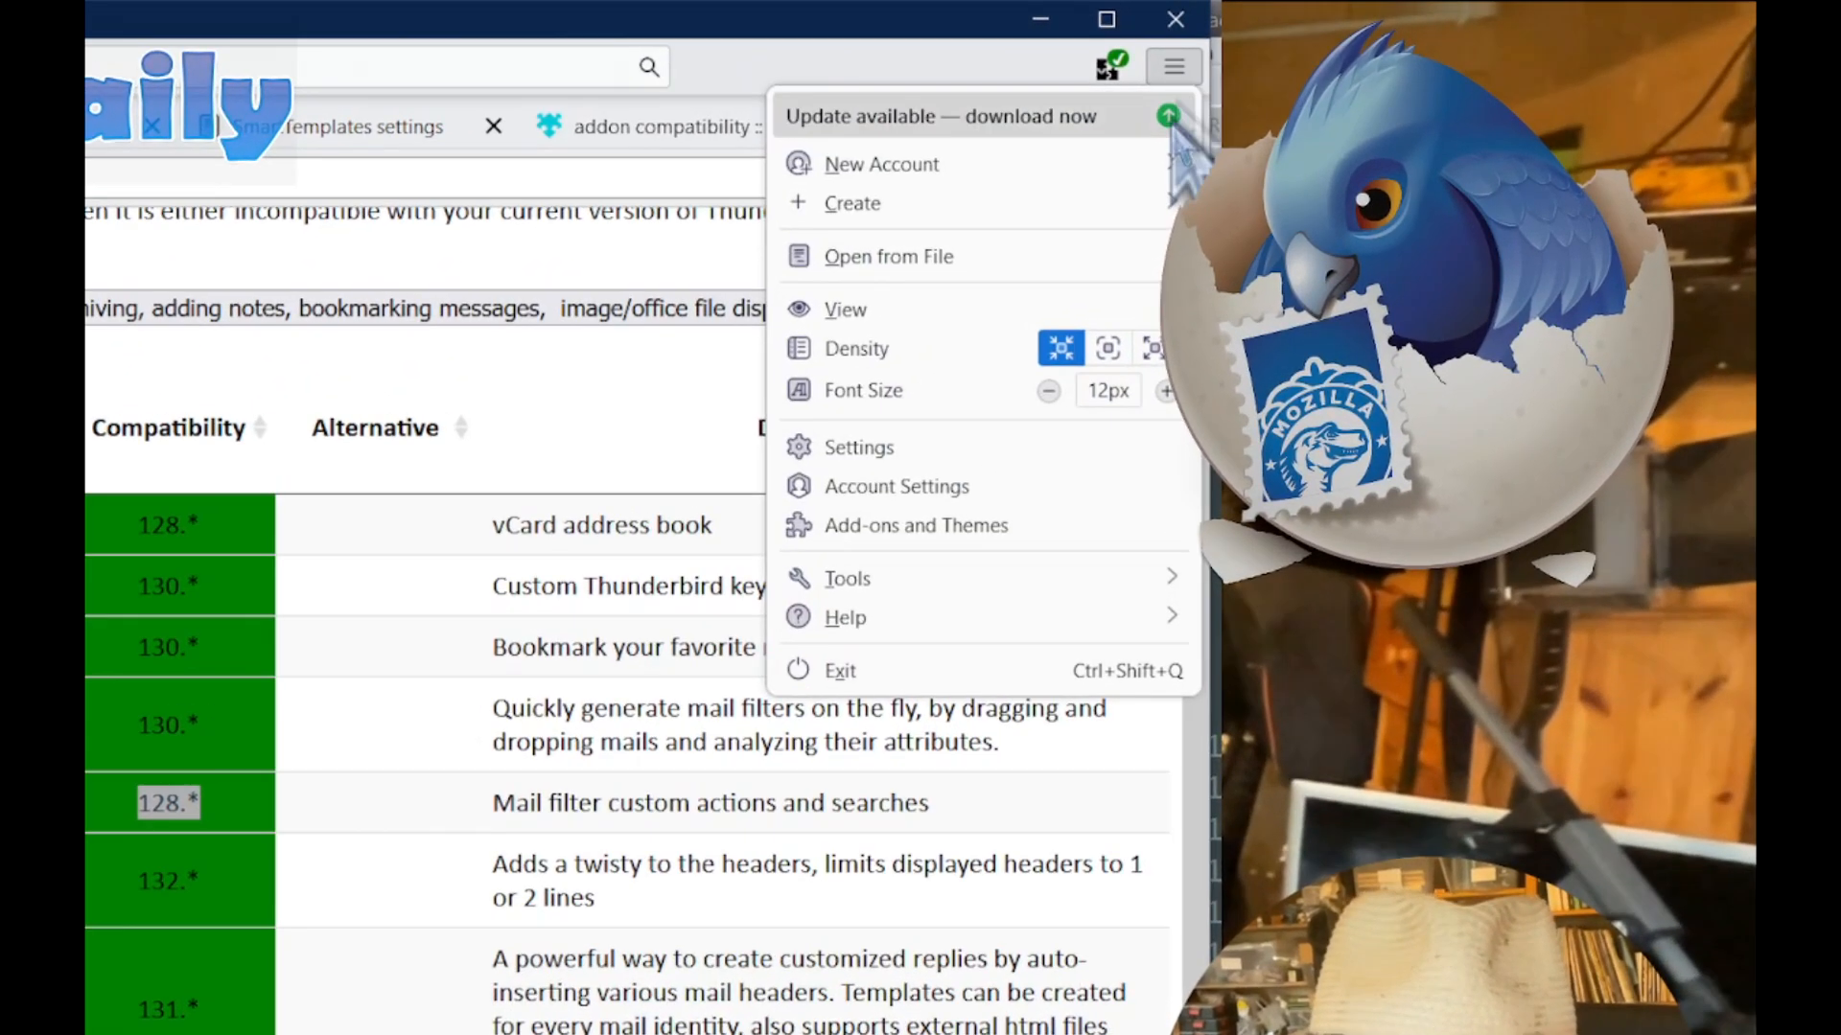
click(843, 616)
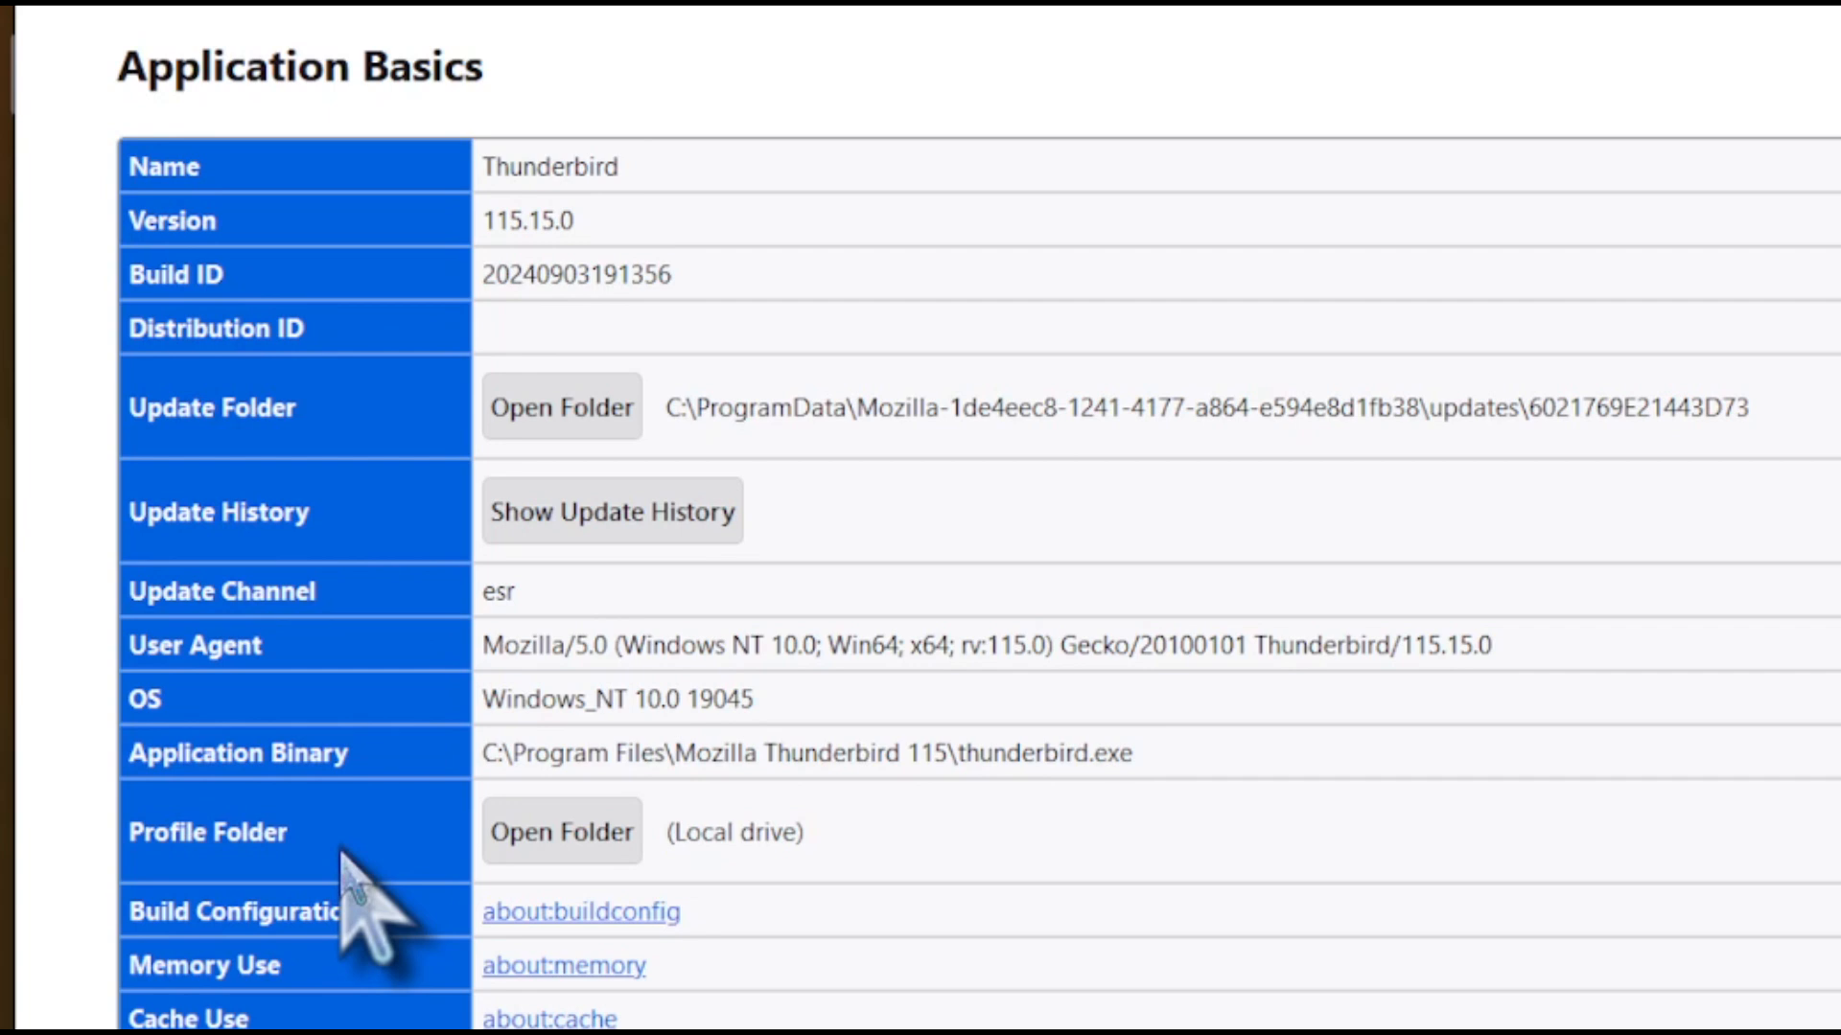
mouse_move(329, 892)
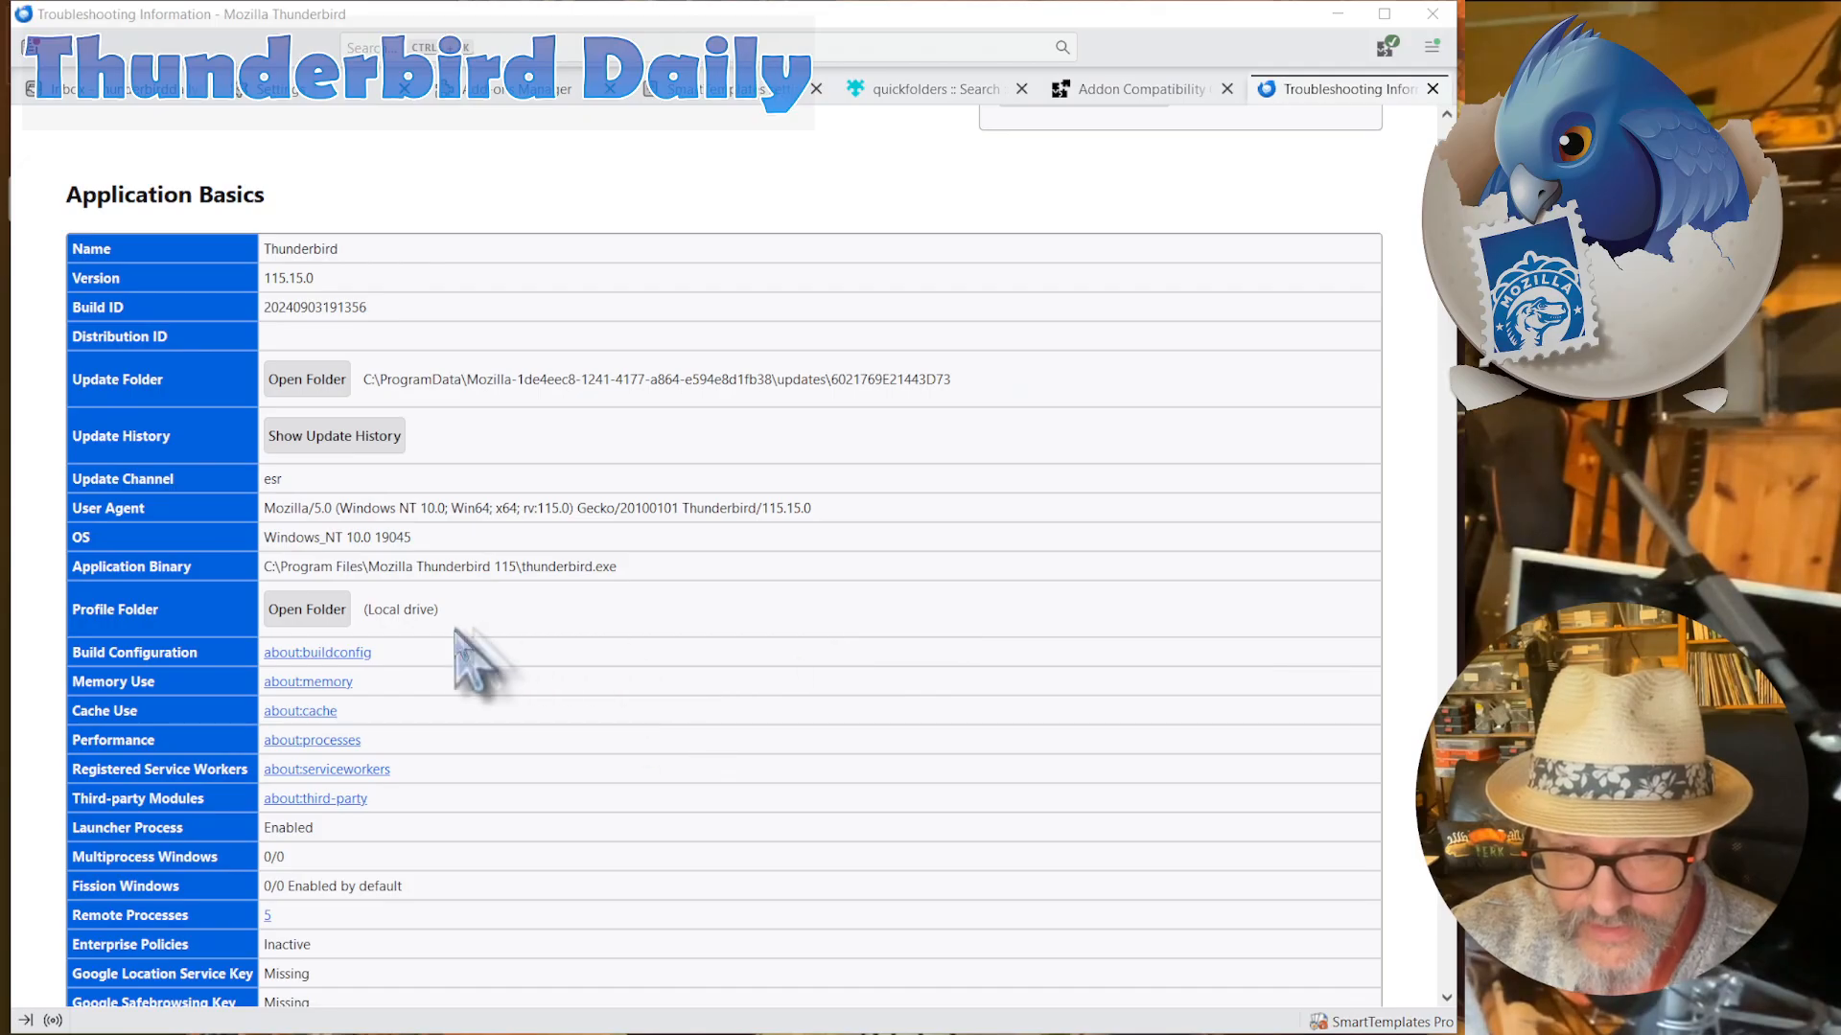
click(307, 608)
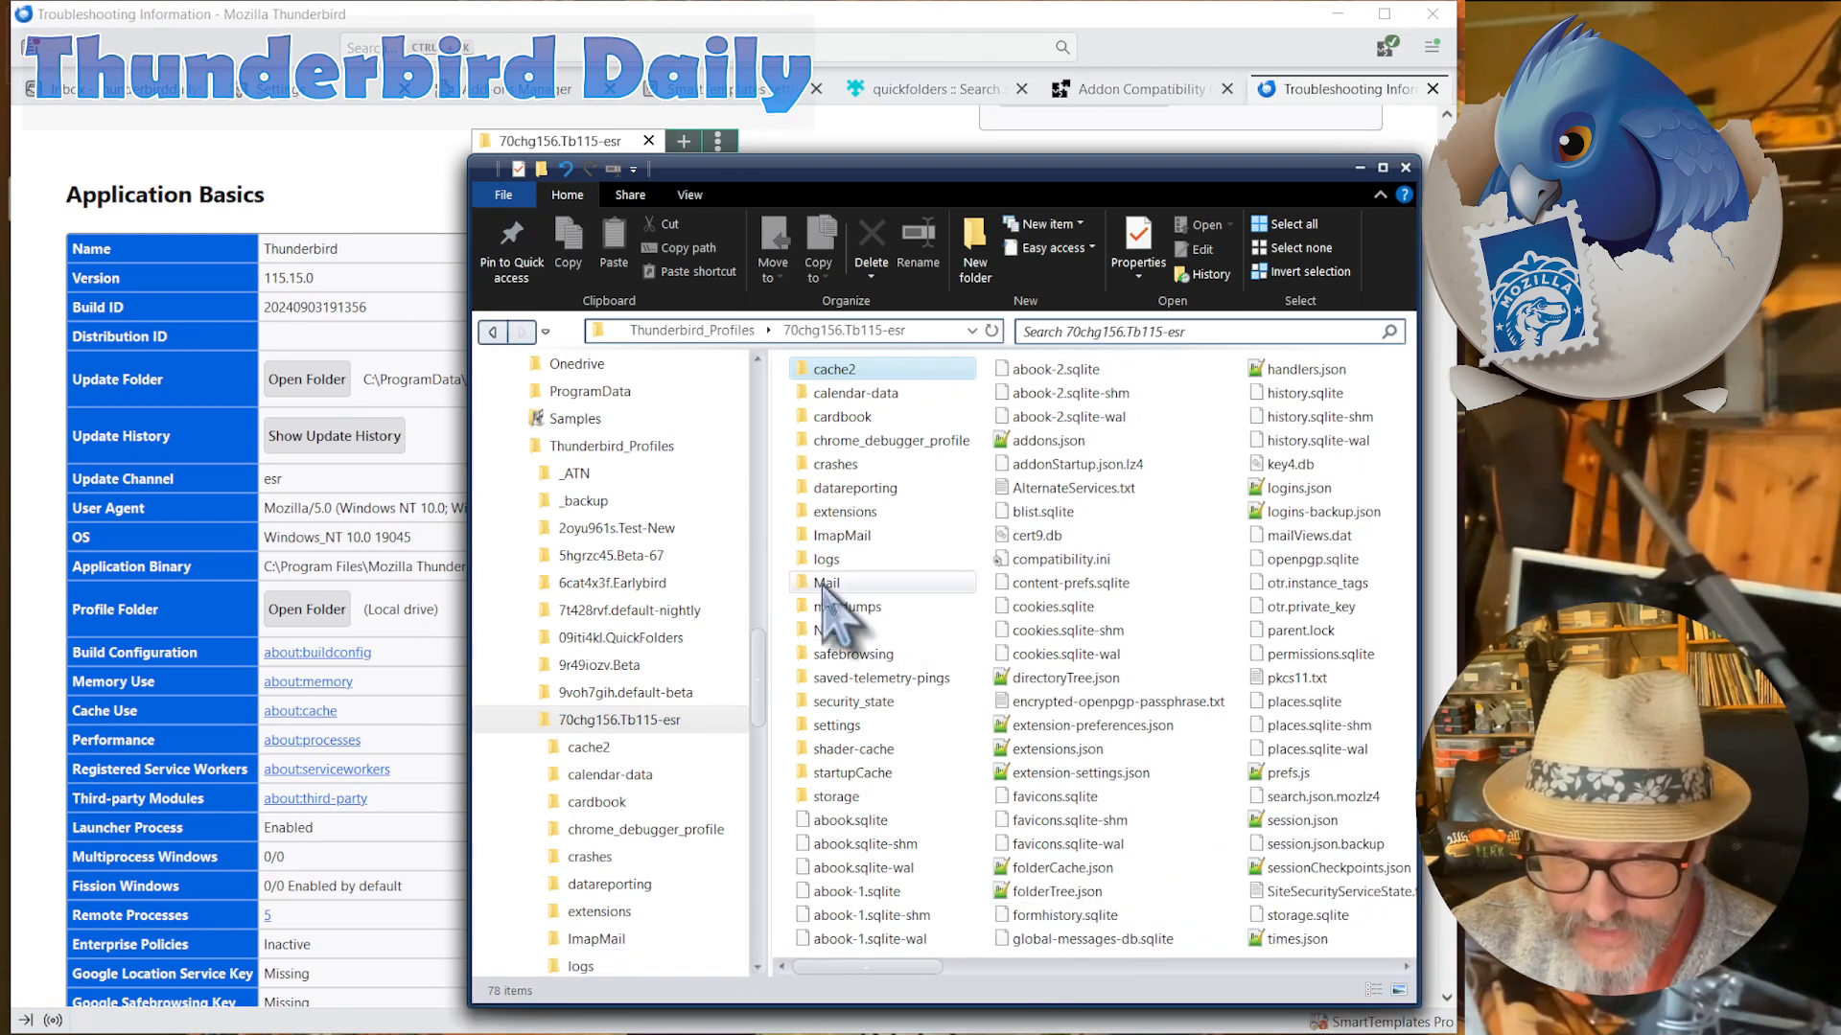
- Browse the profile's Mail and ImapMail folders in File Explorer
click(828, 582)
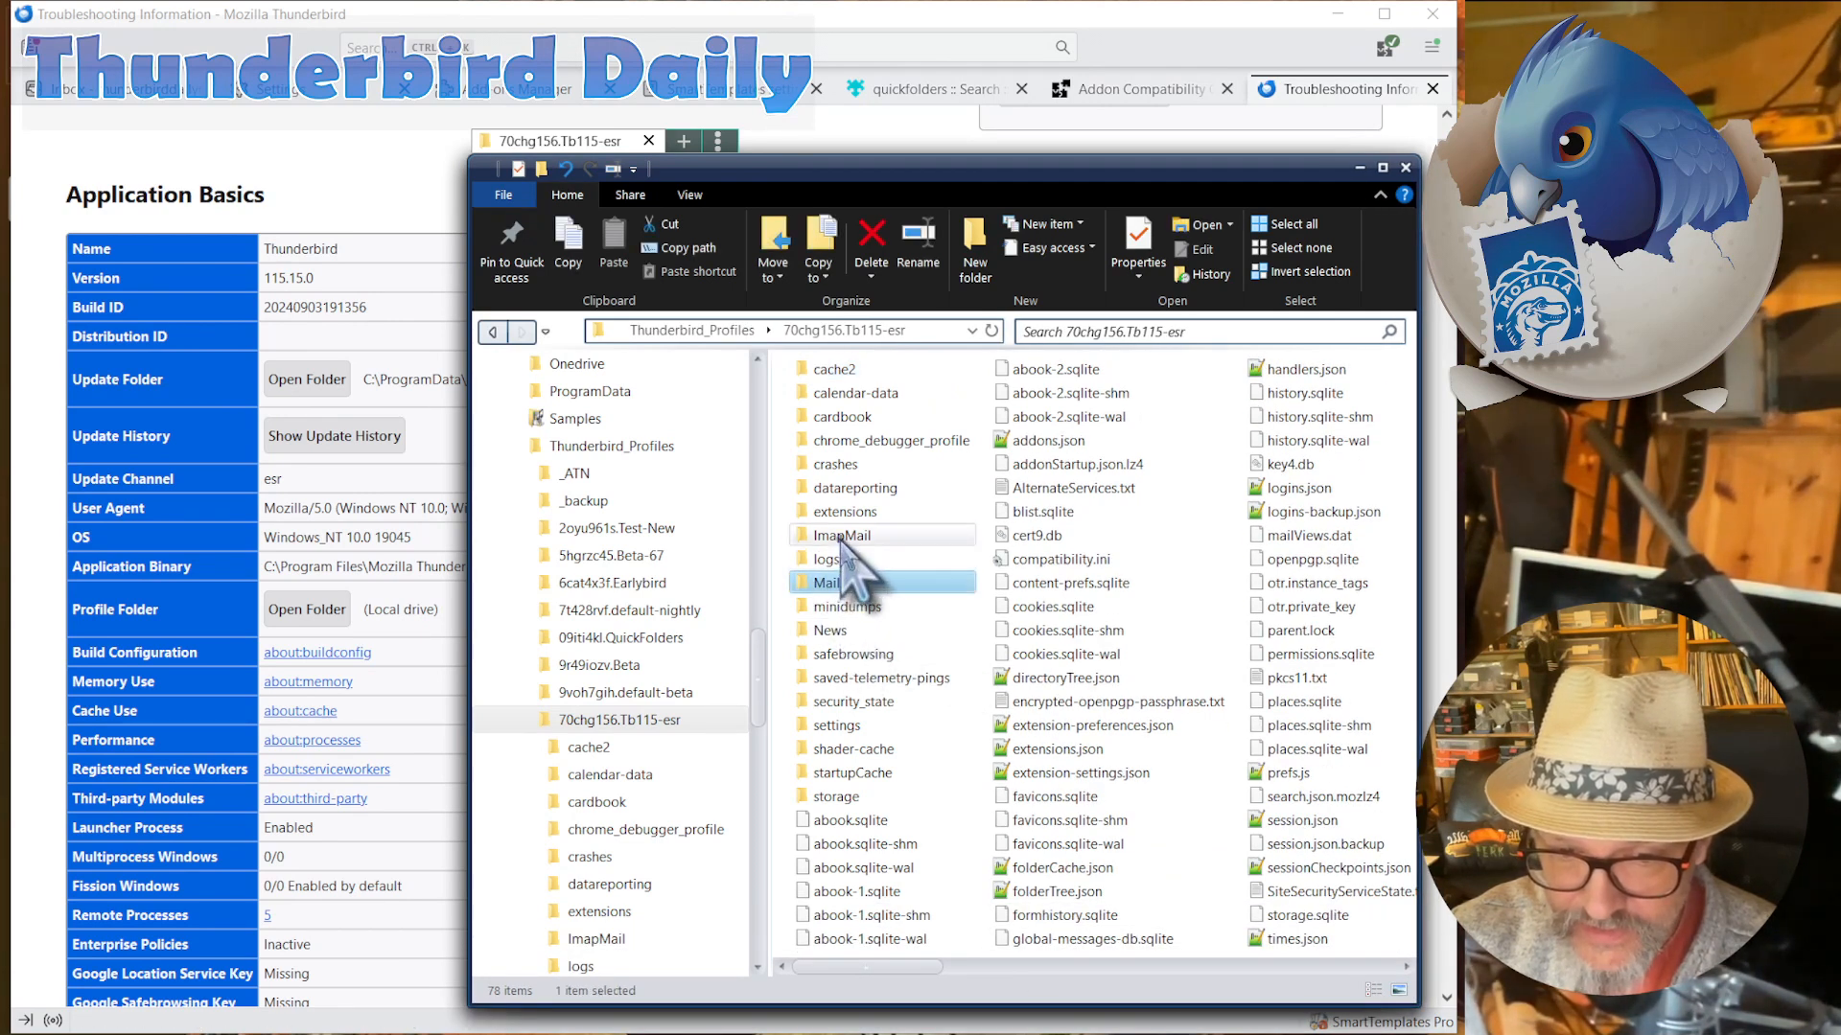
click(857, 392)
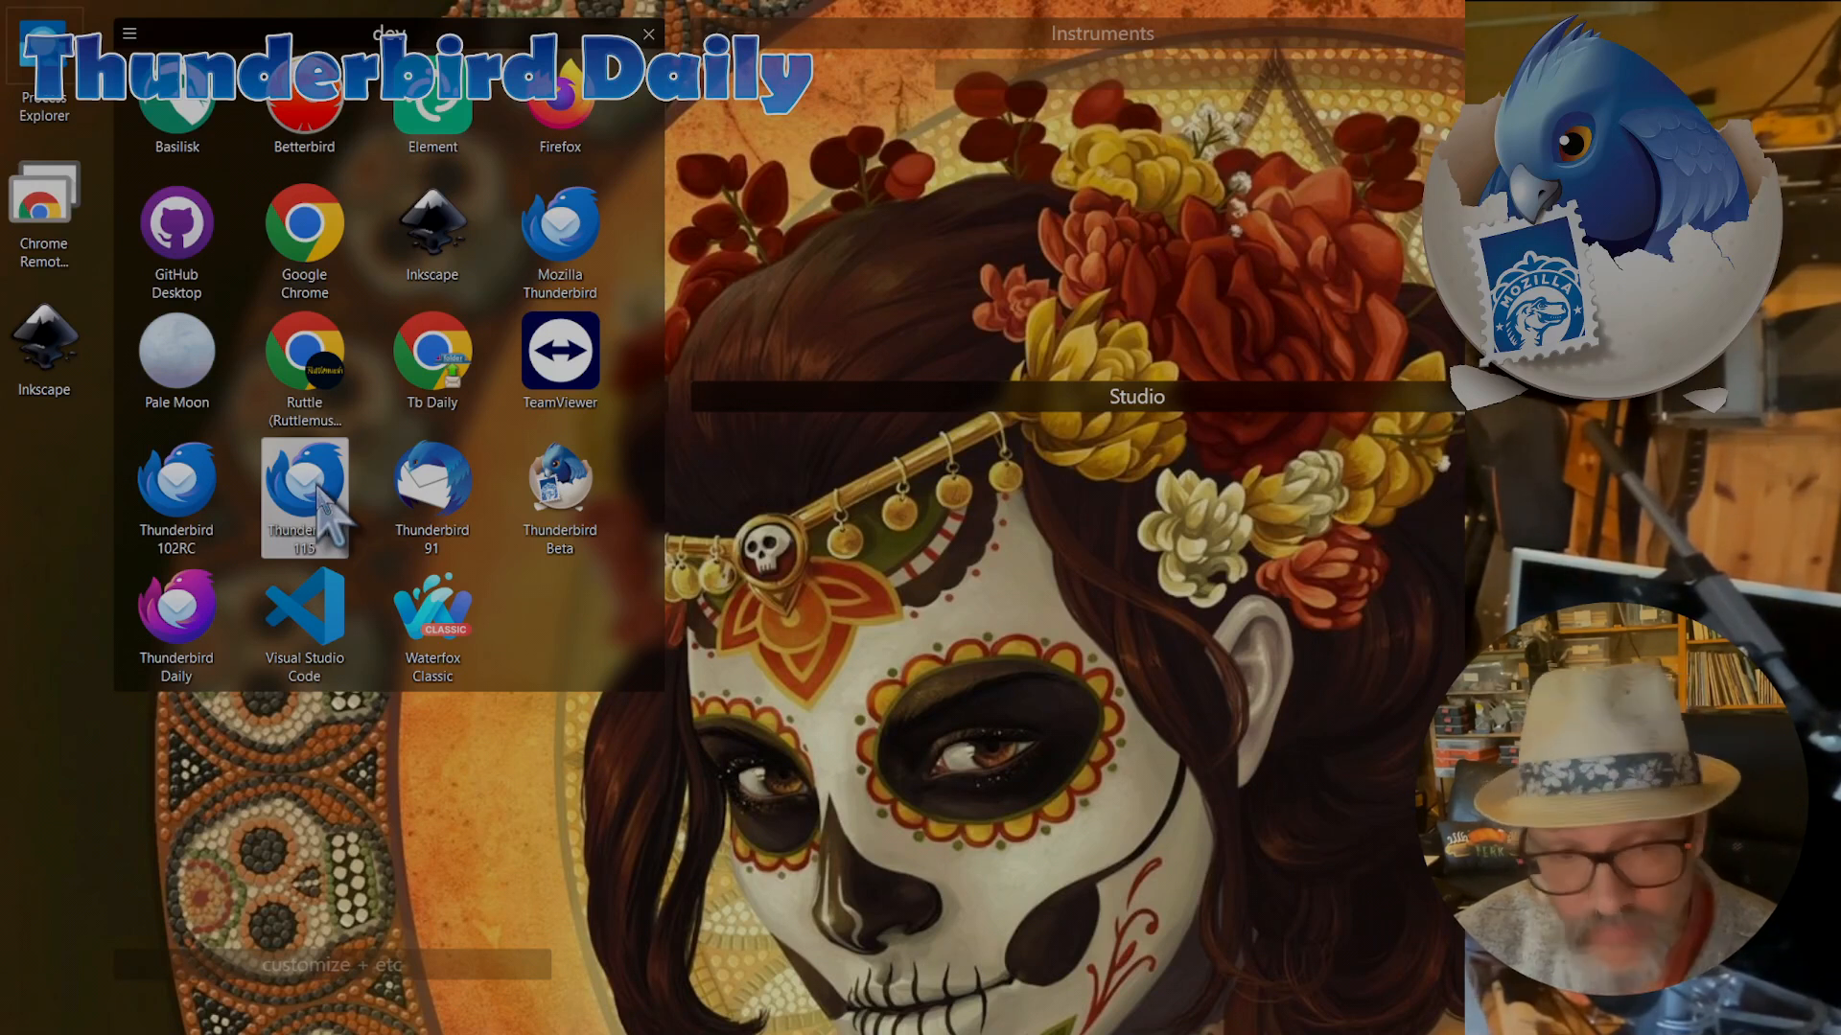
- Launch Thunderbird 115 from the launcher and open its main menu
double_click(304, 497)
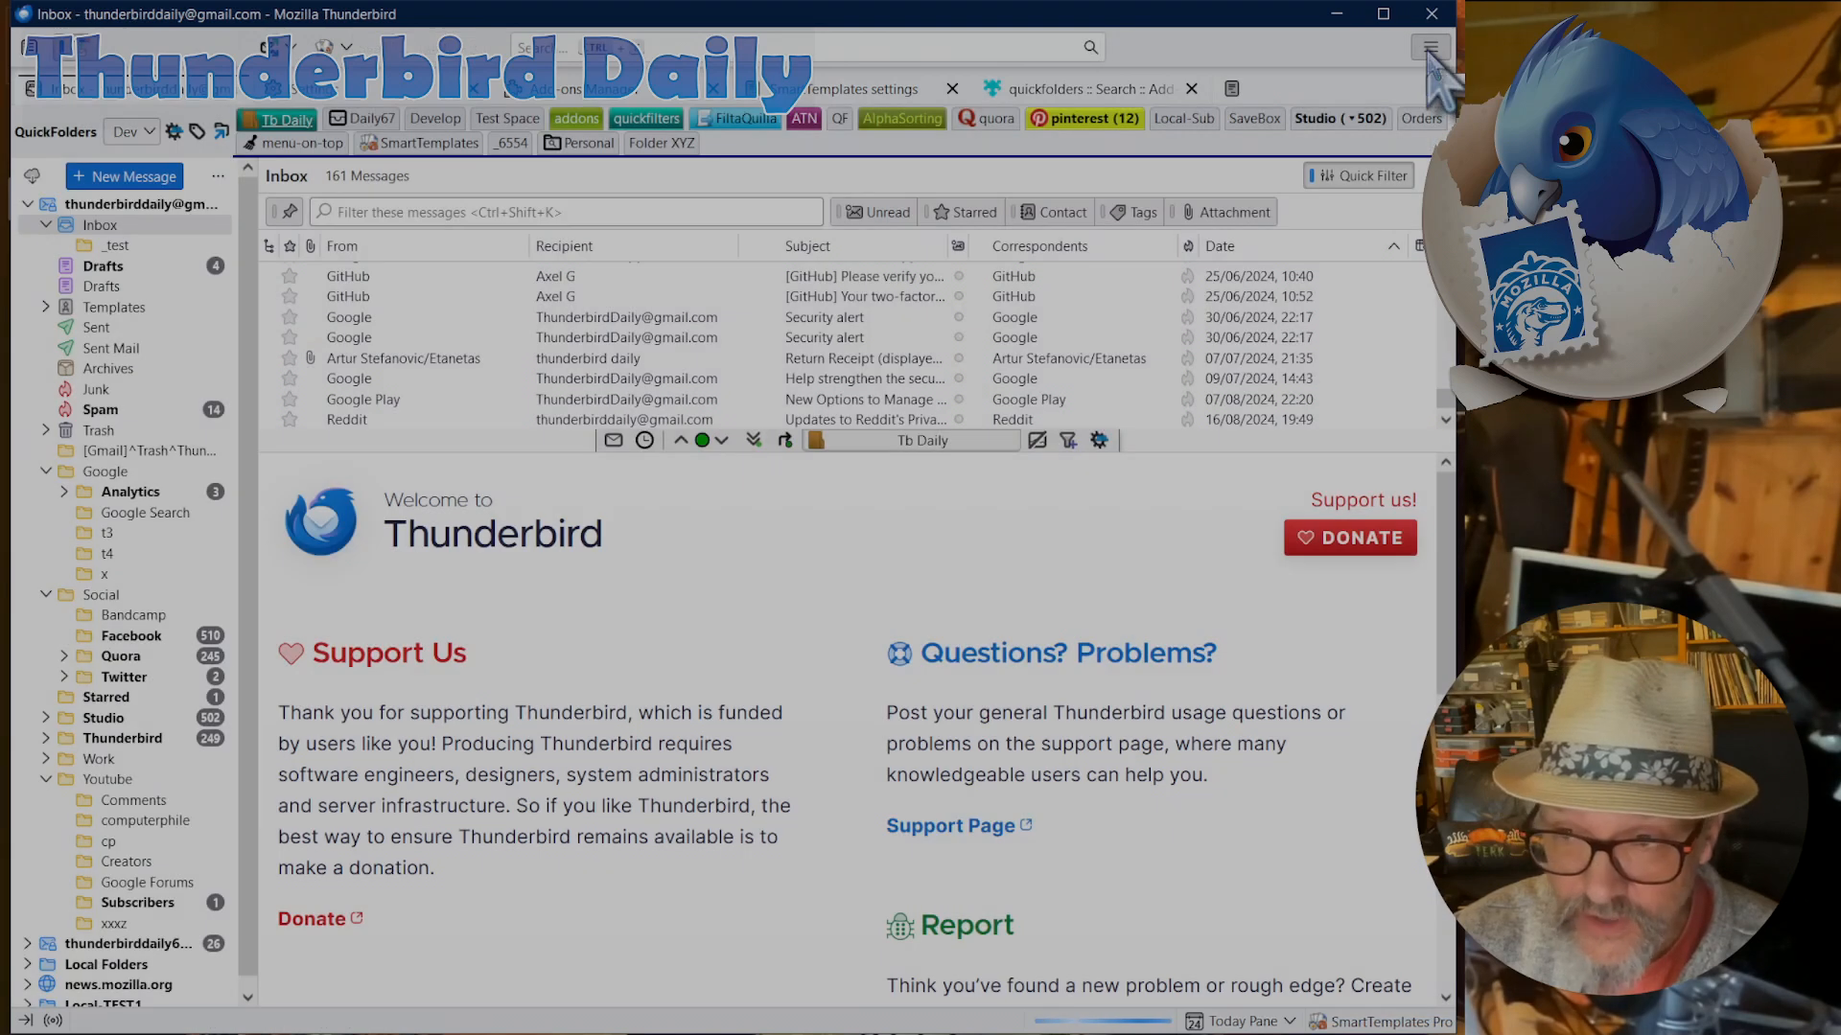
click(1429, 47)
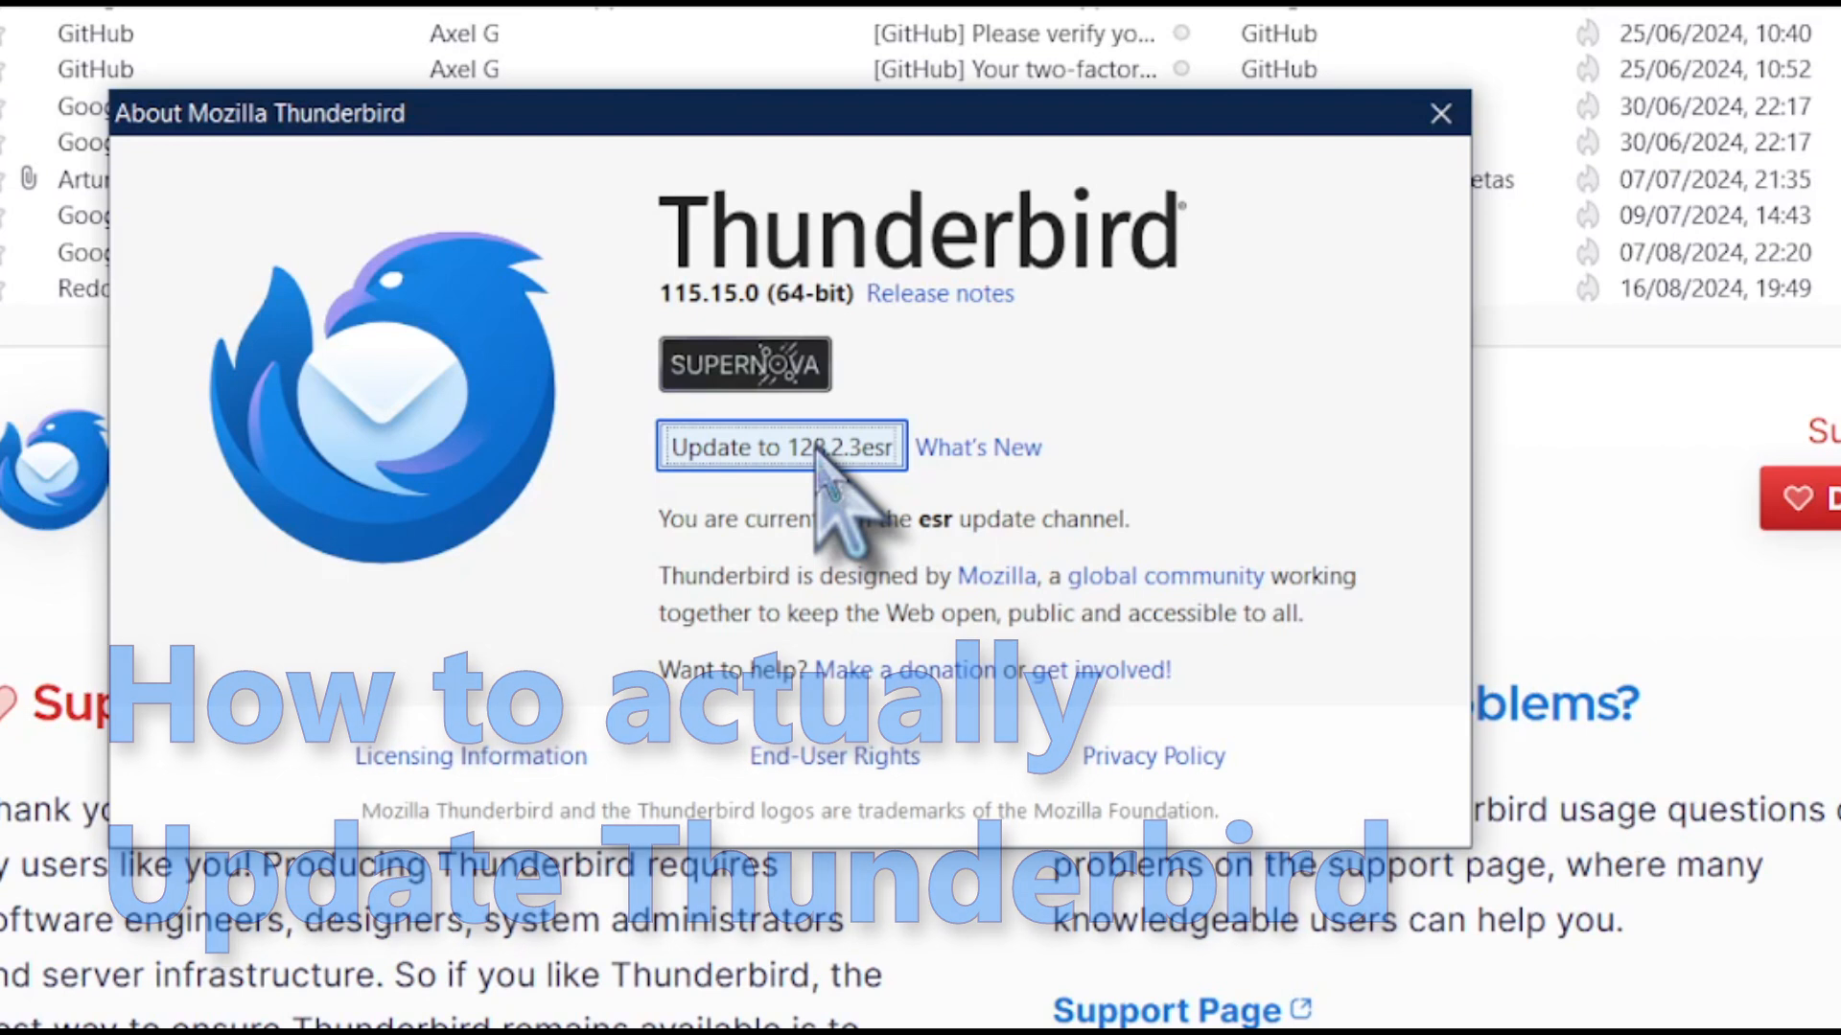
- Download the 128.2.3esr update and restart Thunderbird to apply it
click(779, 448)
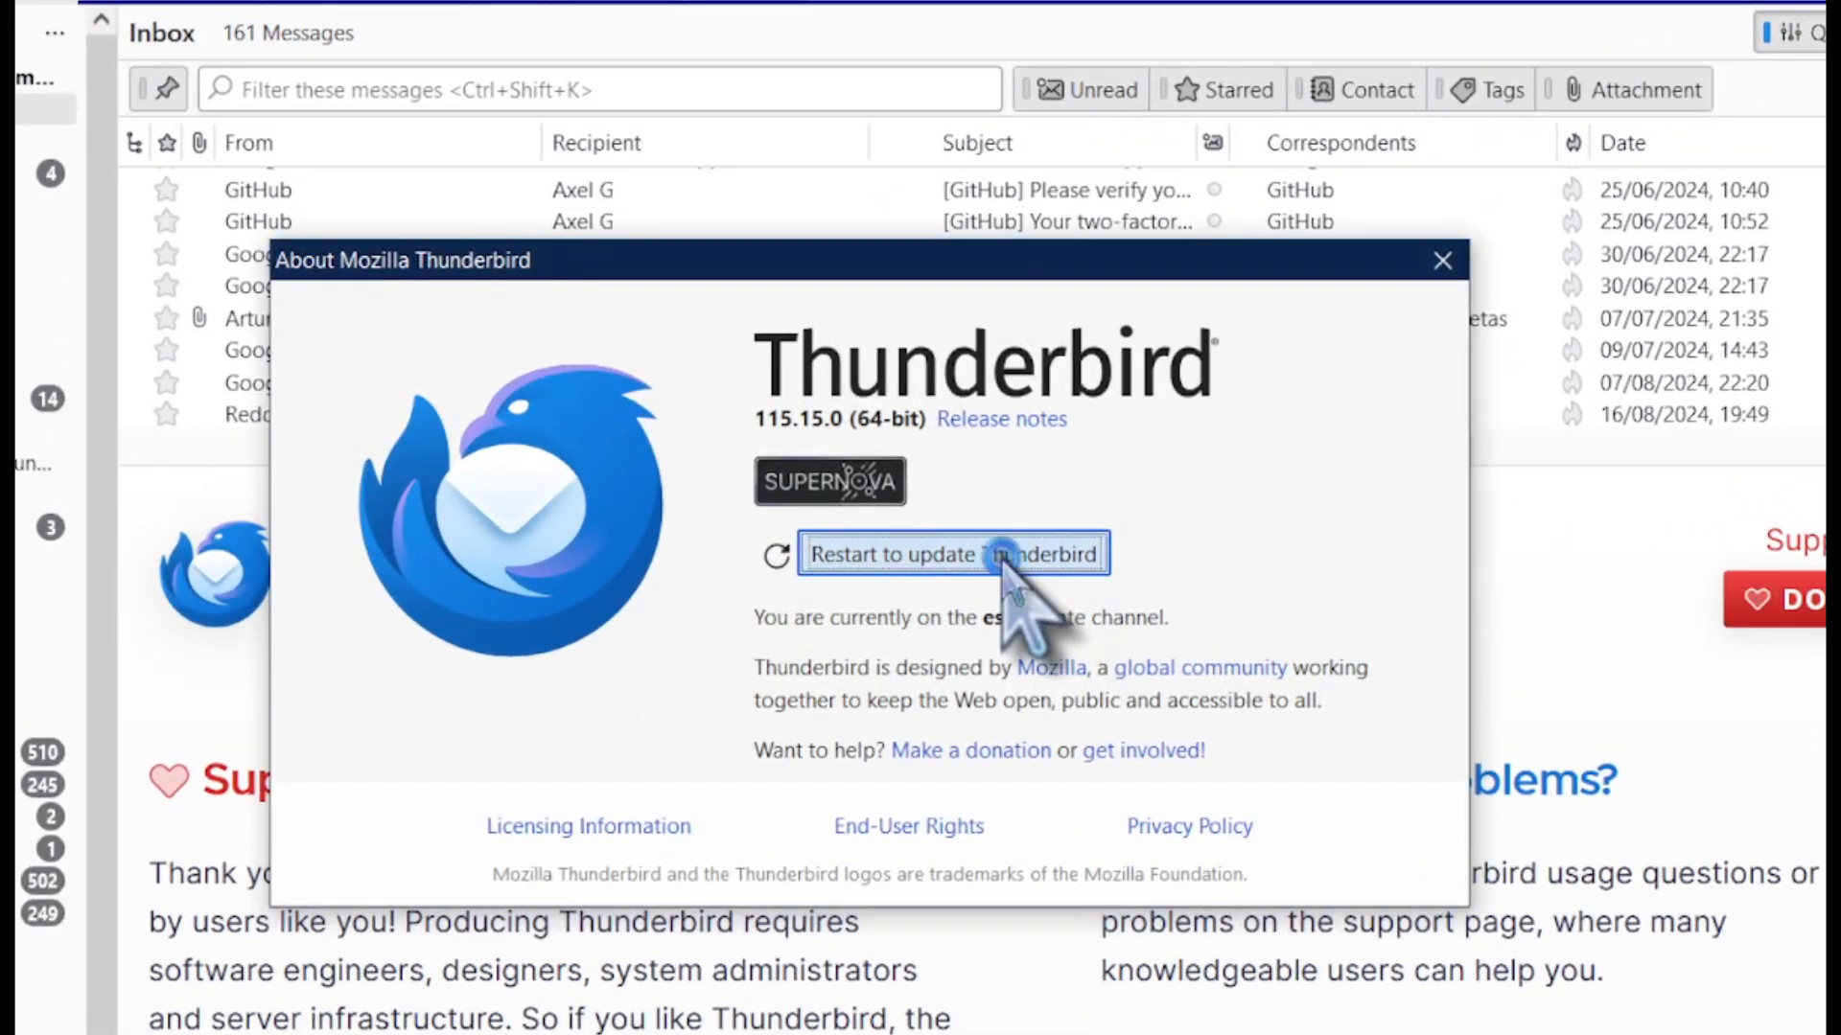
click(953, 554)
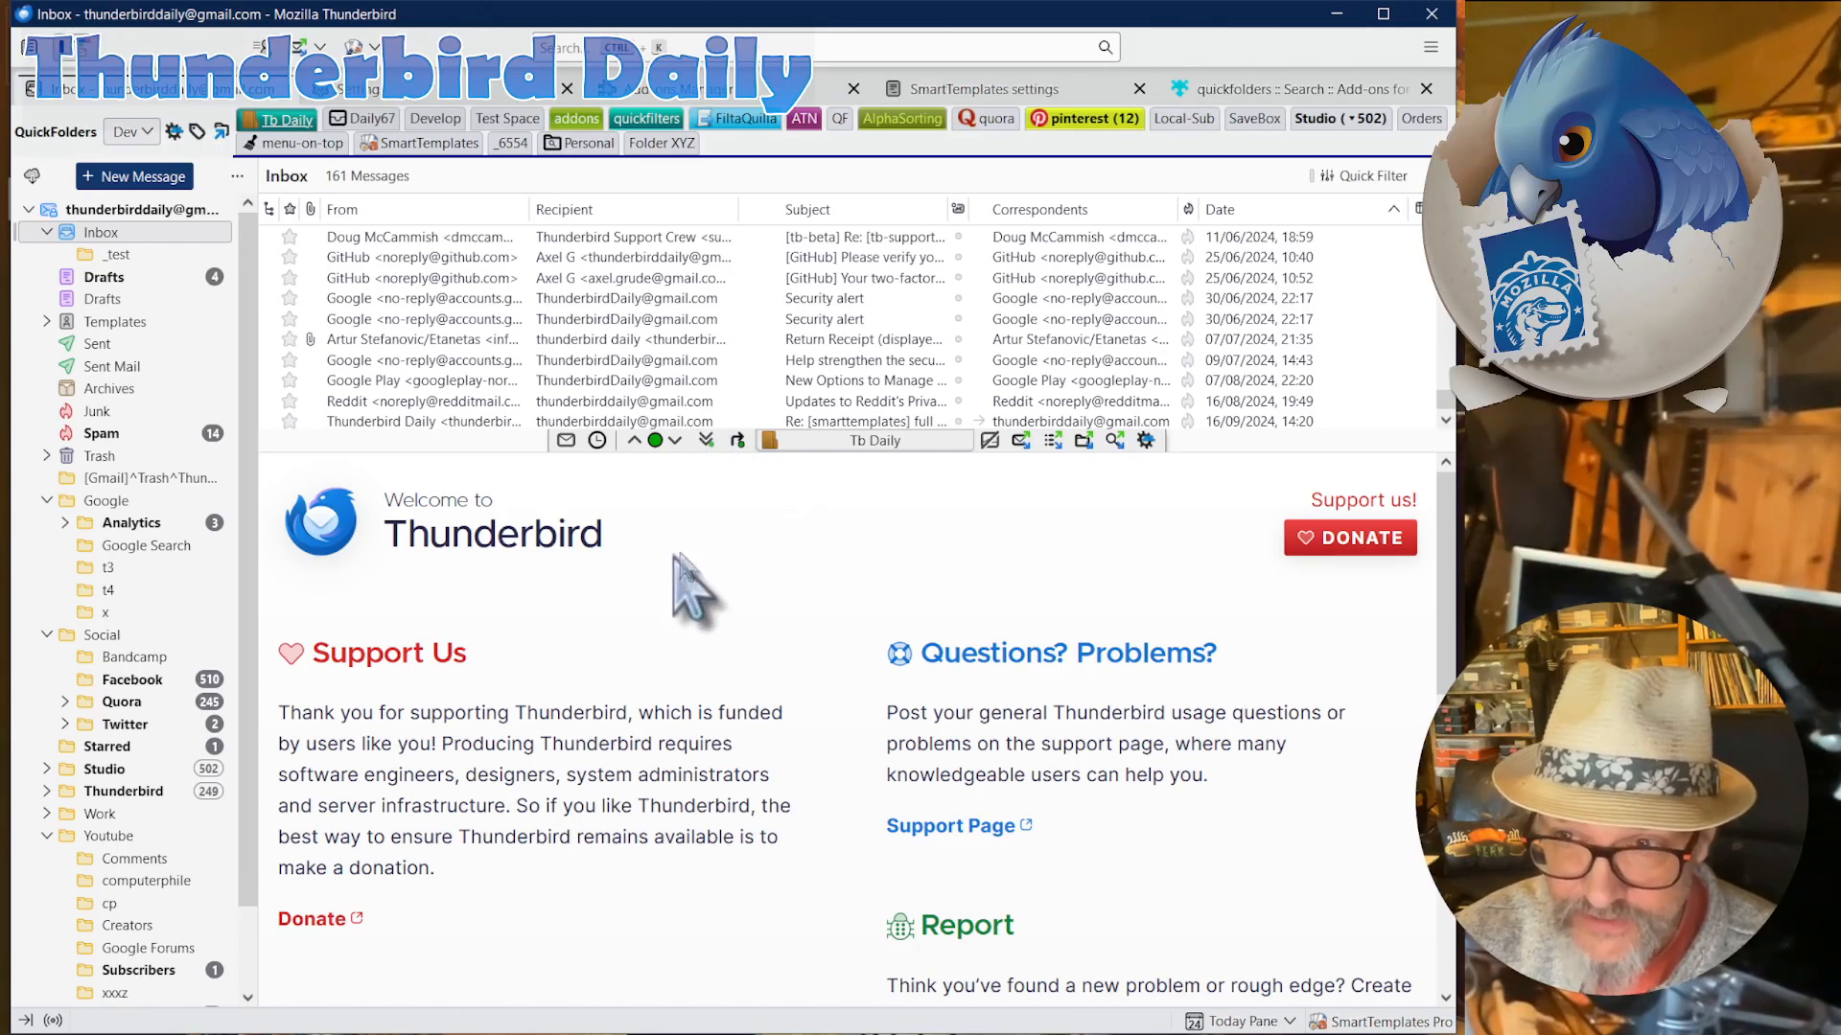
mouse_move(810, 558)
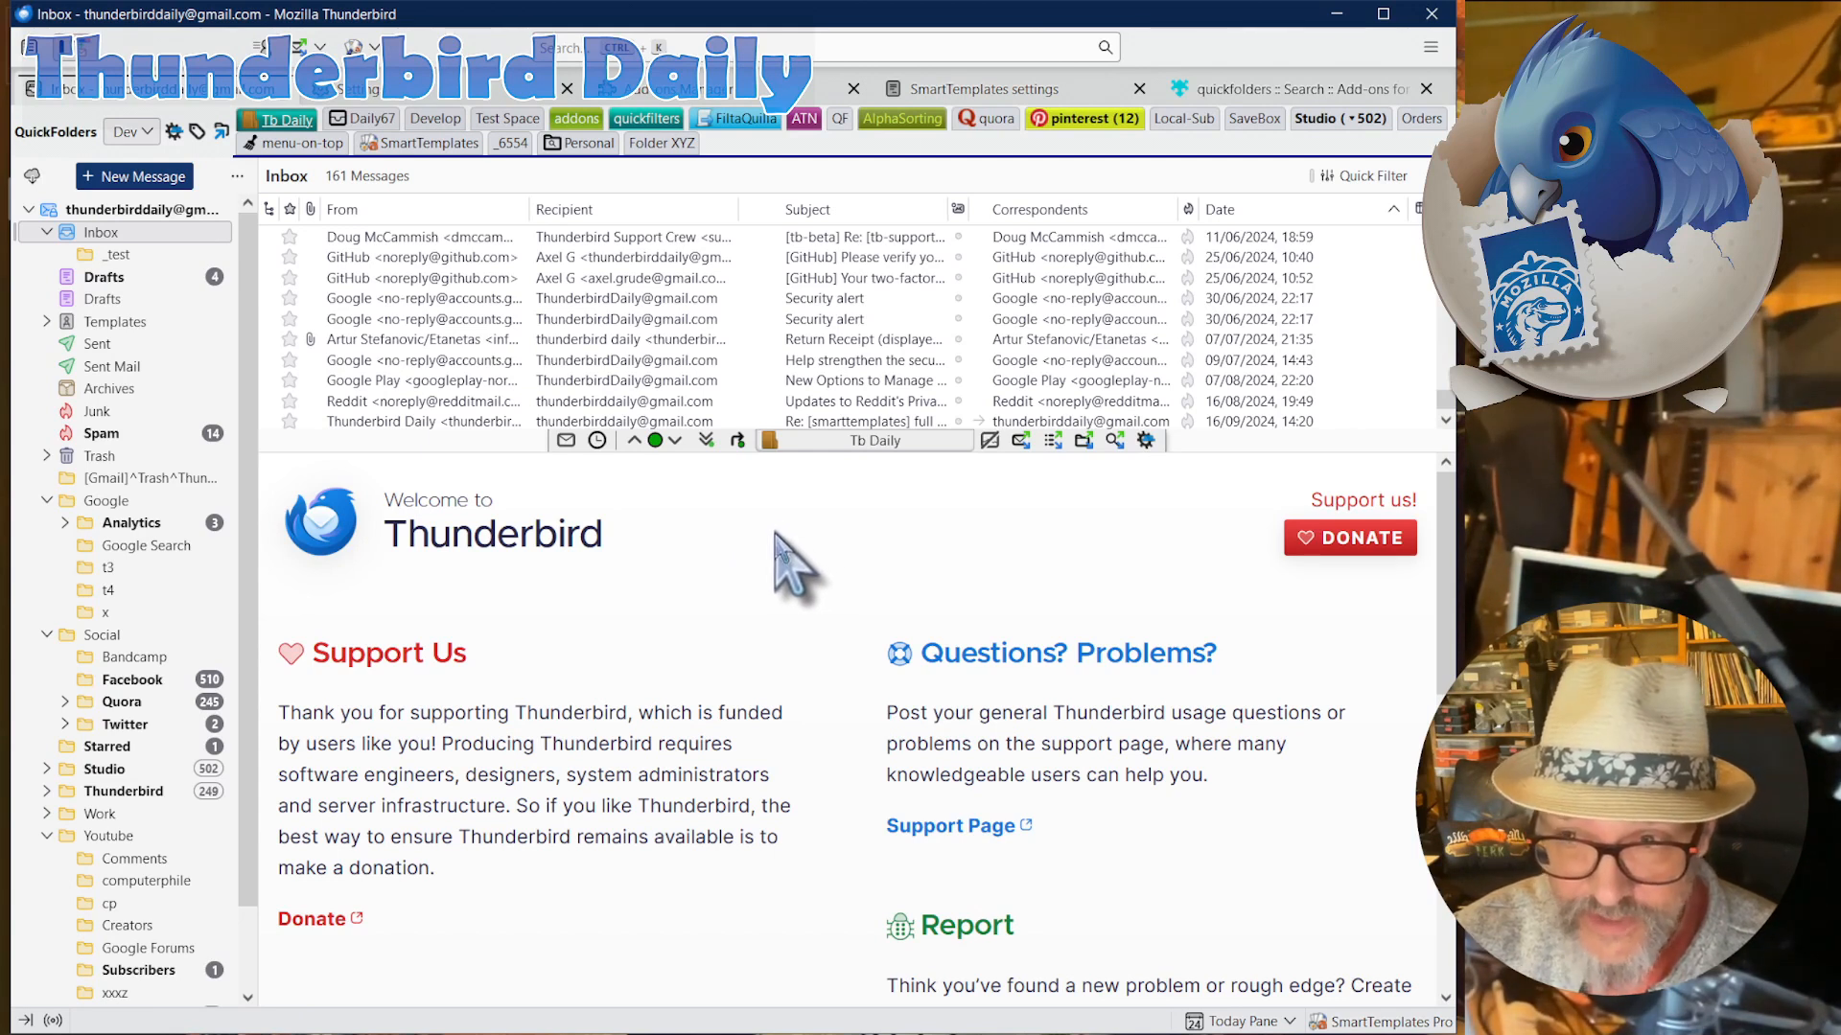
mouse_move(774, 569)
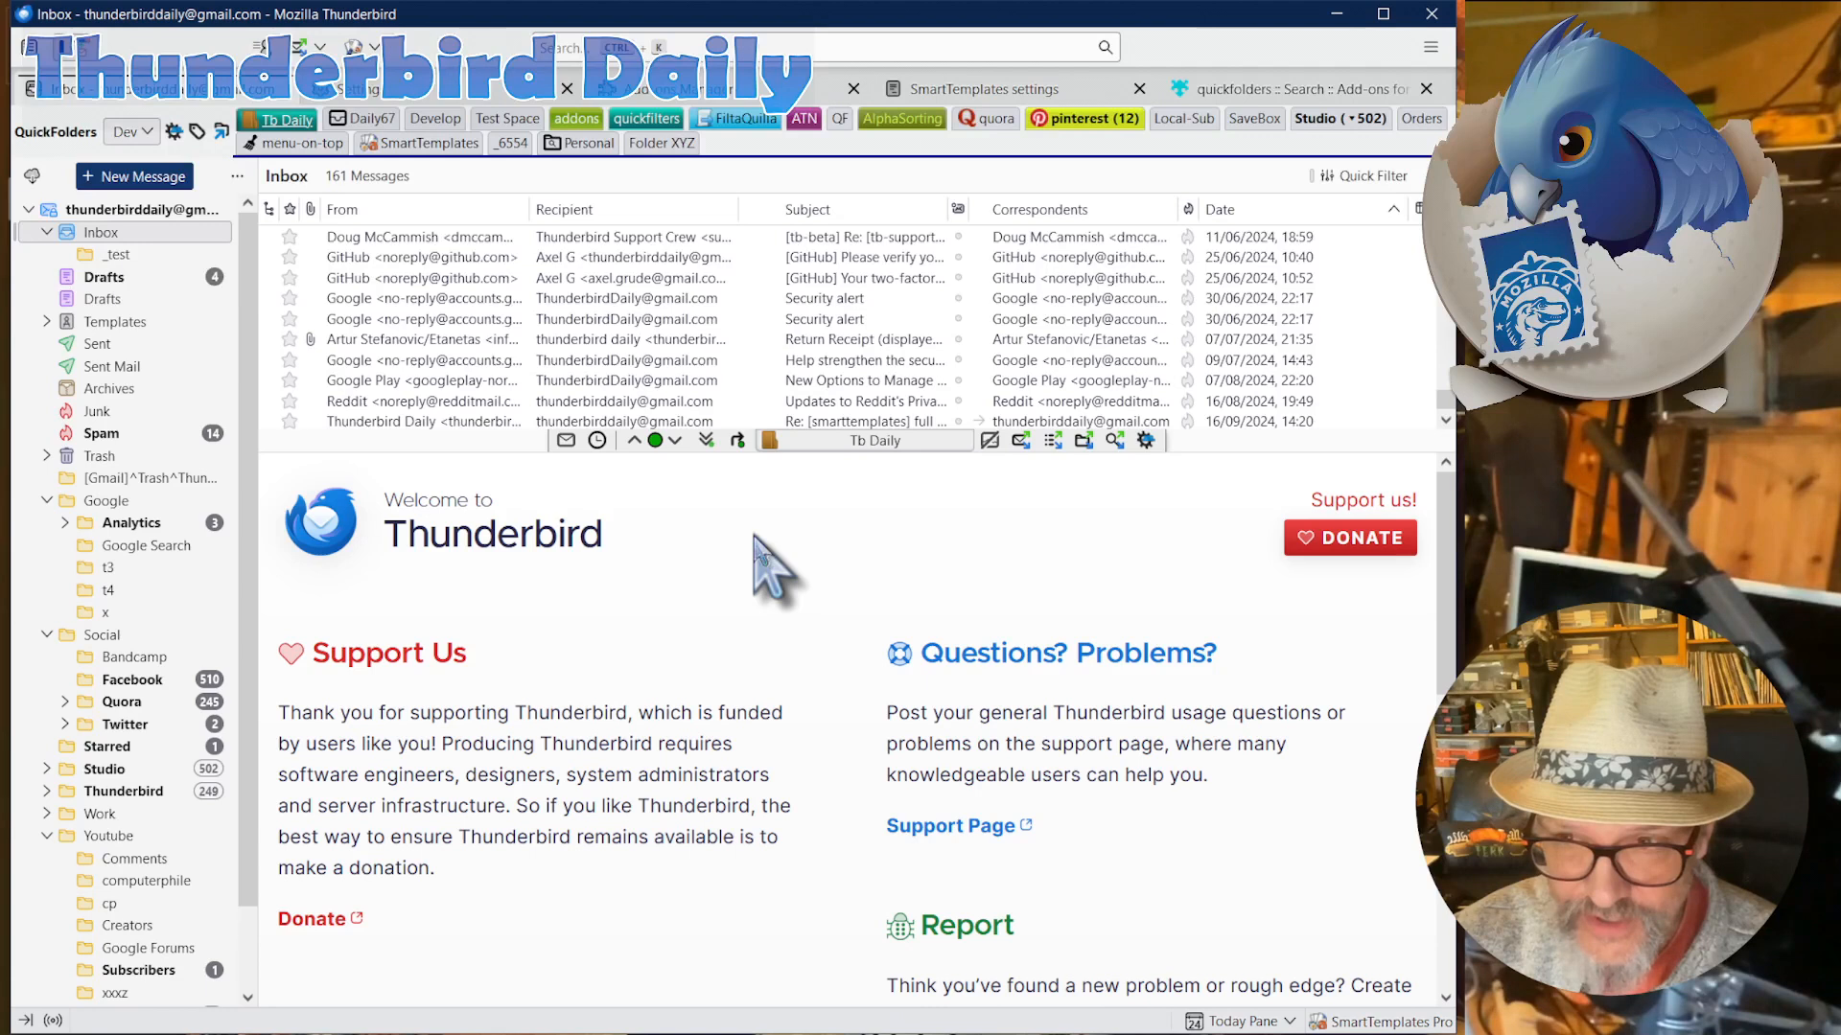
mouse_move(758, 564)
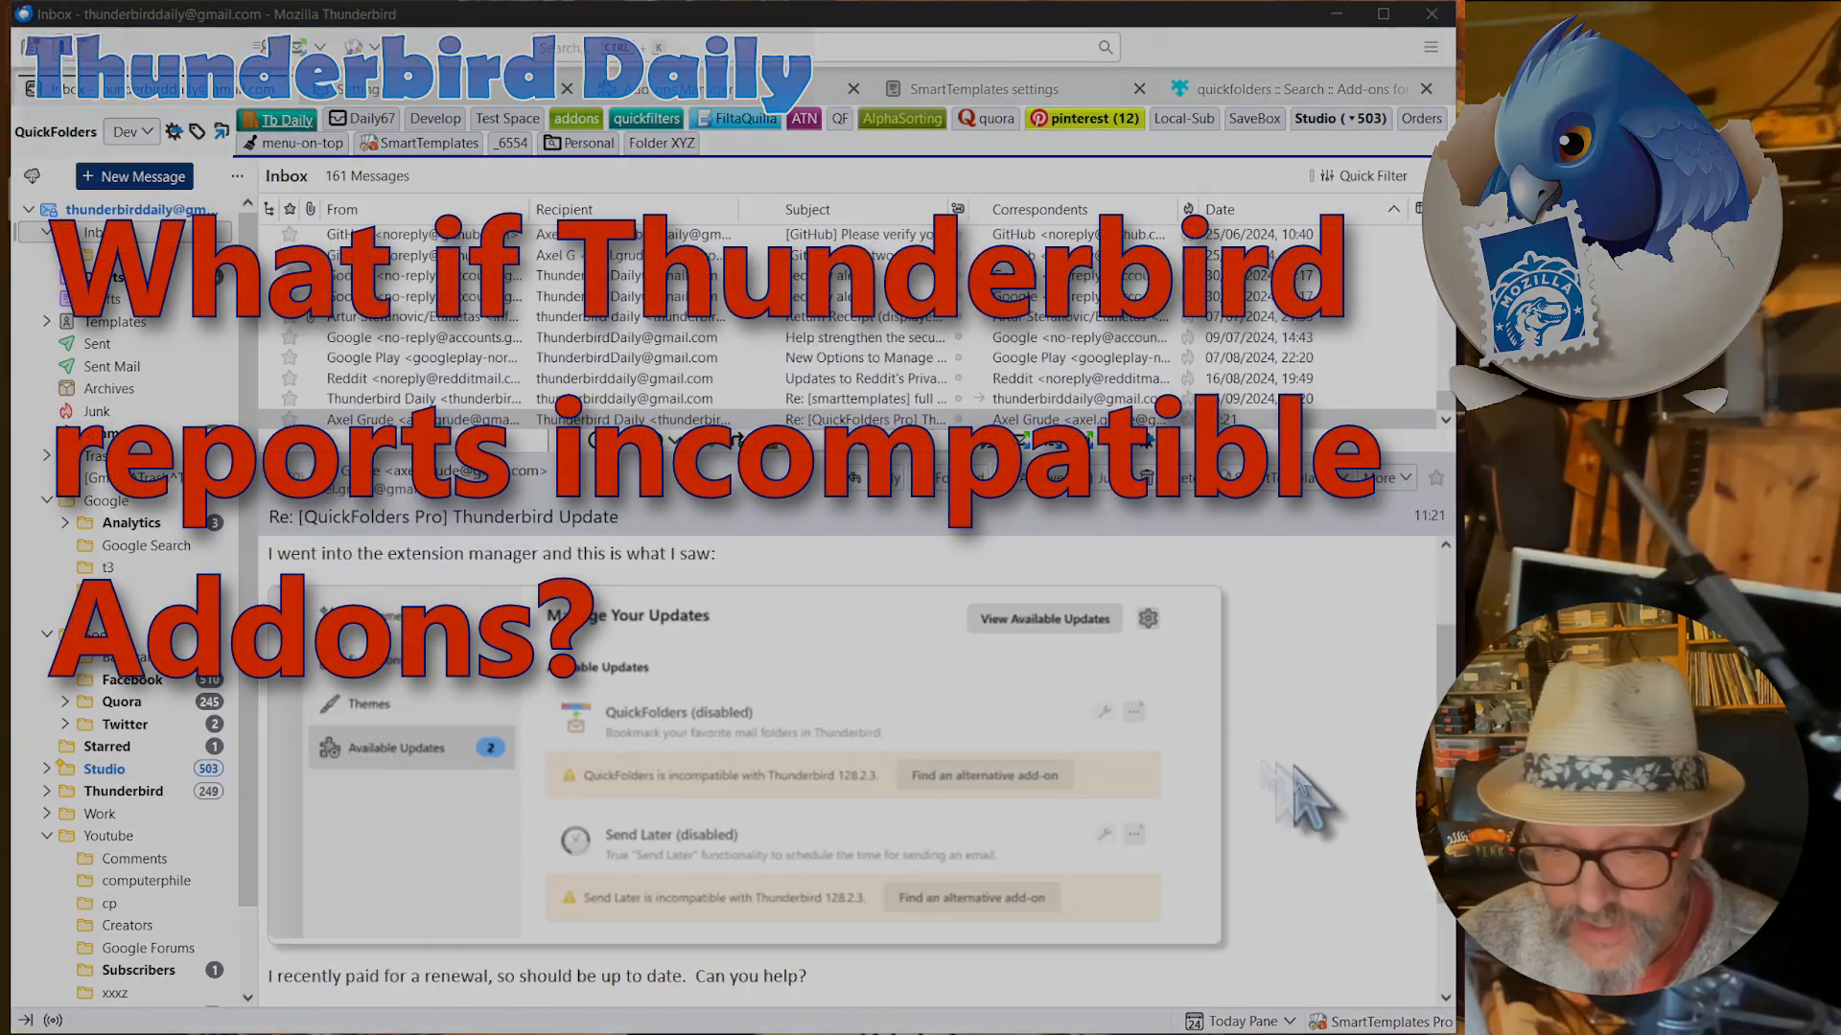
mouse_move(1245, 763)
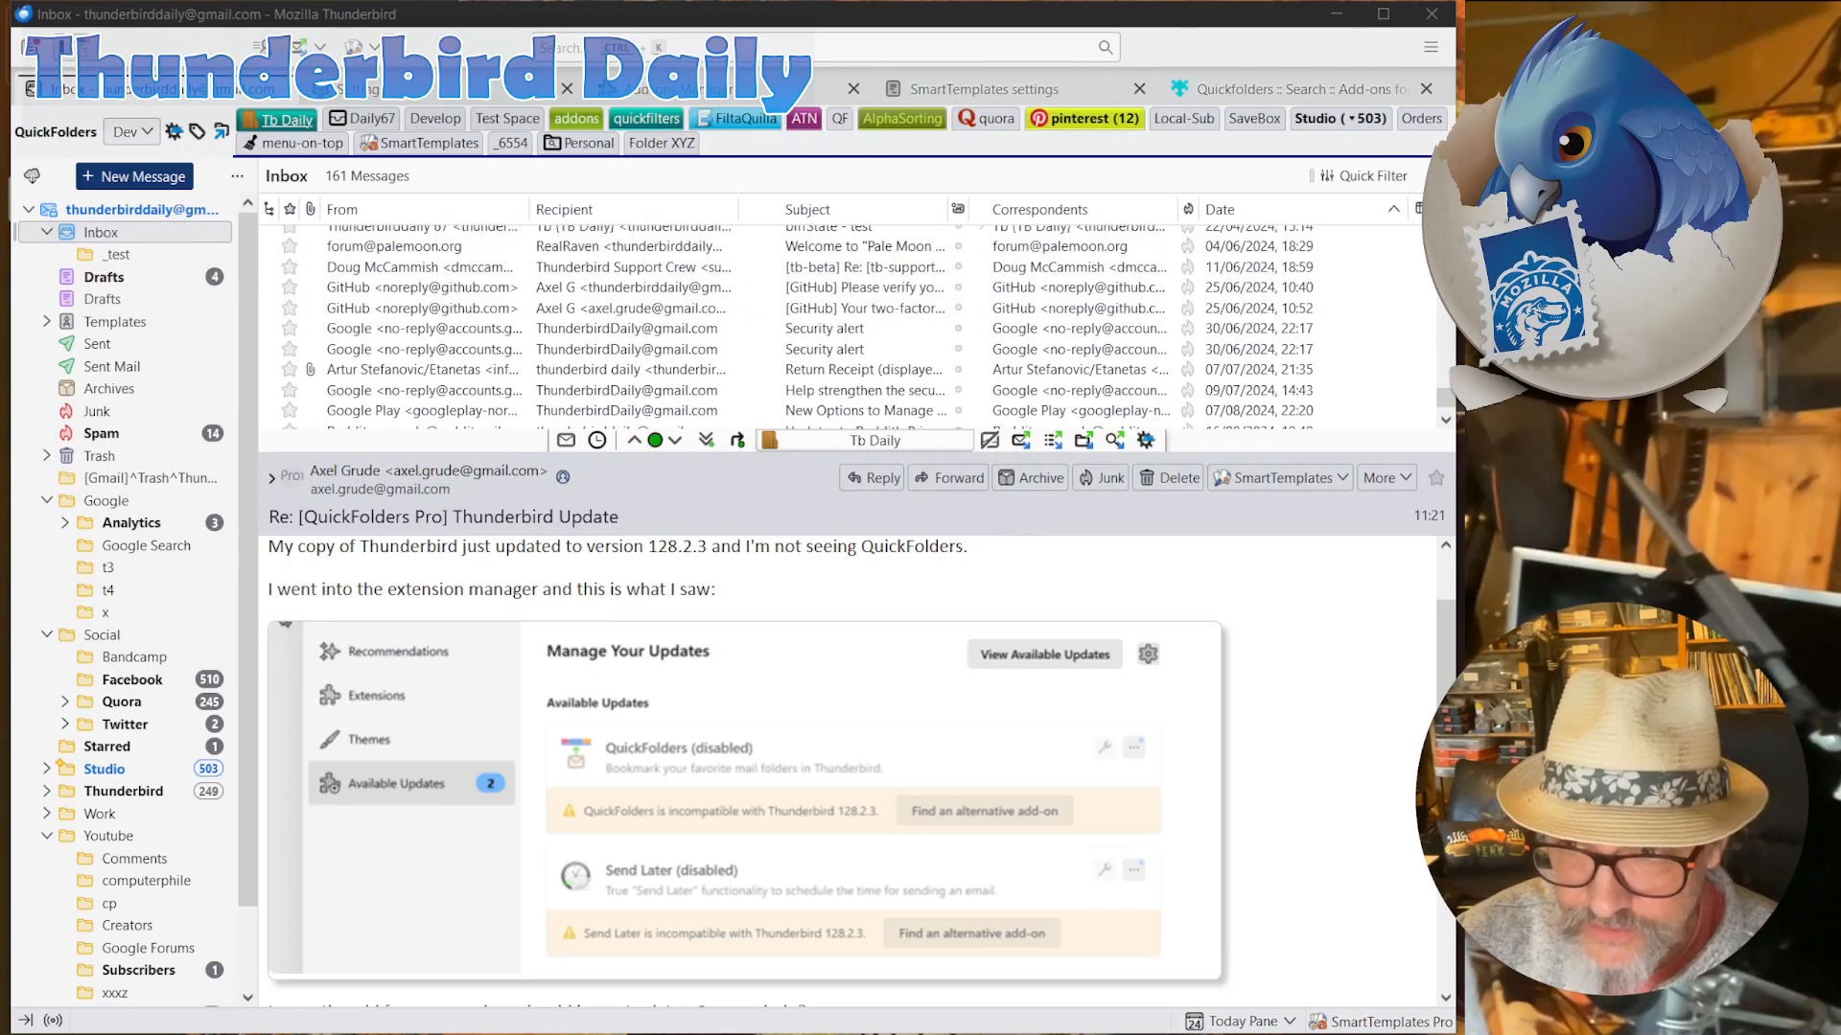
mouse_move(1188, 845)
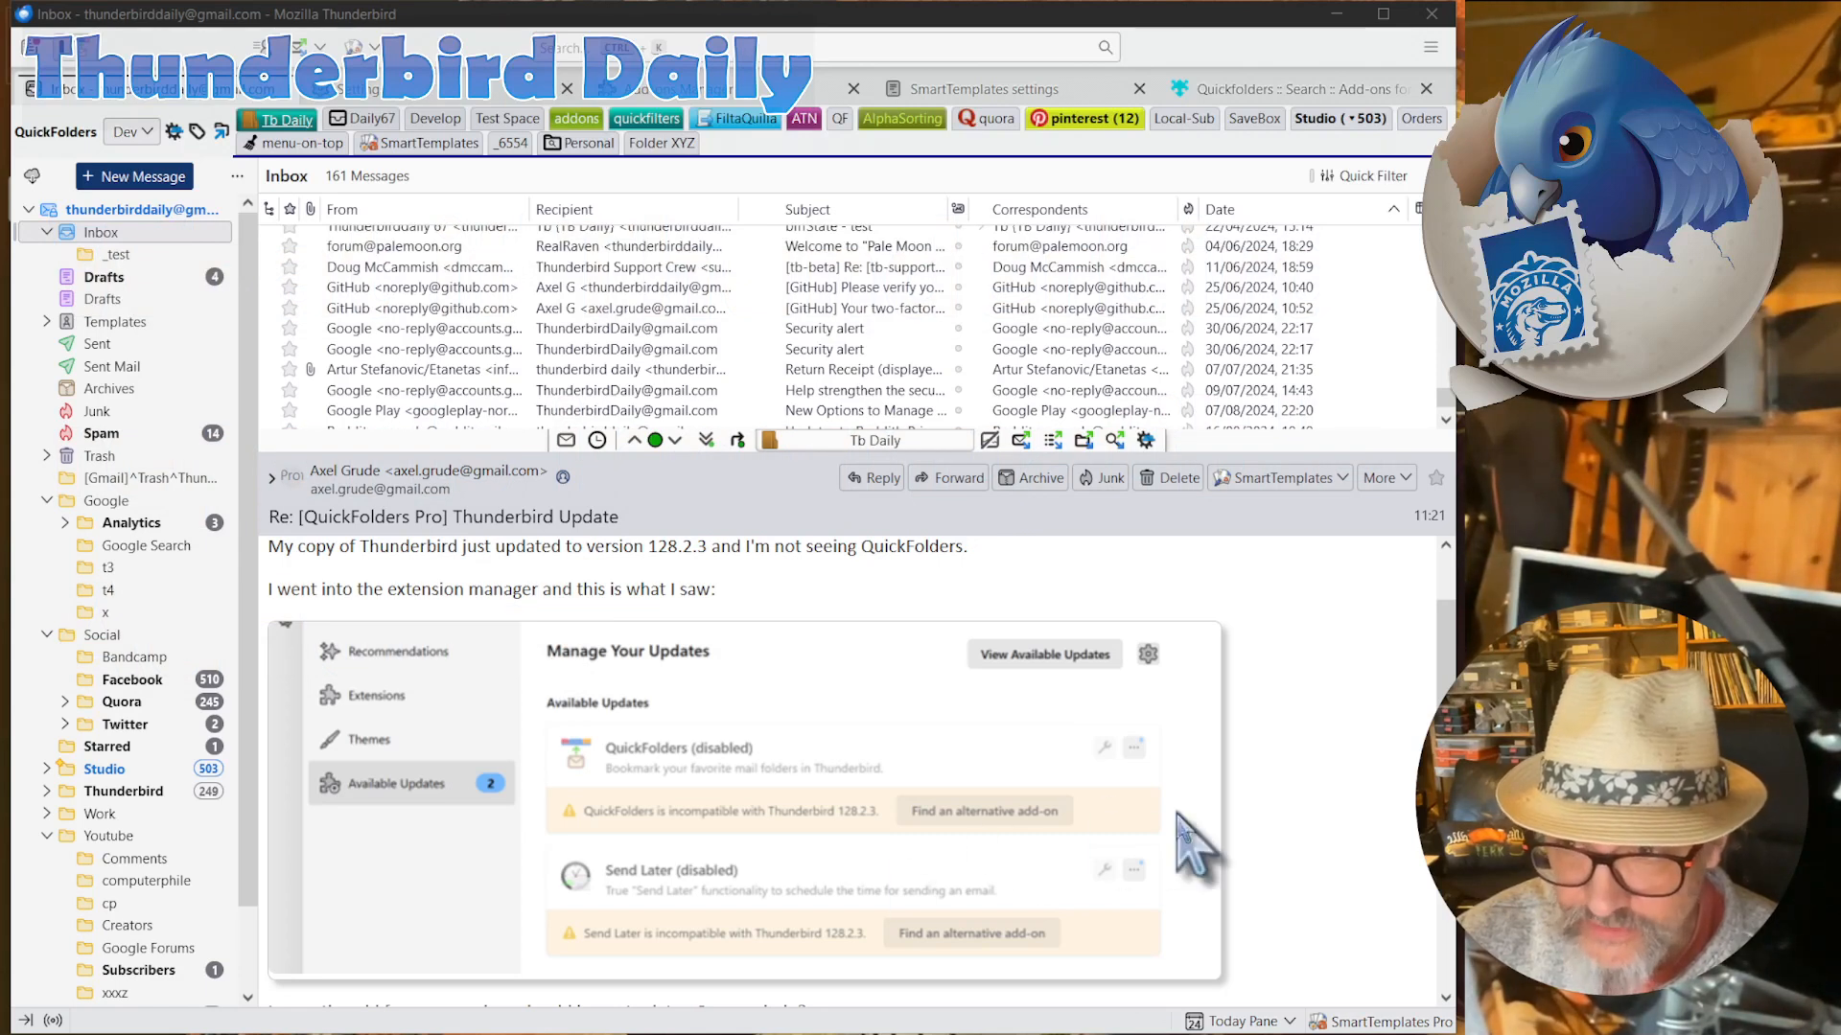
mouse_move(1220, 846)
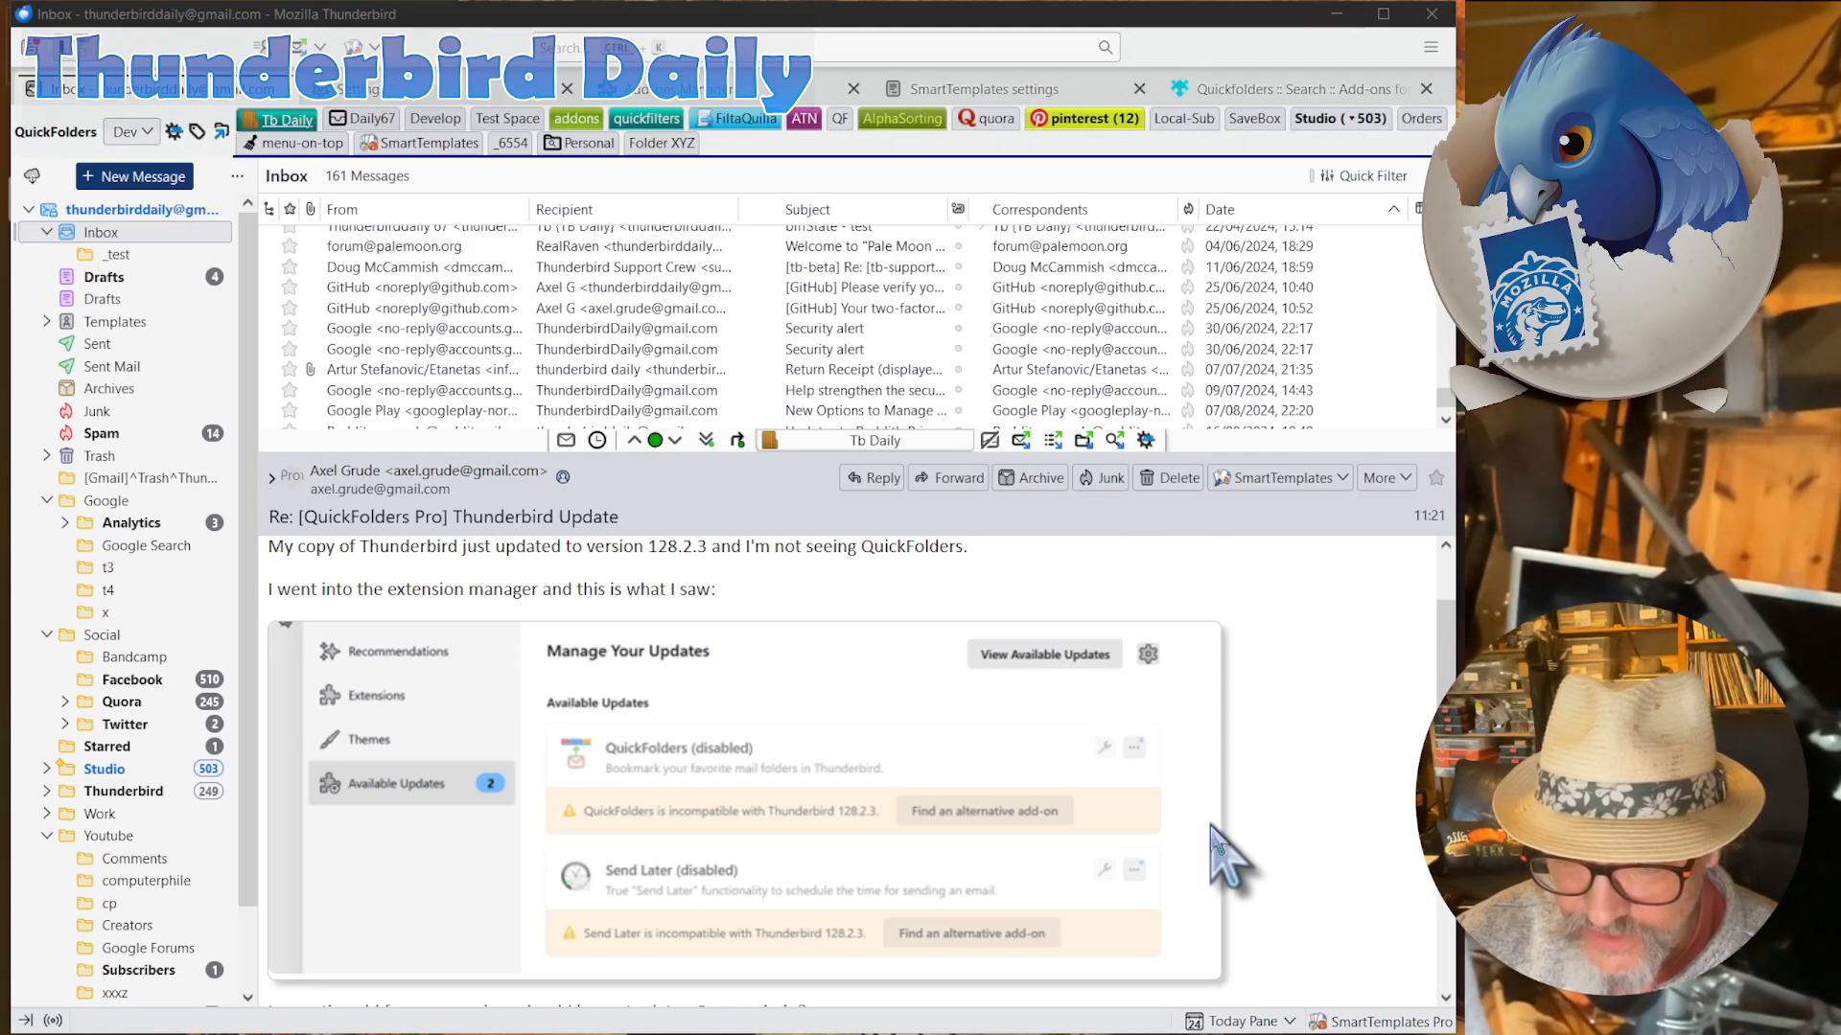
mouse_move(1244, 863)
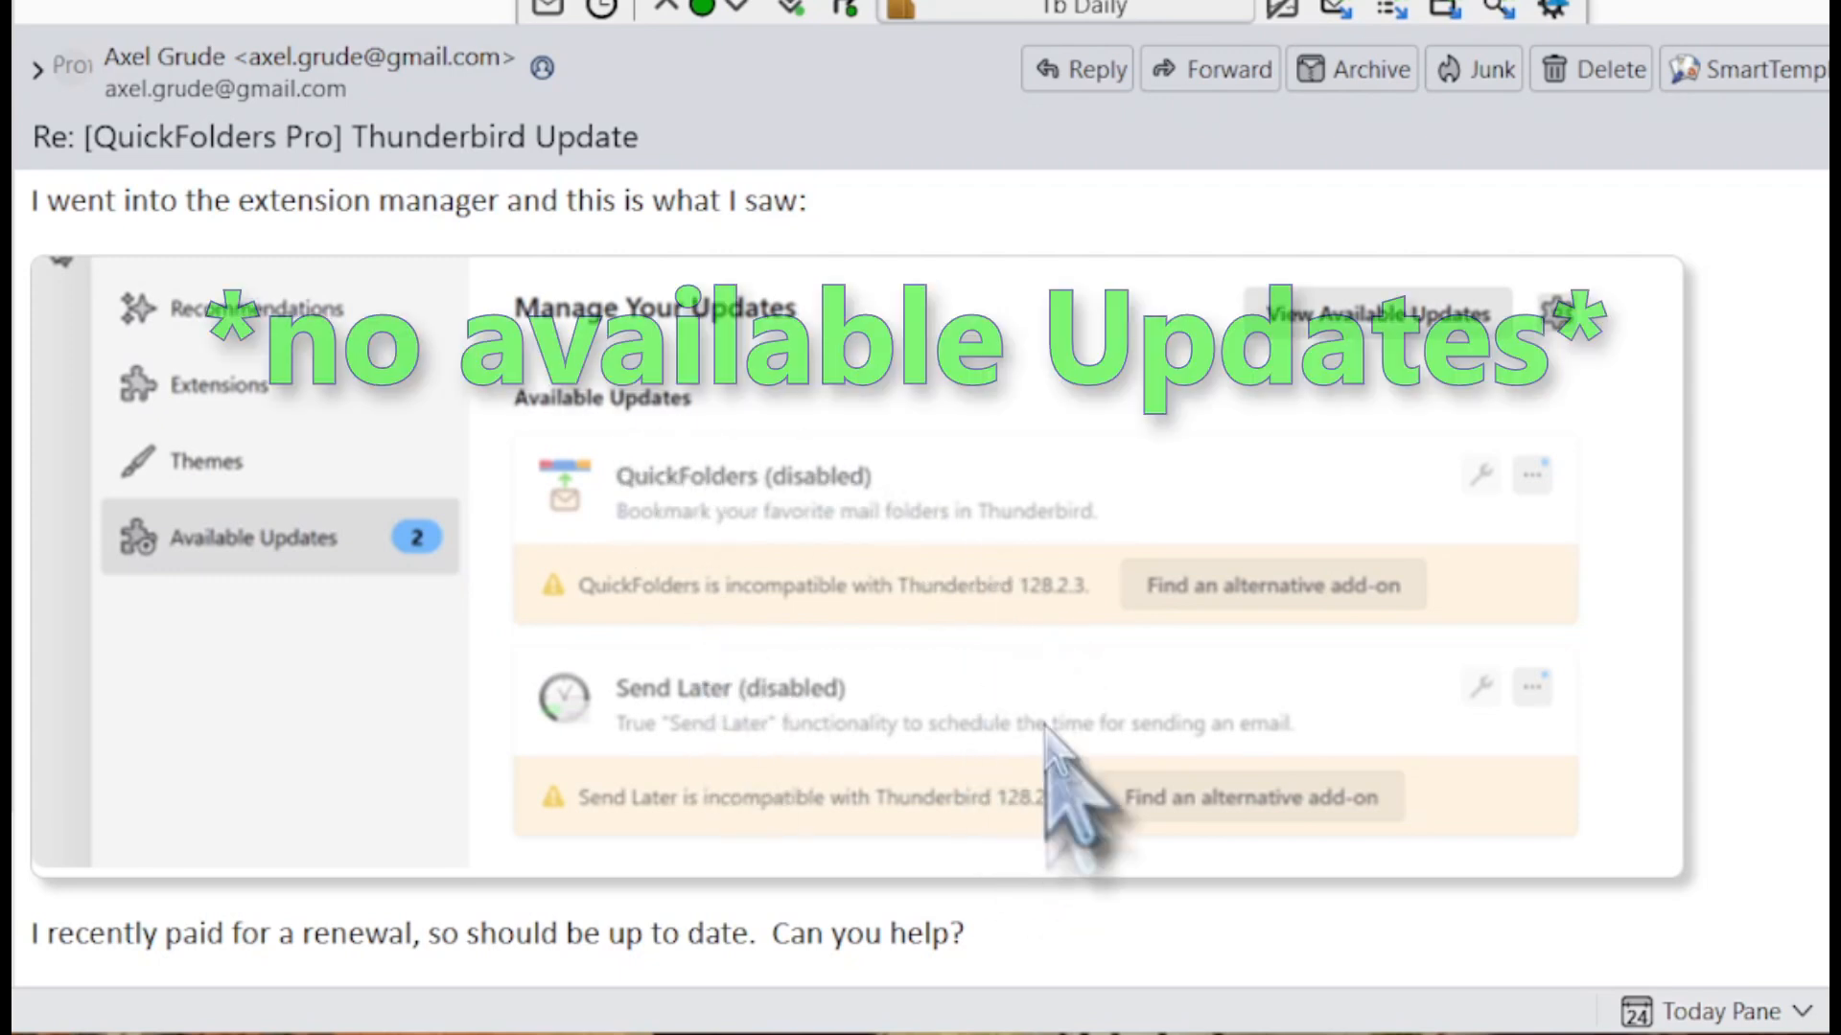
mouse_move(869, 587)
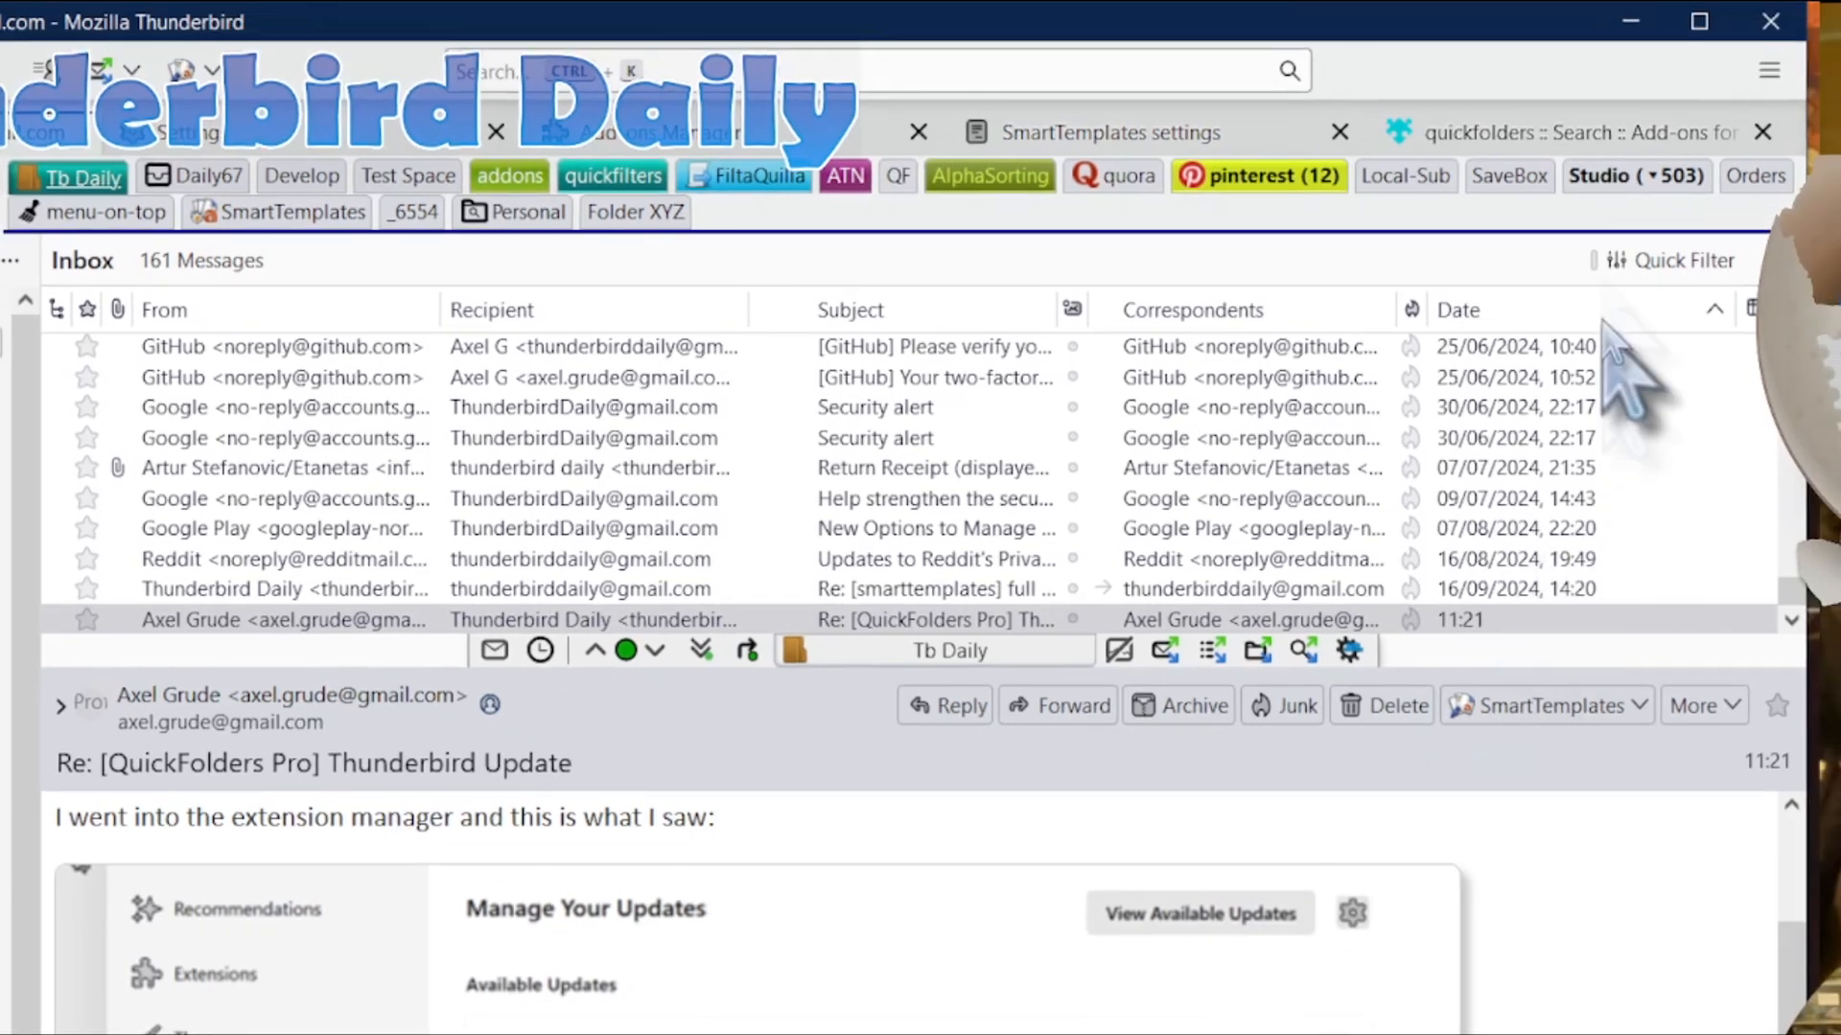
- Search add-ons for QuickFolders and start installing QuickFolders (Tabbed Folders)
click(1771, 69)
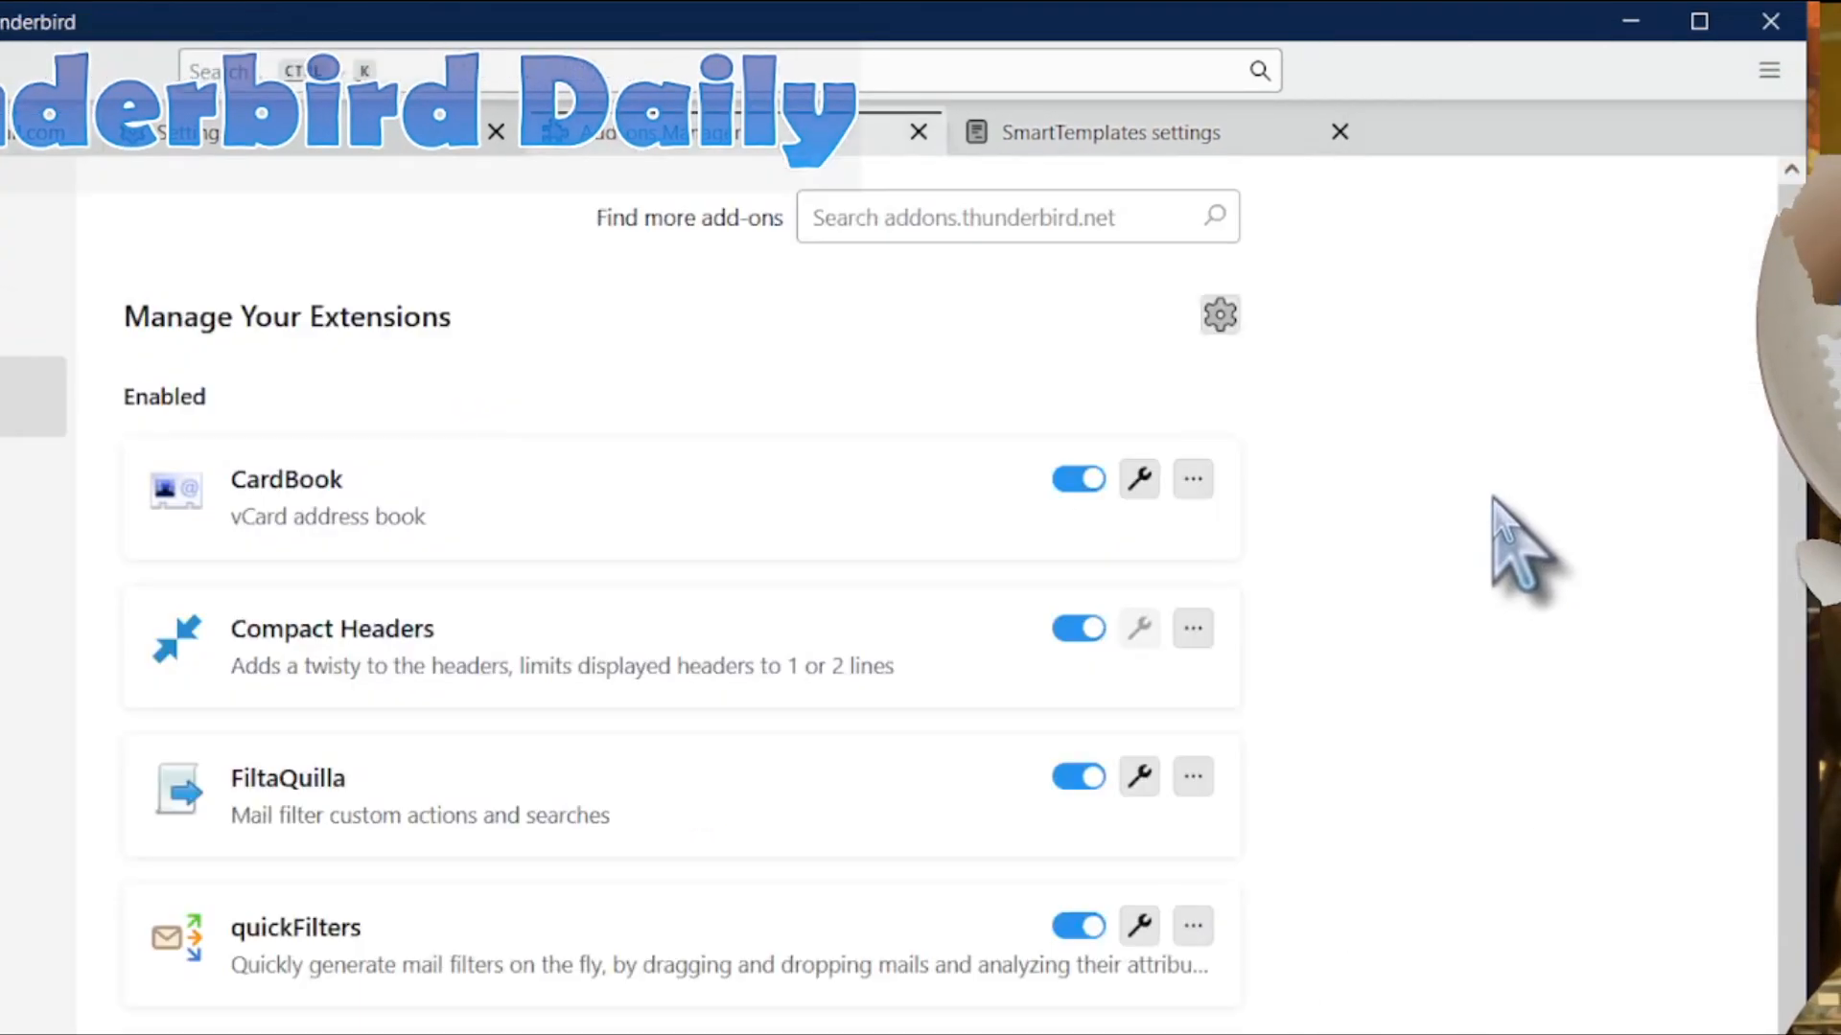
text(Quickfolders)
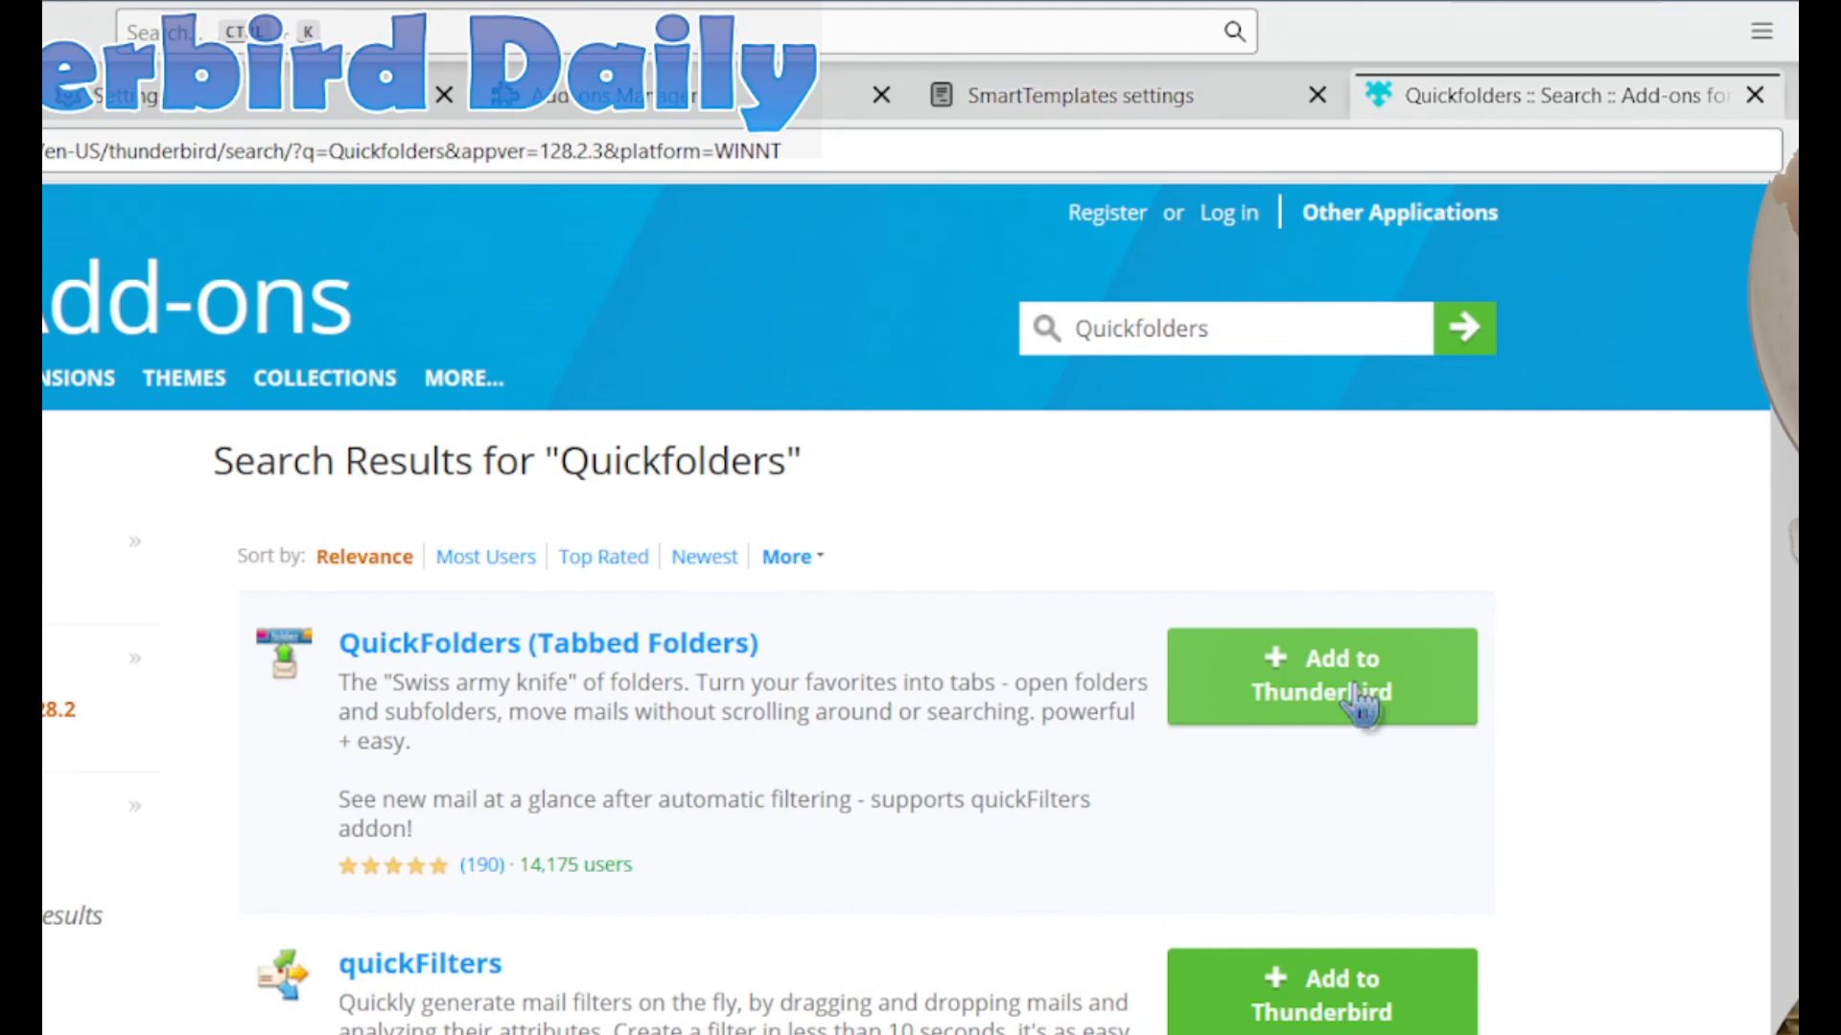
click(1319, 676)
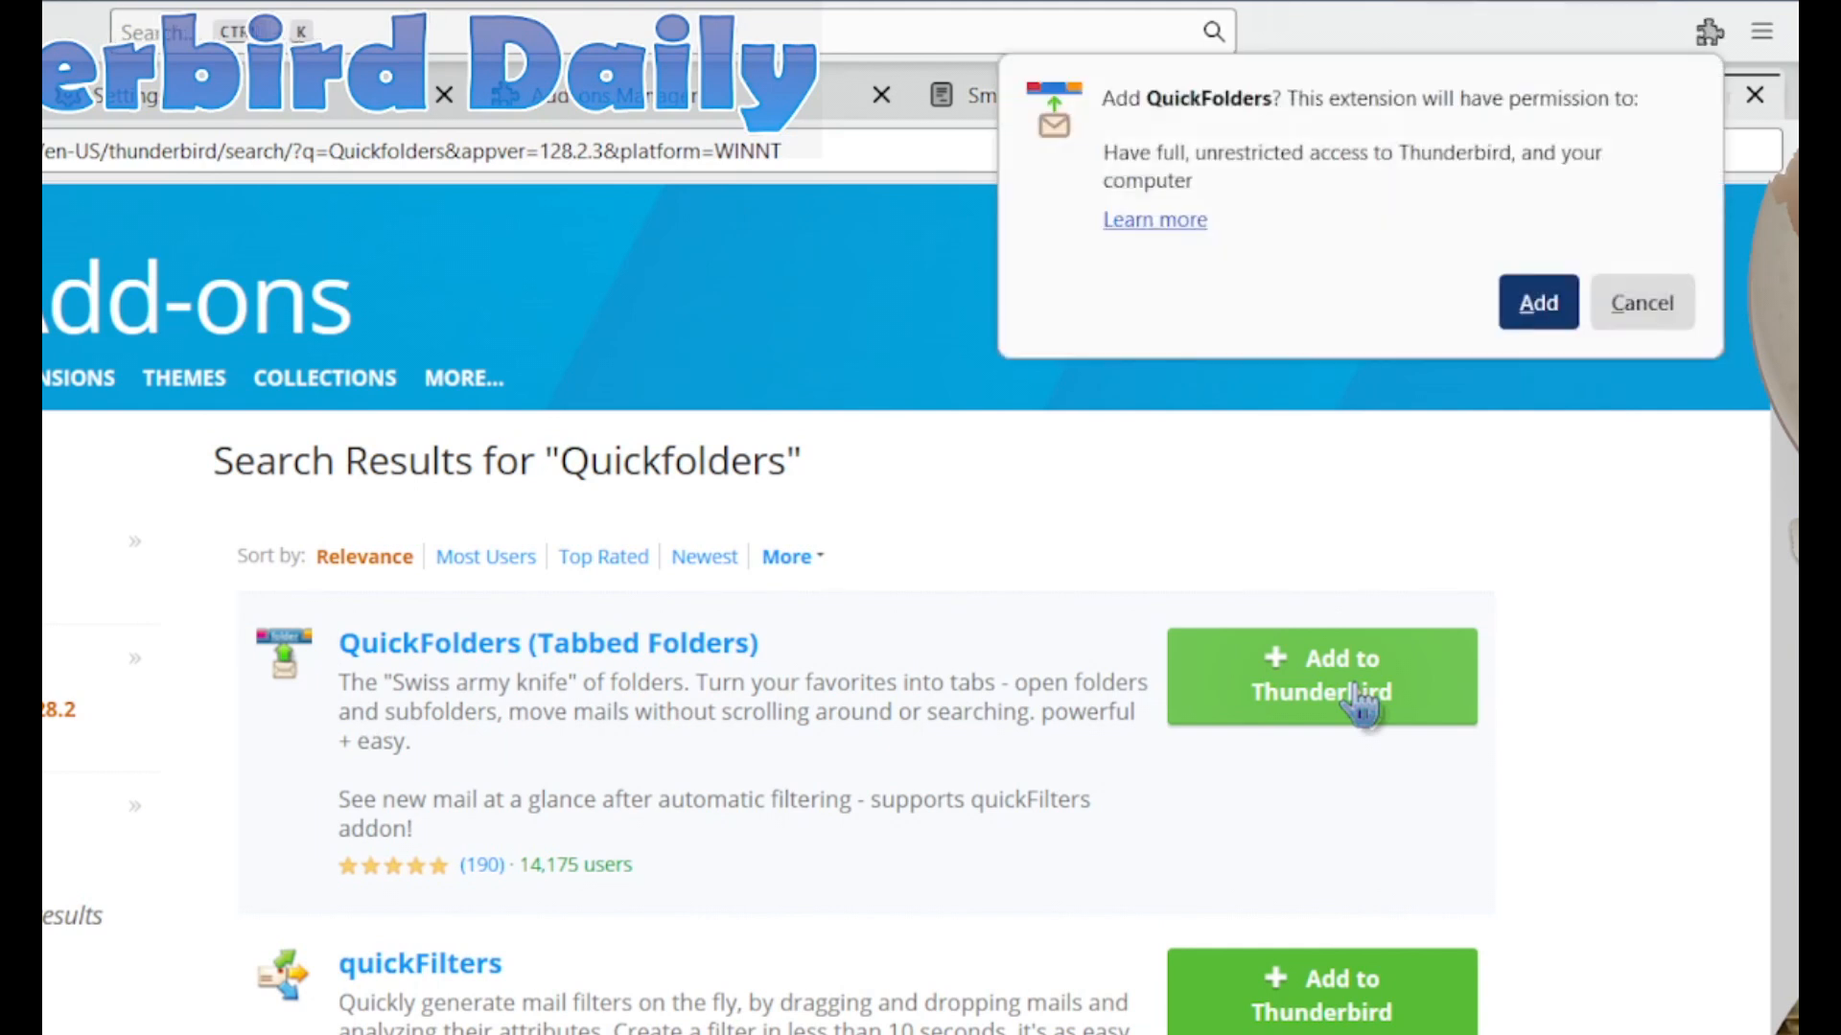